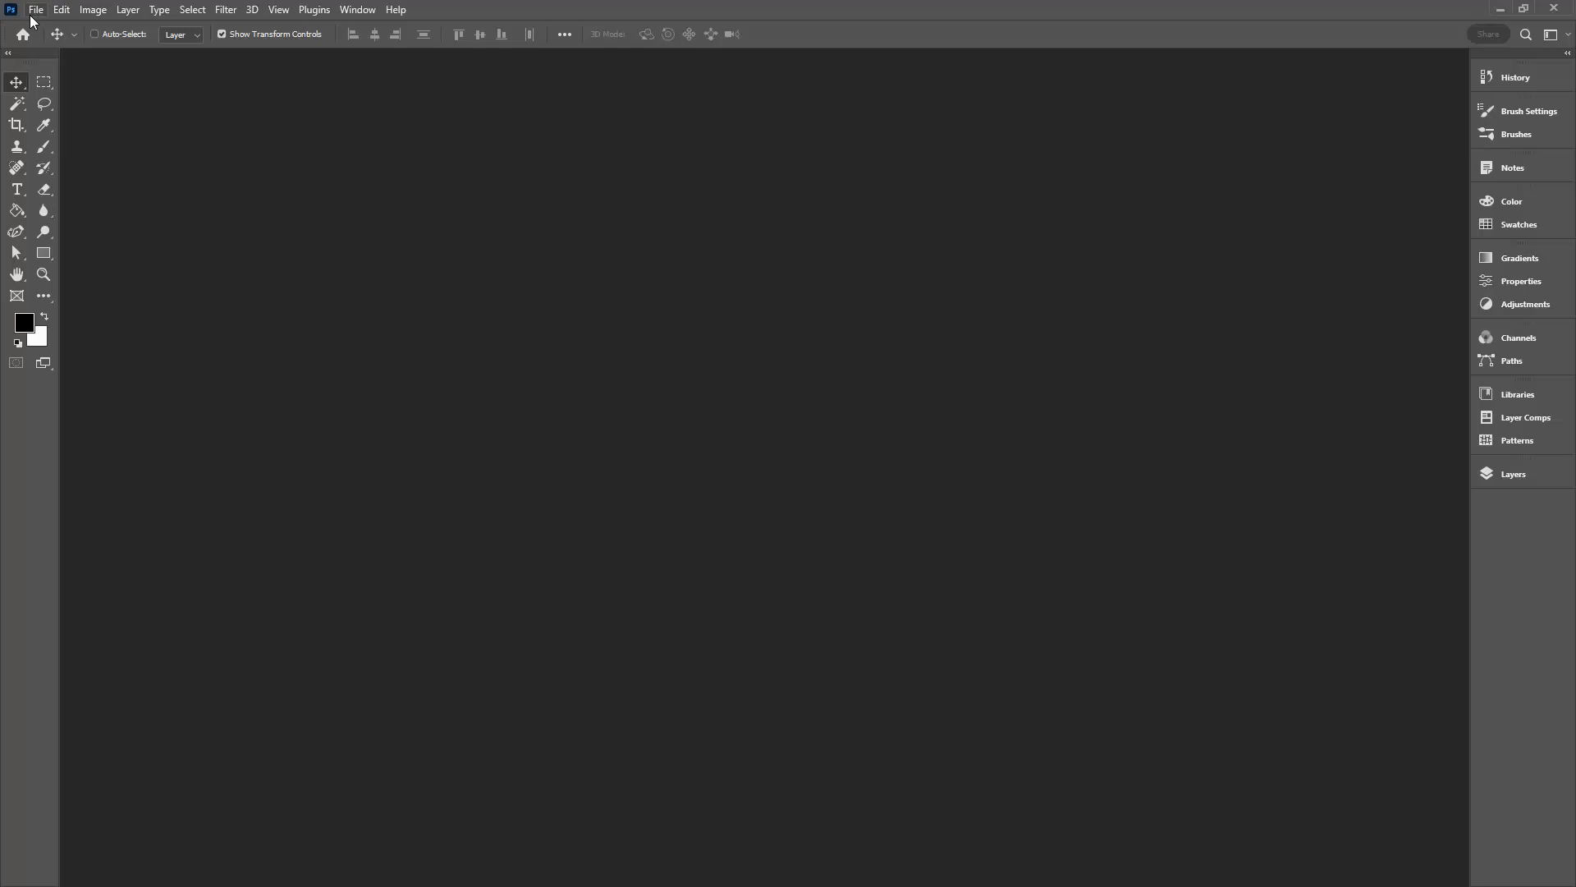
Create a new 512 × 512 px document and reset the colours to black and white.
left_click(34, 9)
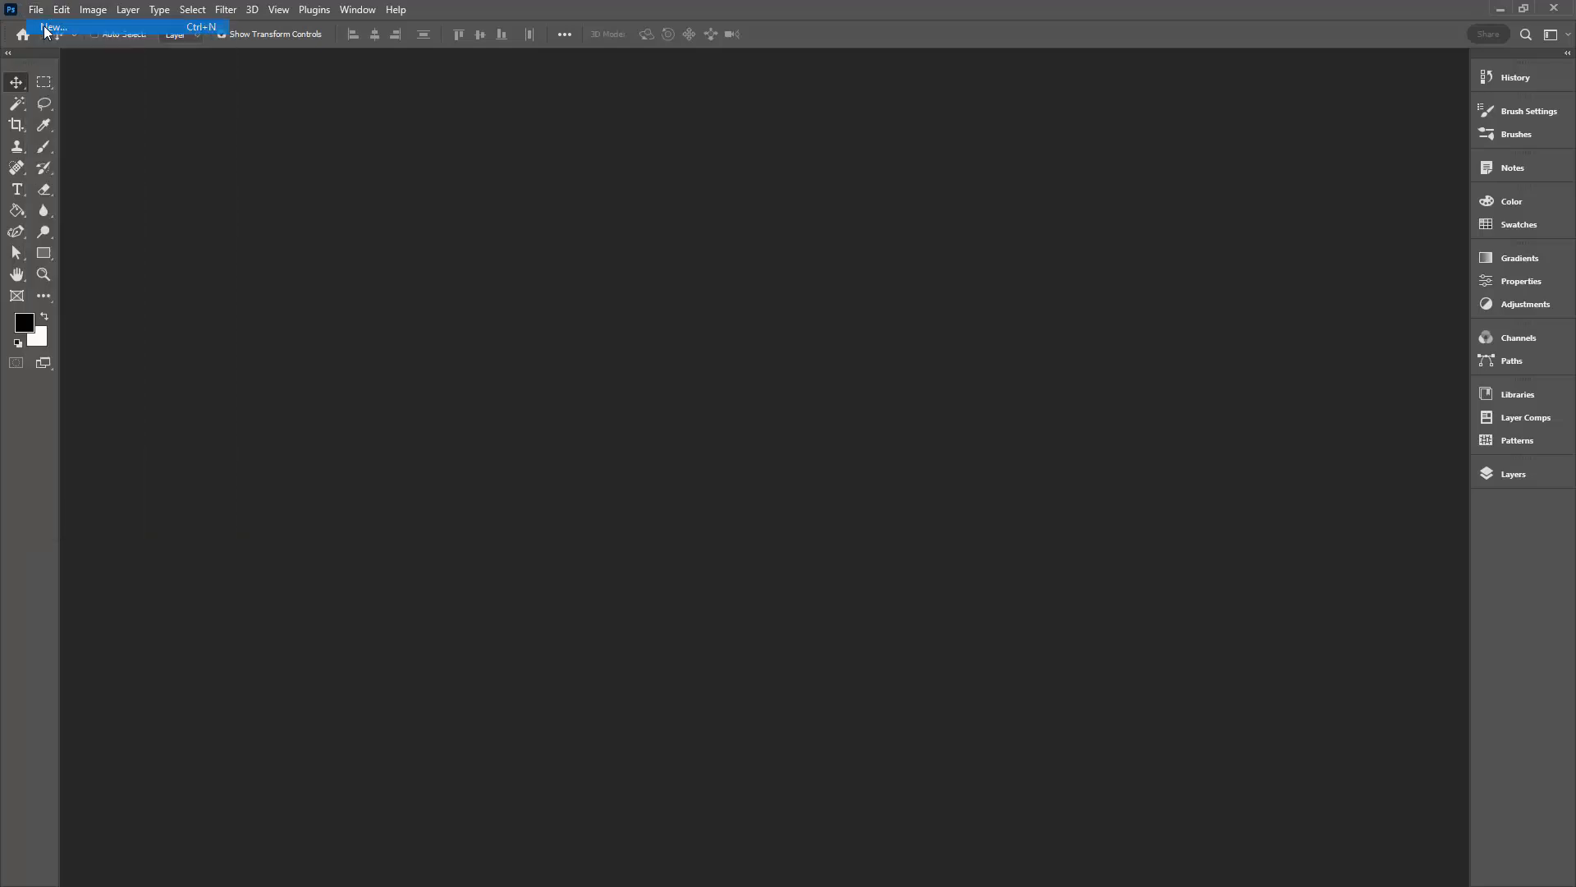
left_click(52, 28)
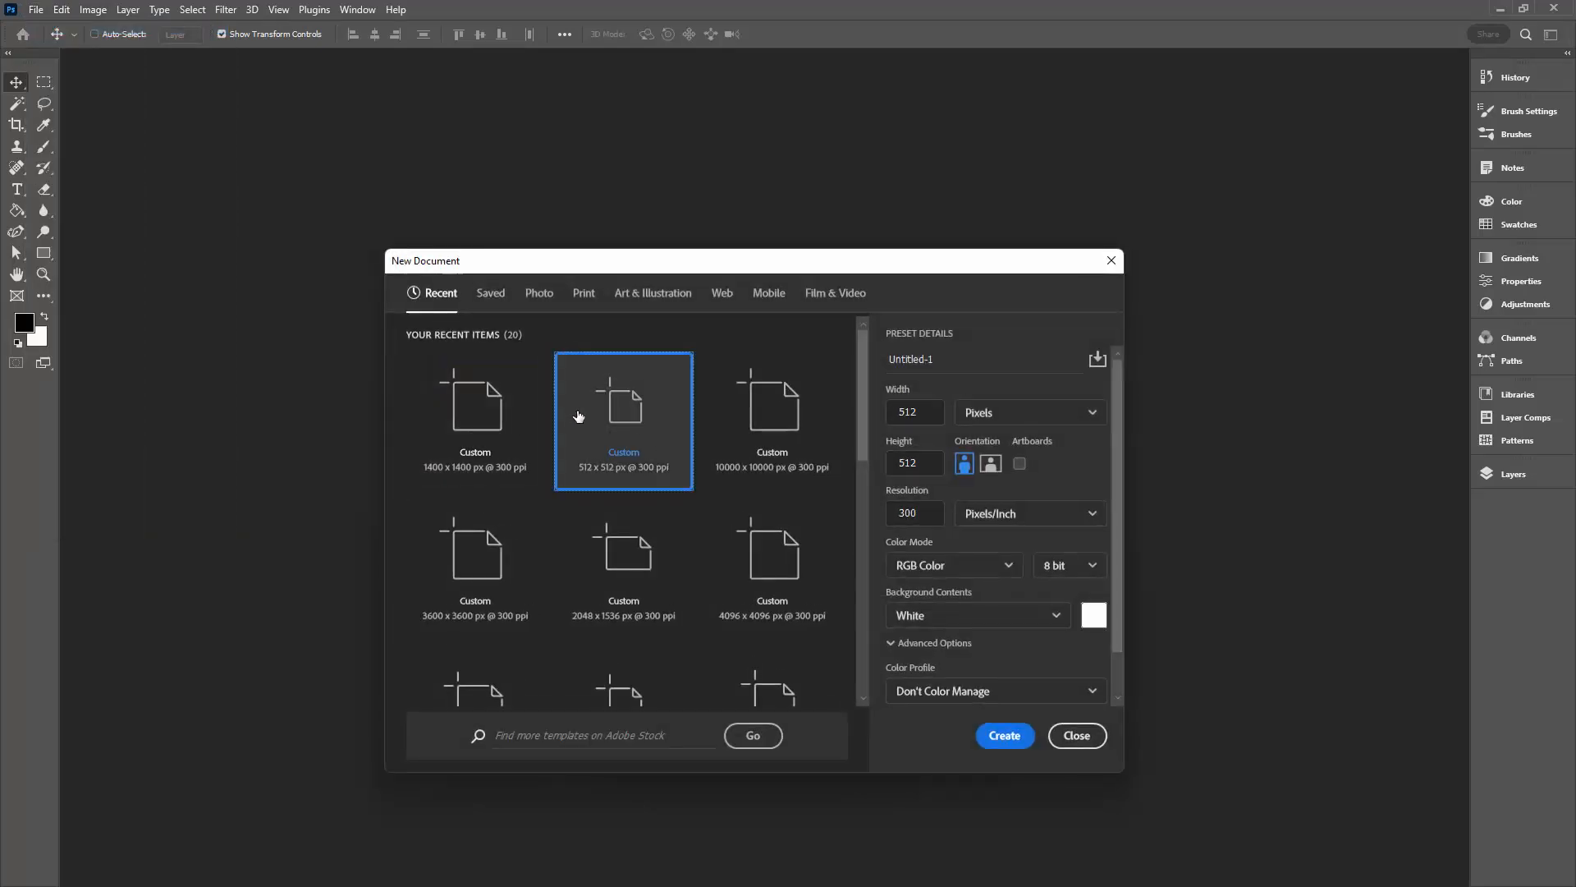
mouse_move(665, 492)
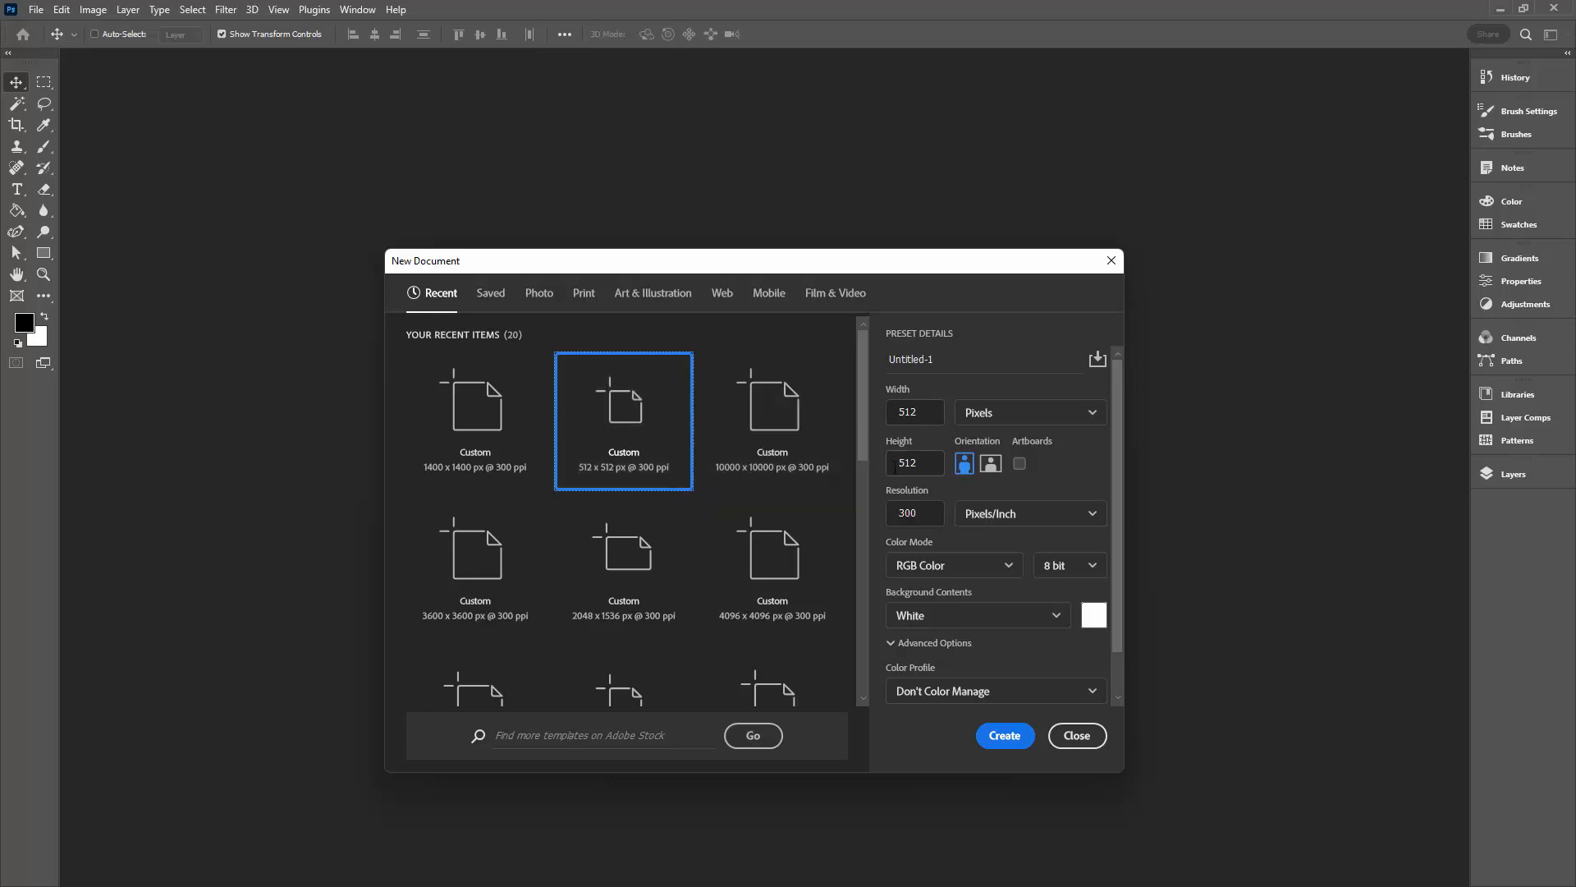
left_click(1003, 736)
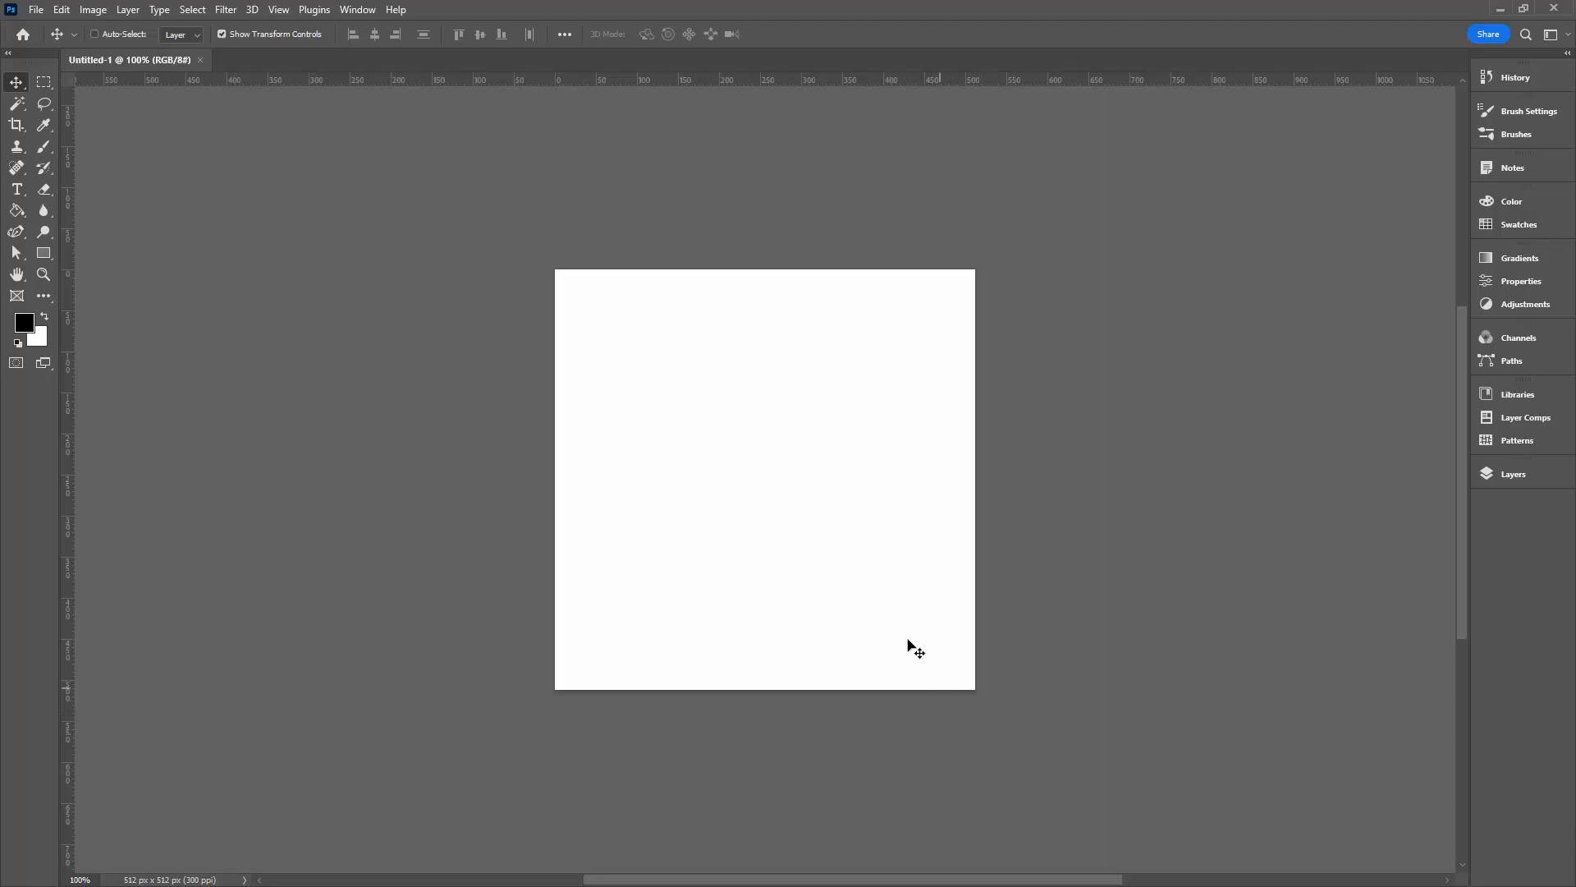
mouse_move(214, 271)
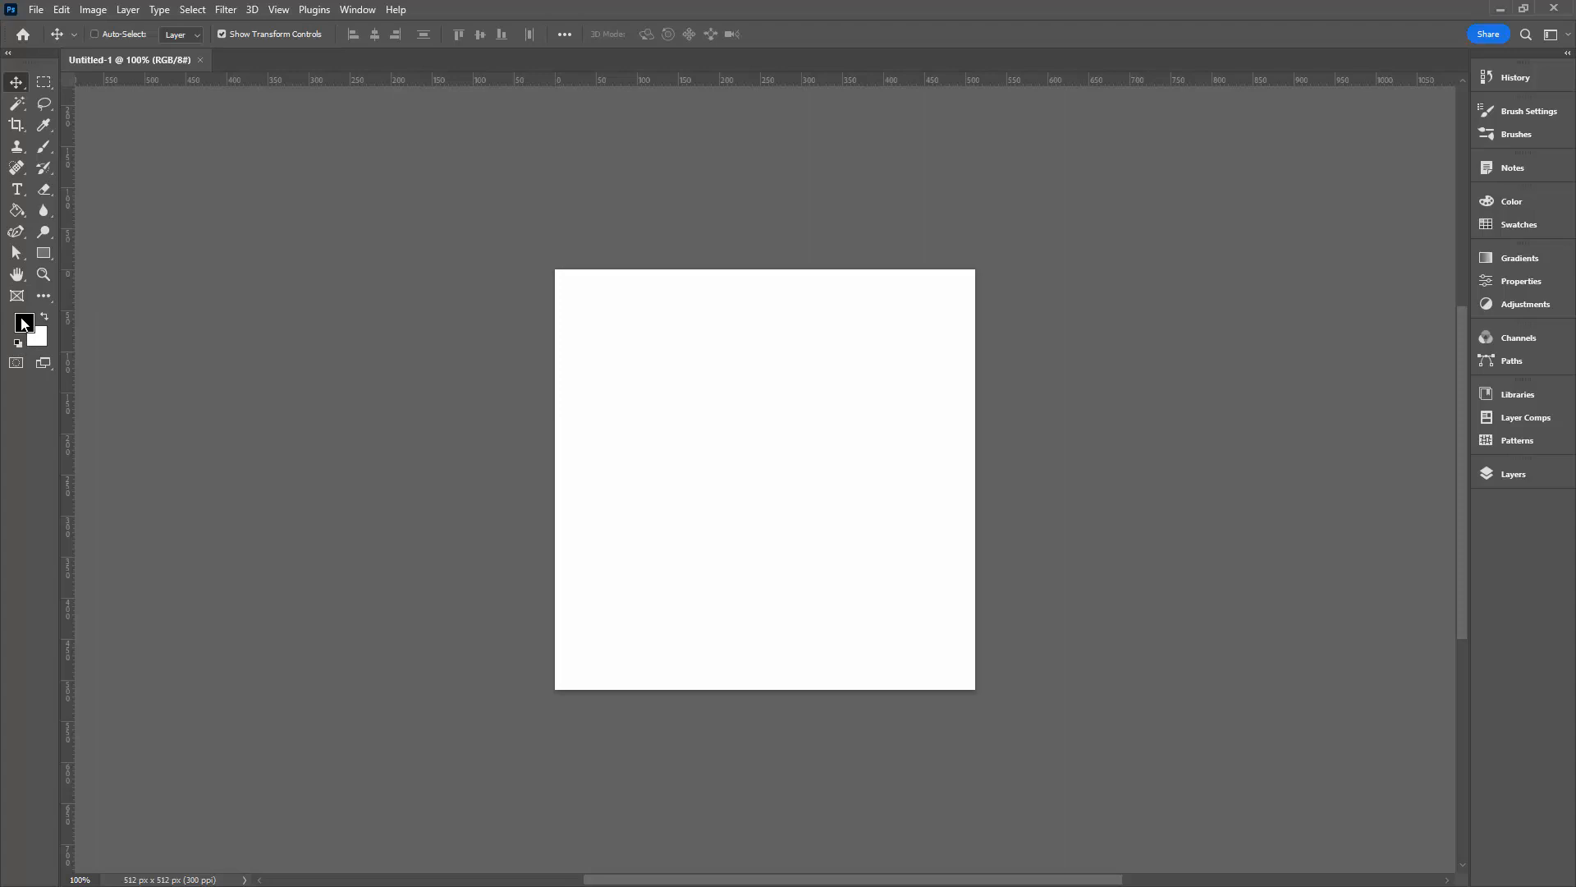
left_click(17, 315)
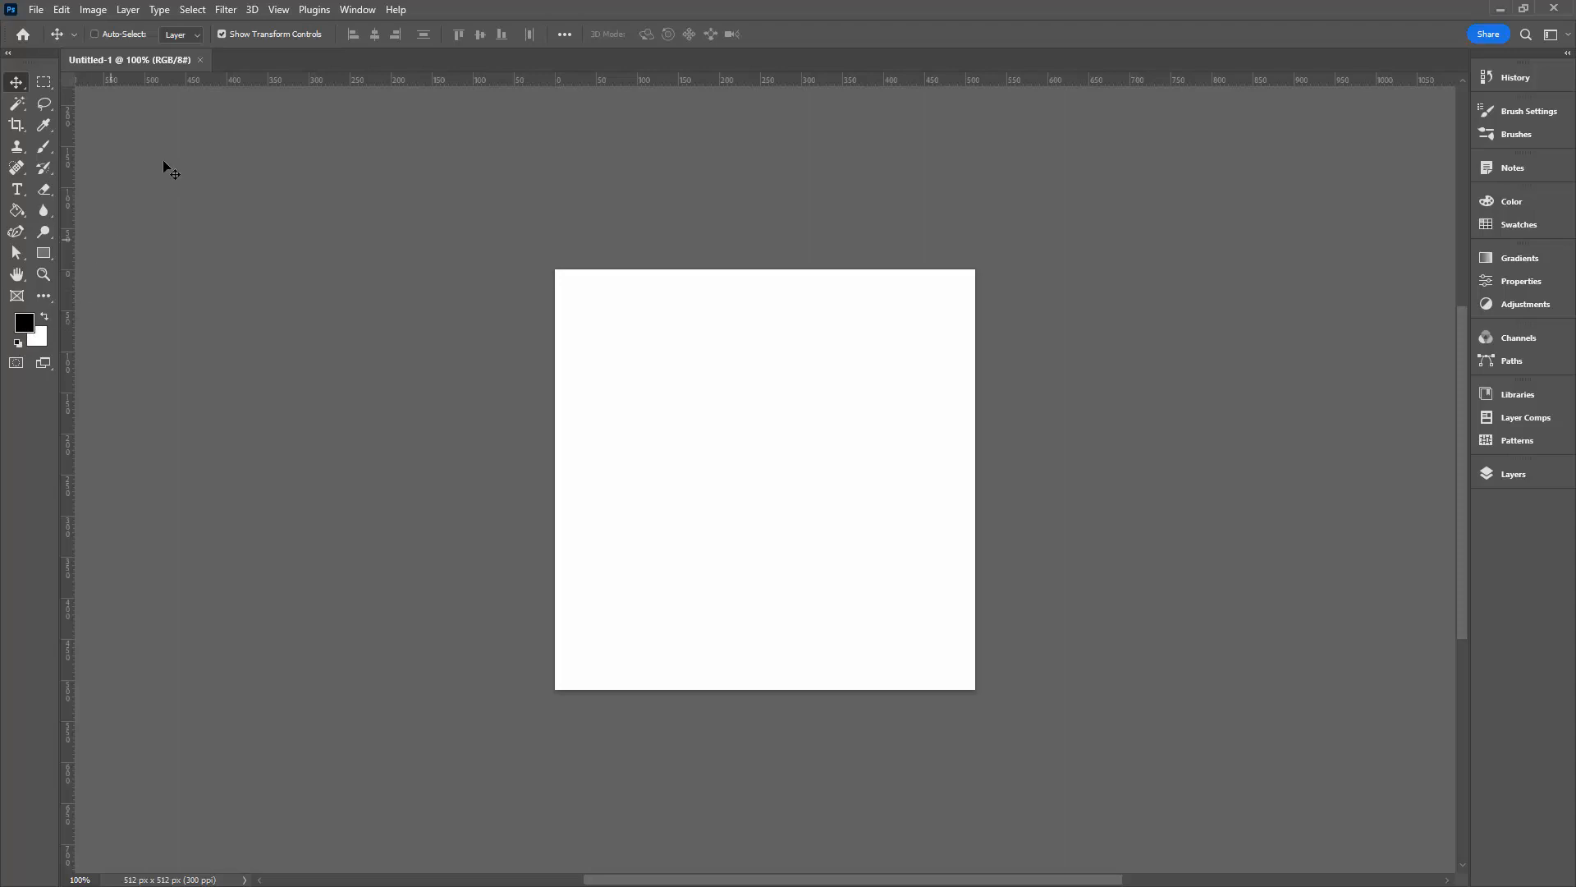
Render a grey Clouds texture over the white canvas.
left_click(225, 10)
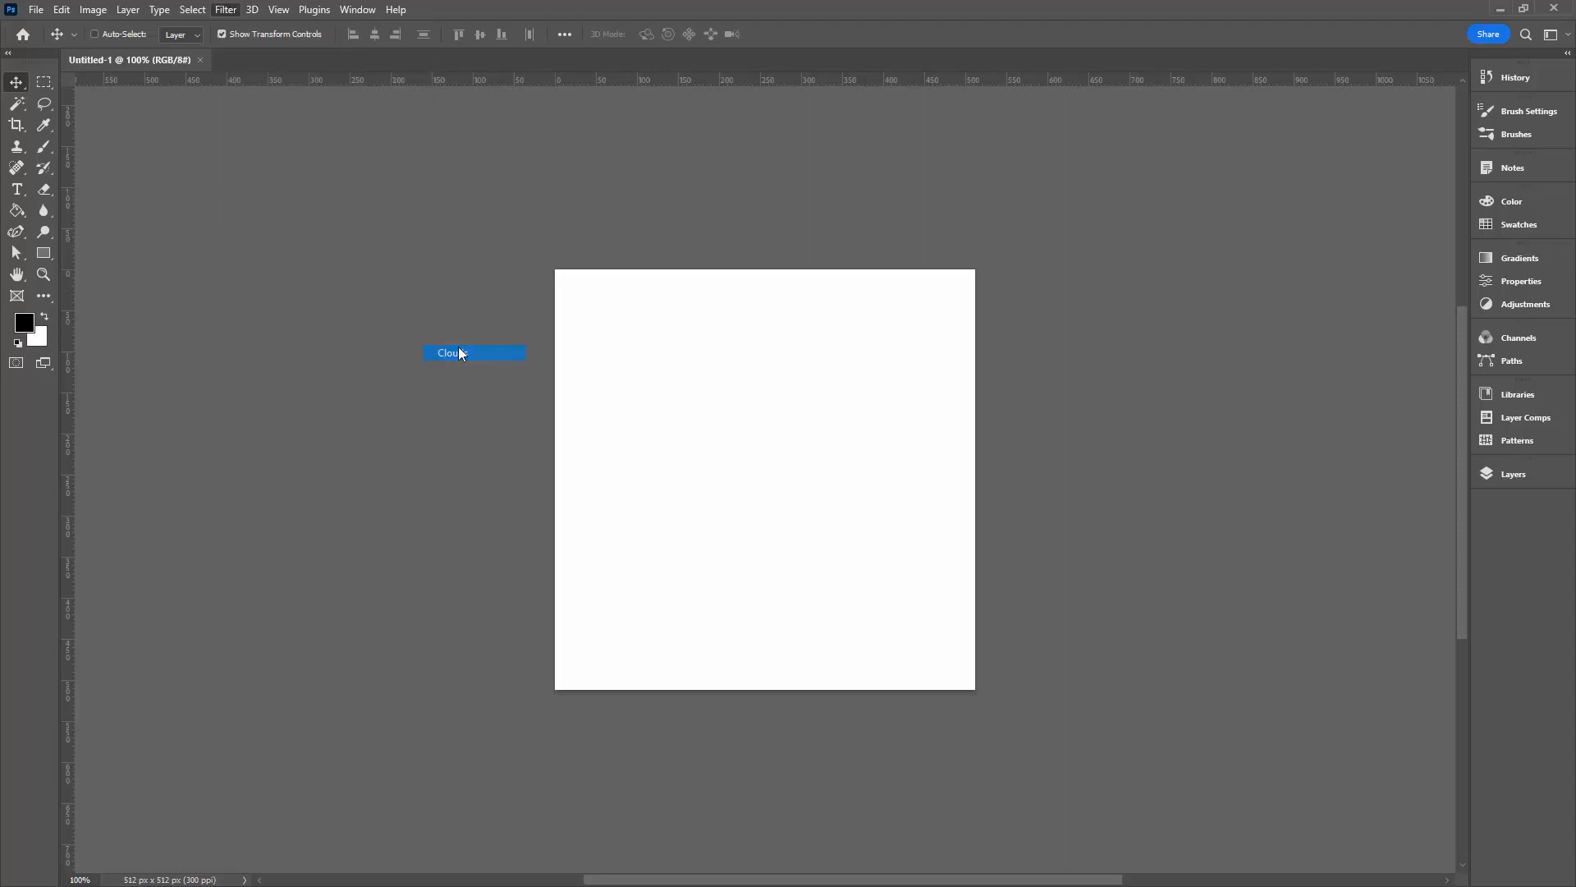
left_click(453, 353)
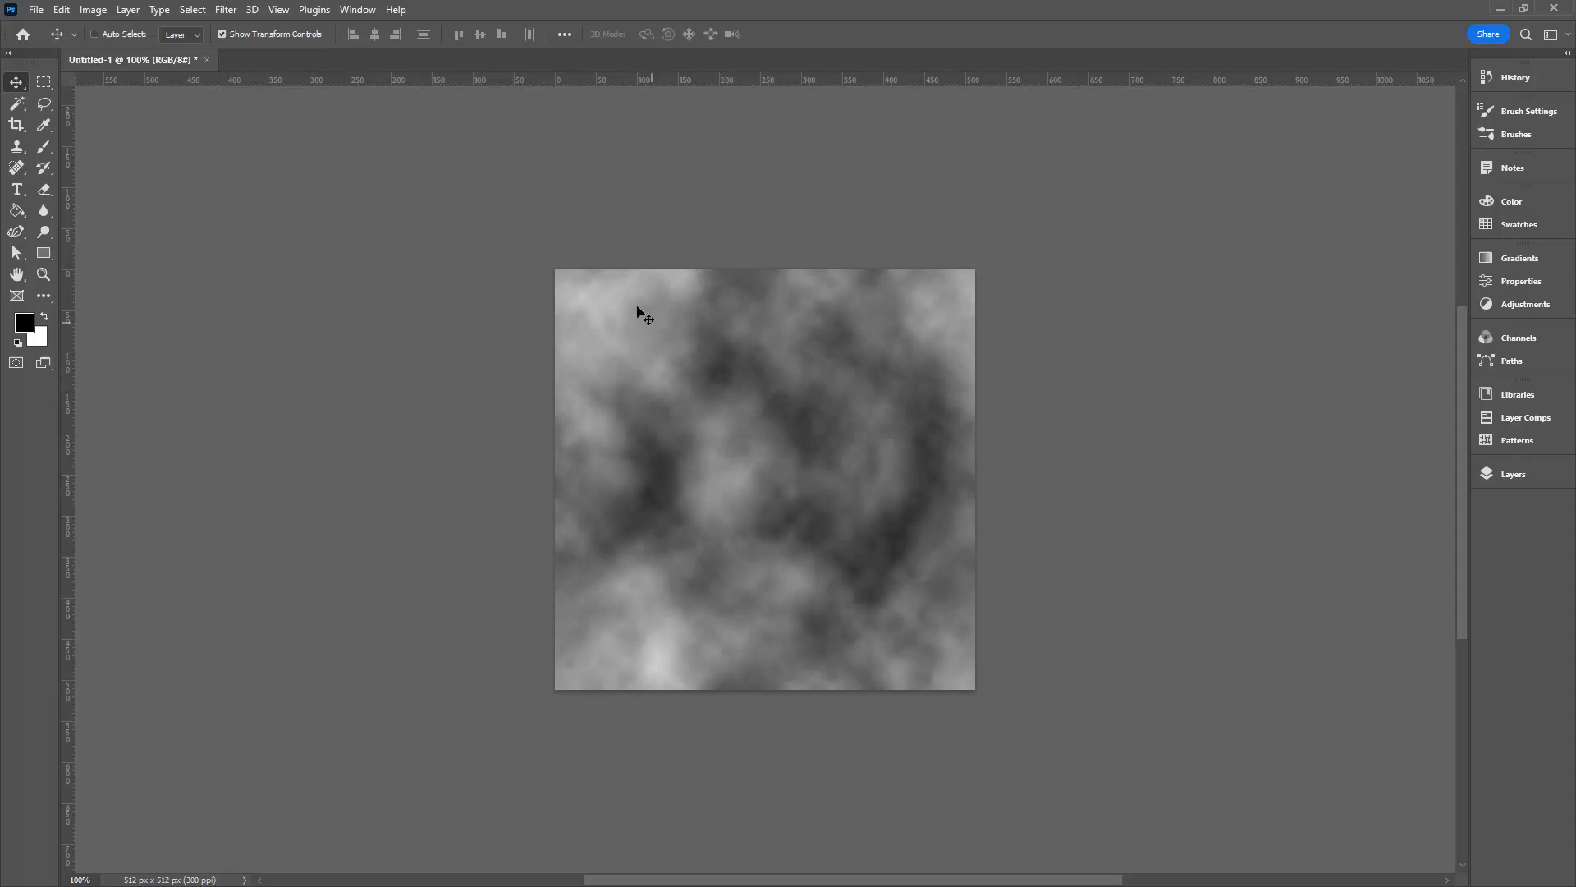
mouse_move(691, 503)
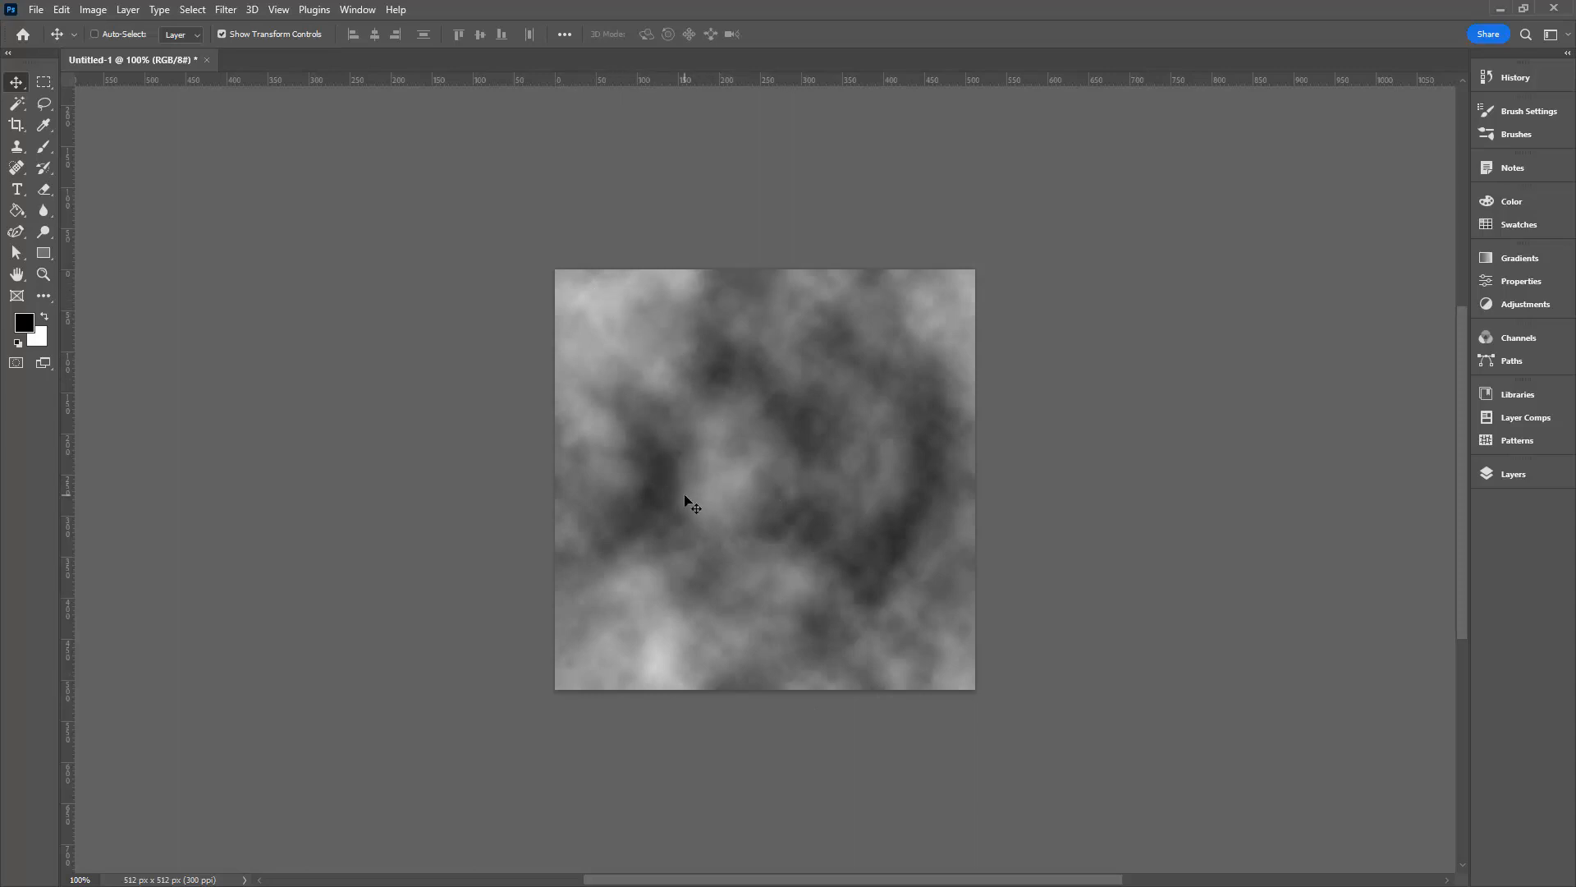
mouse_move(975, 532)
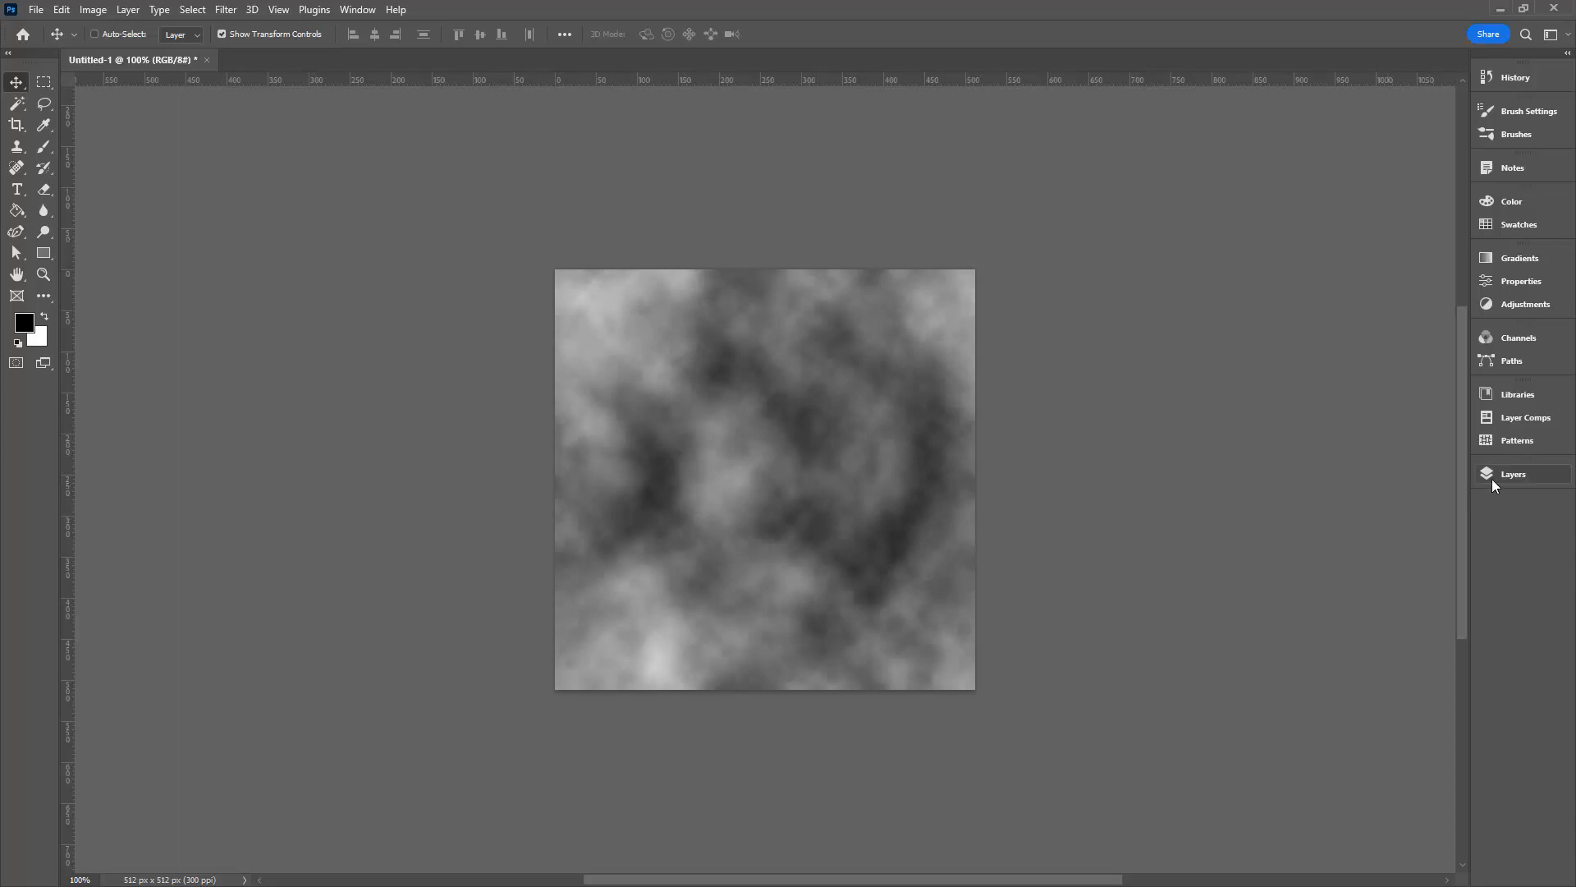
Duplicate the clouds layer with Ctrl+J so four identical cloud layers exist.
left_click(1514, 473)
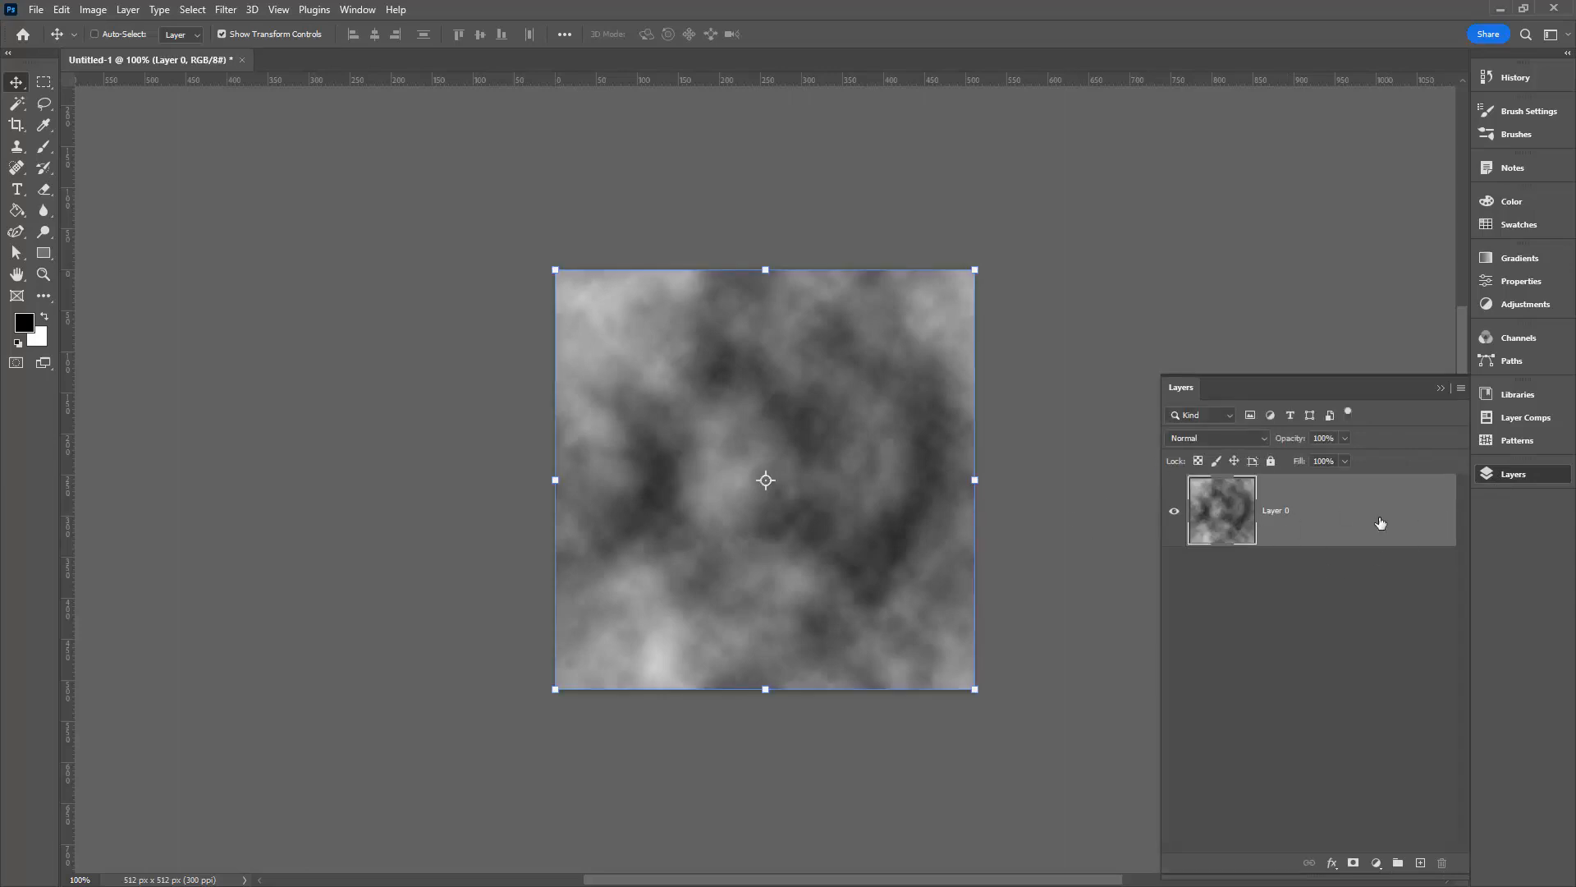
mouse_move(1244, 517)
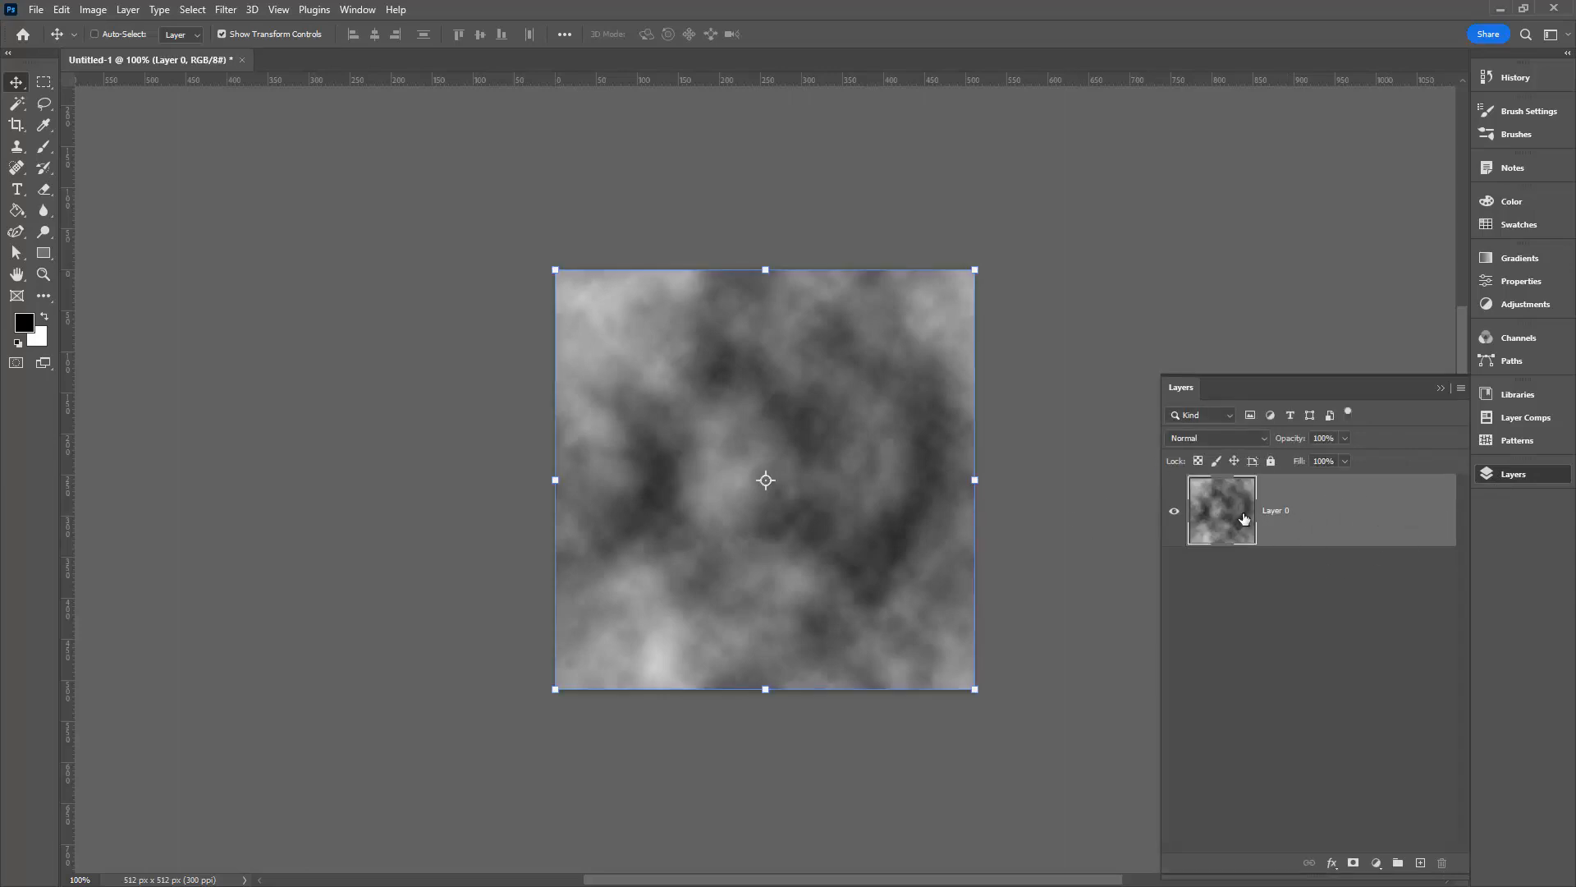
key("ctrl+j")
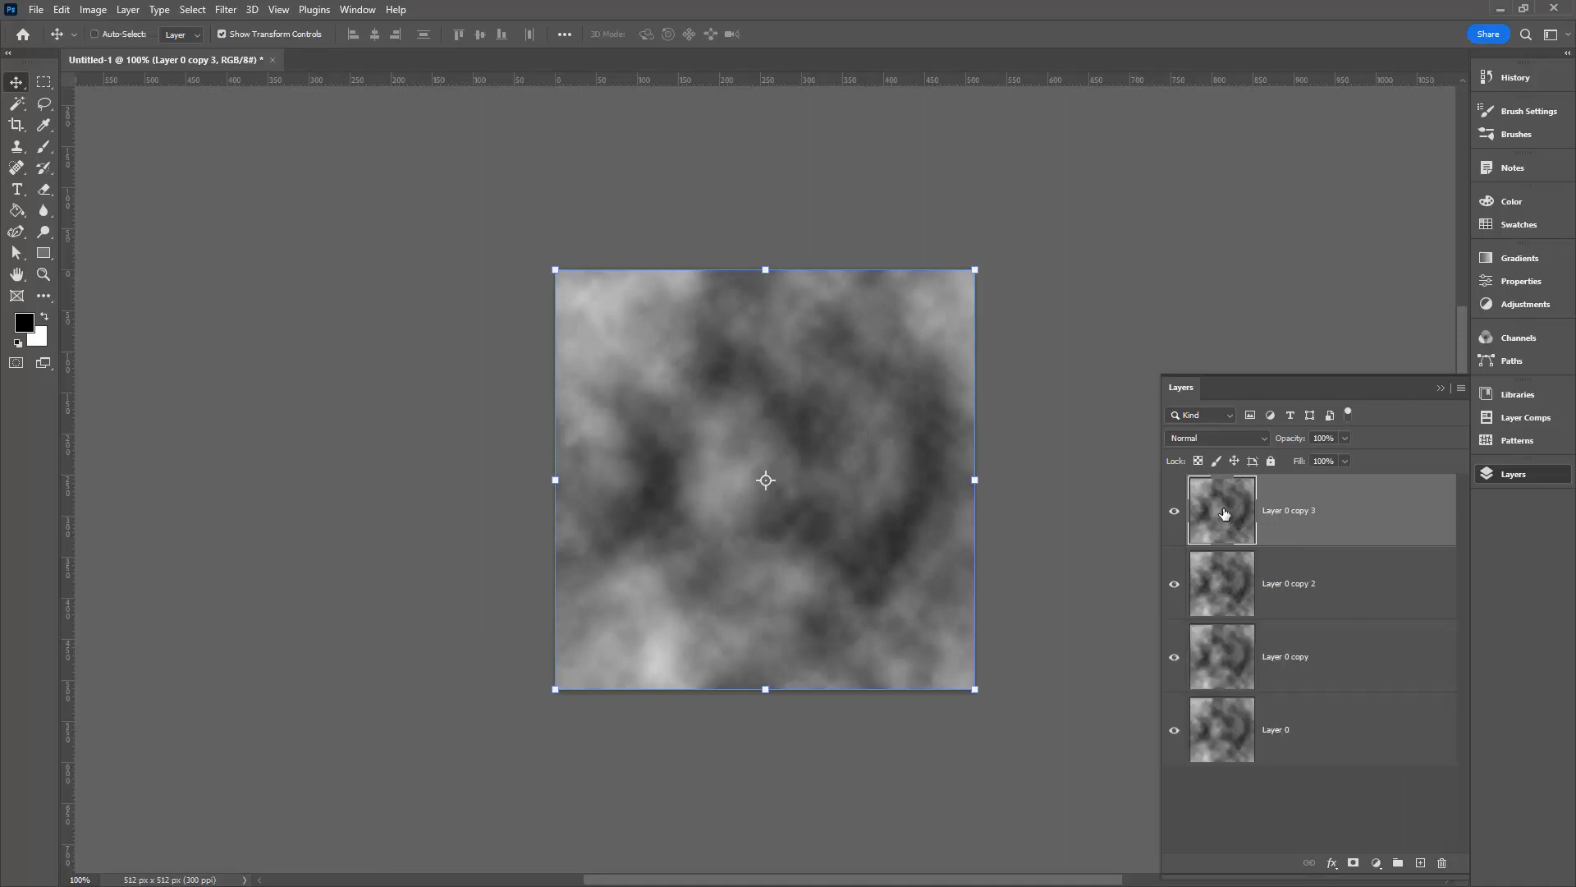
mouse_move(1217, 493)
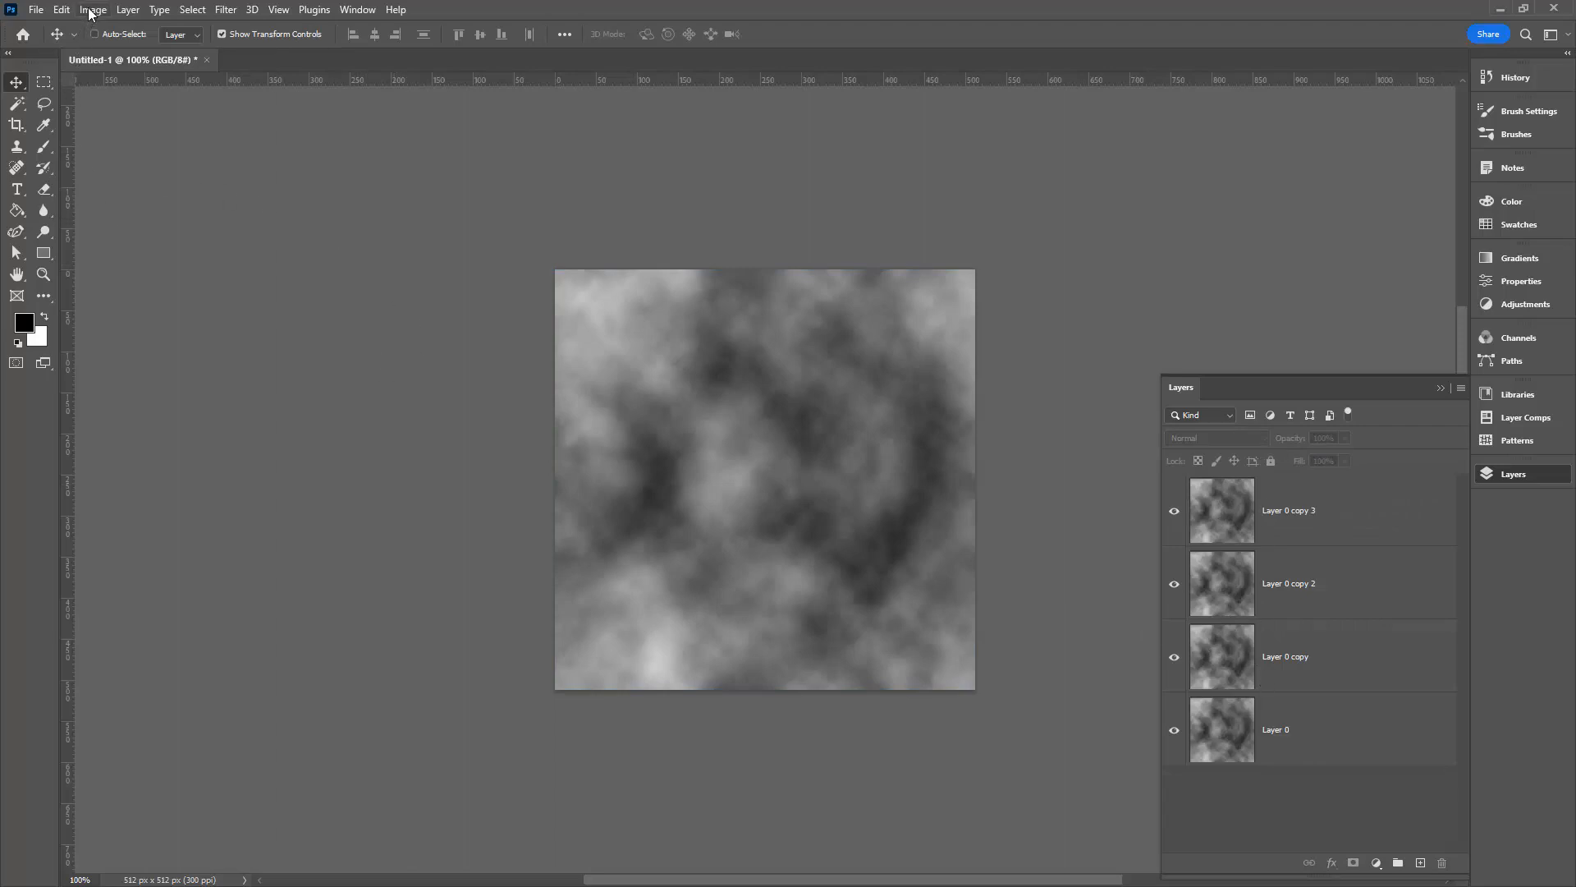
Enlarge the canvas to 1024 × 1024 px anchored at the bottom-left corner.
left_click(92, 10)
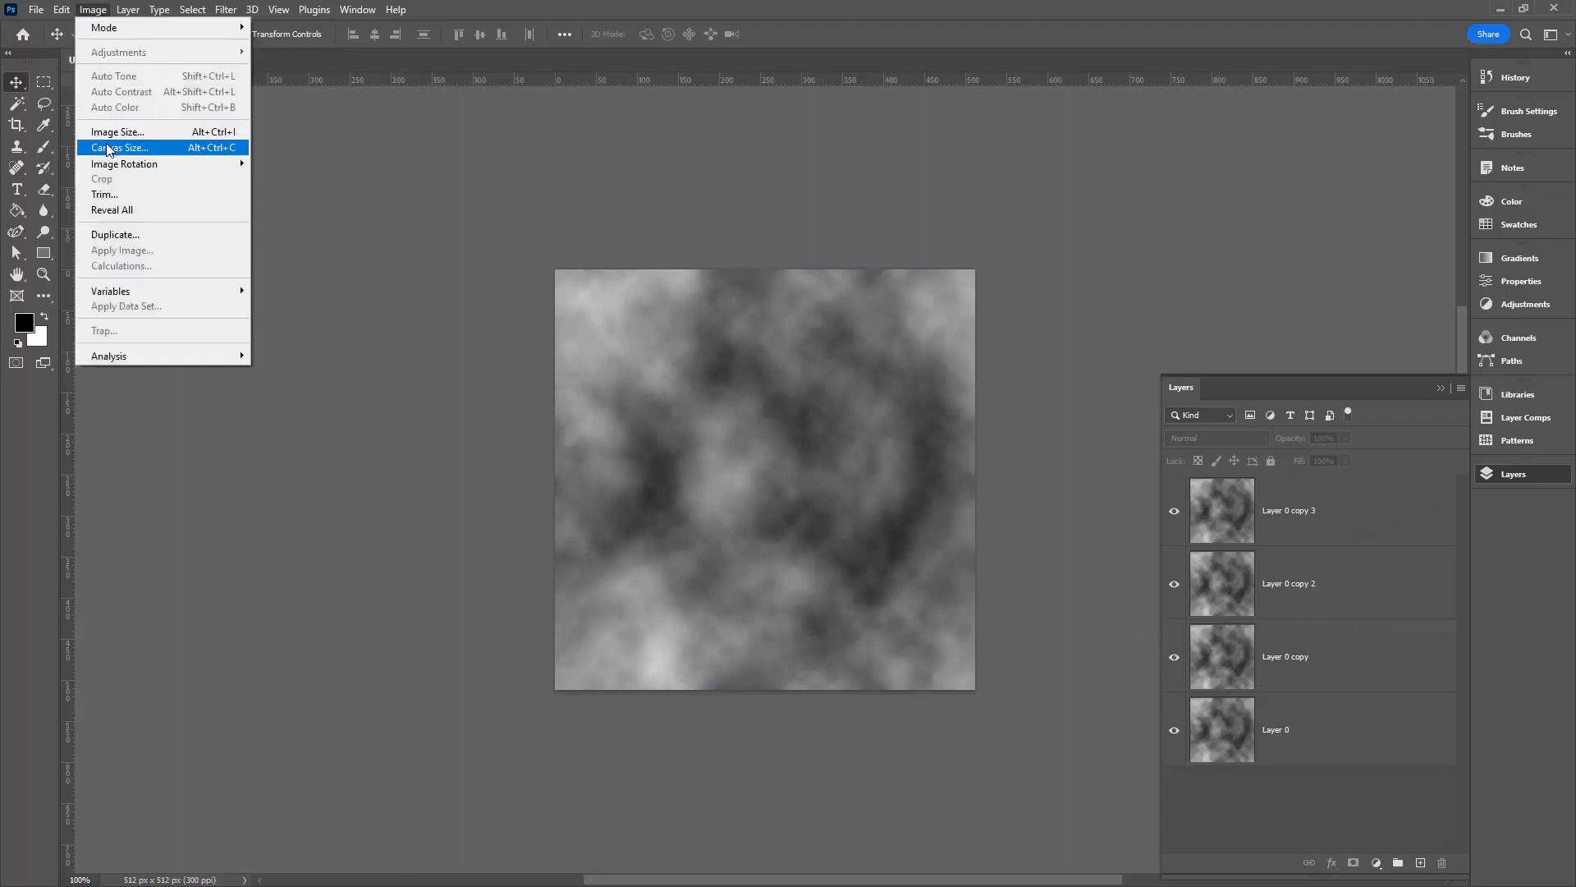
left_click(118, 148)
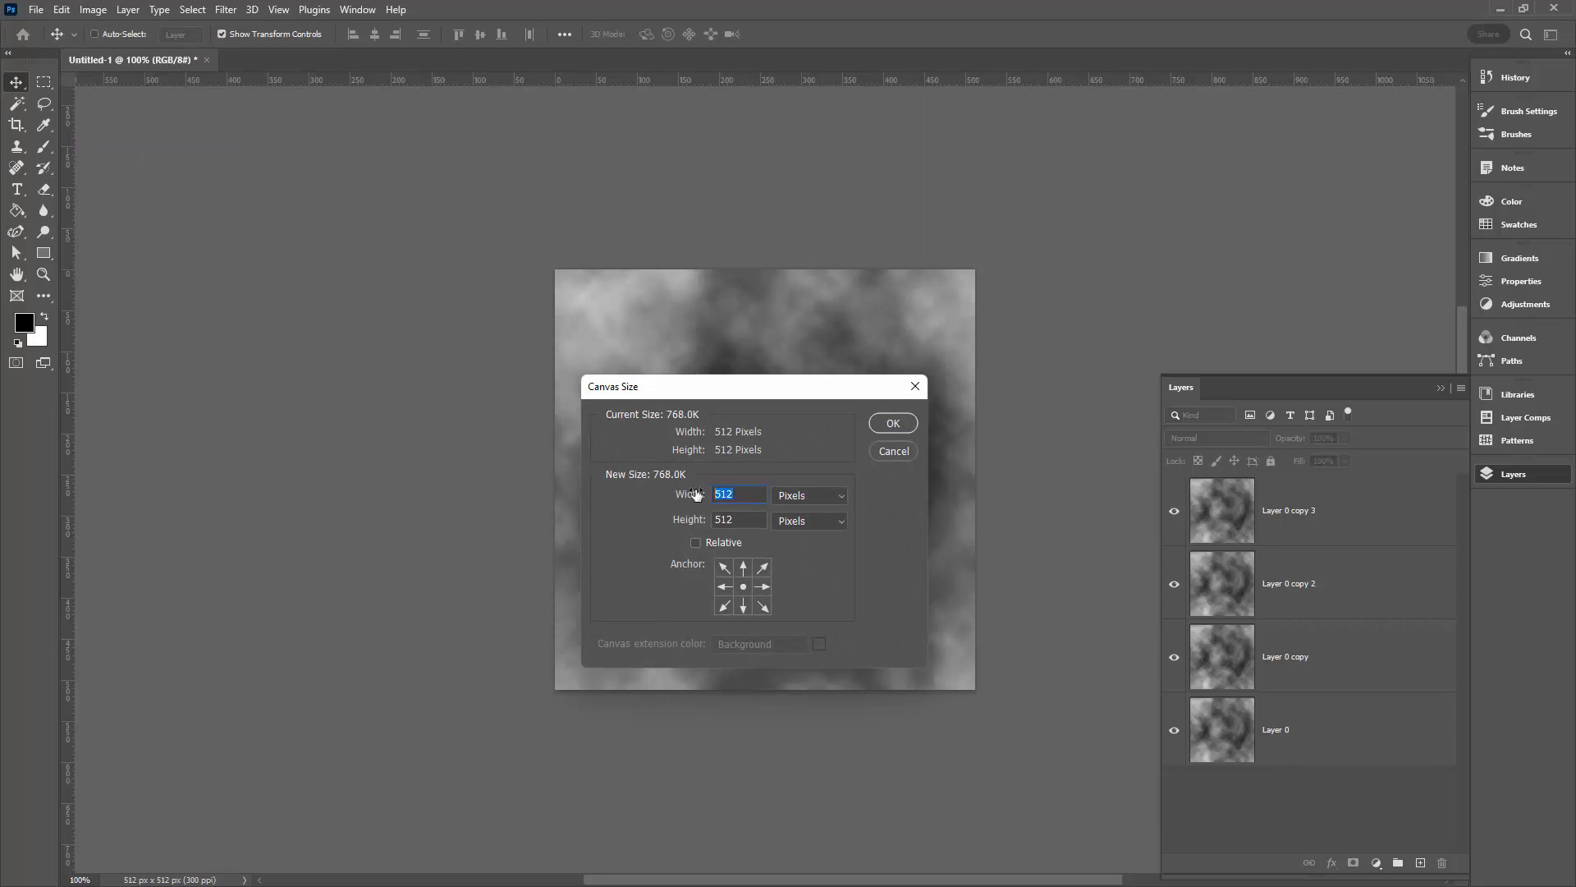
type("1024")
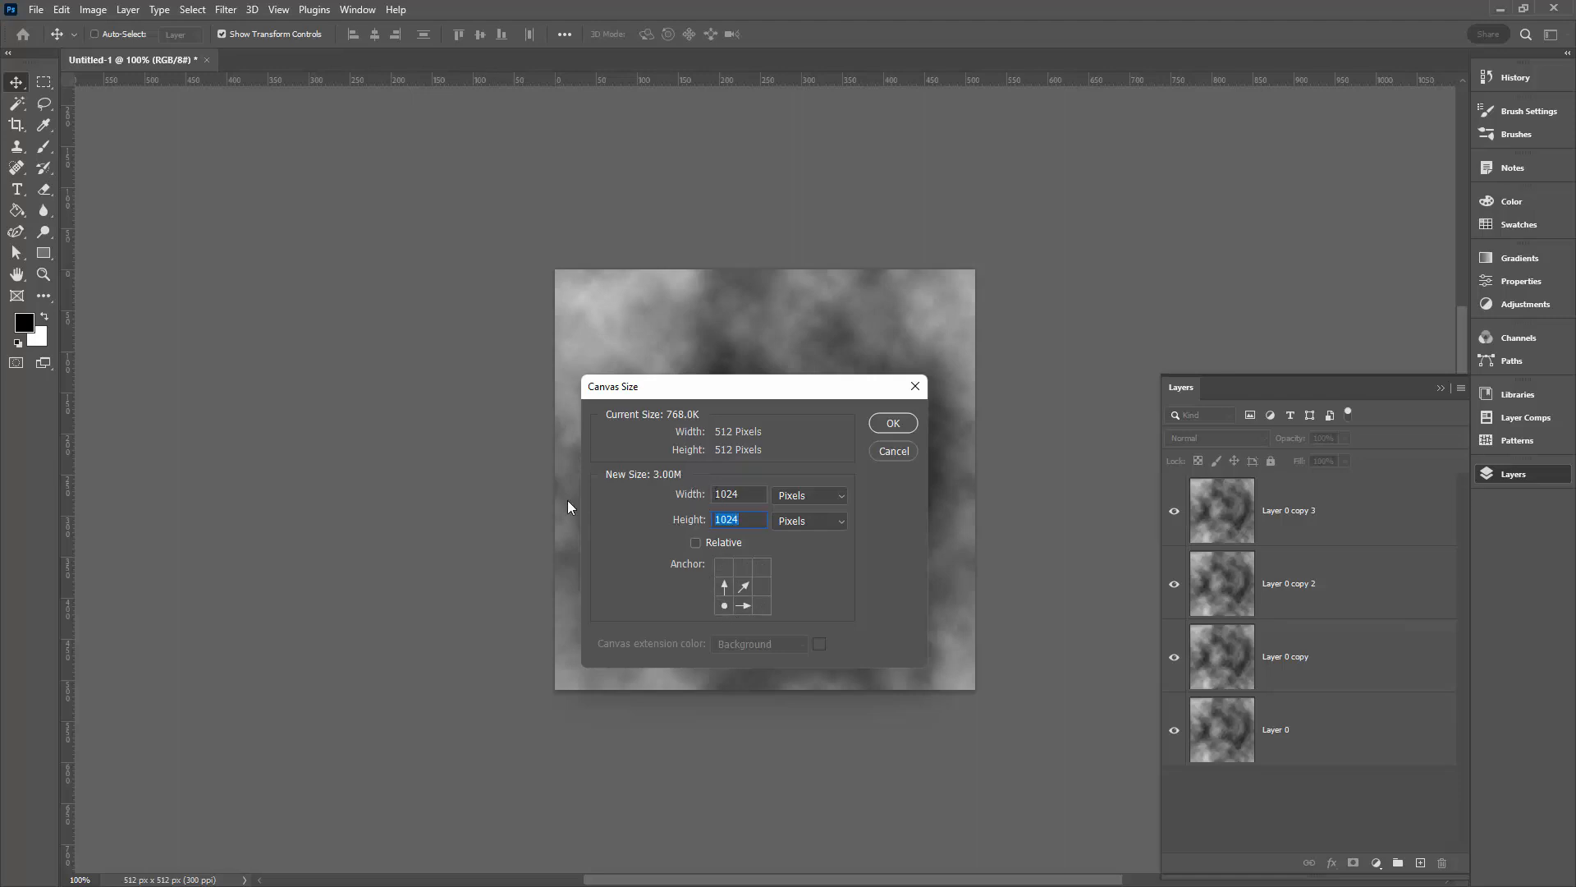
mouse_move(738, 643)
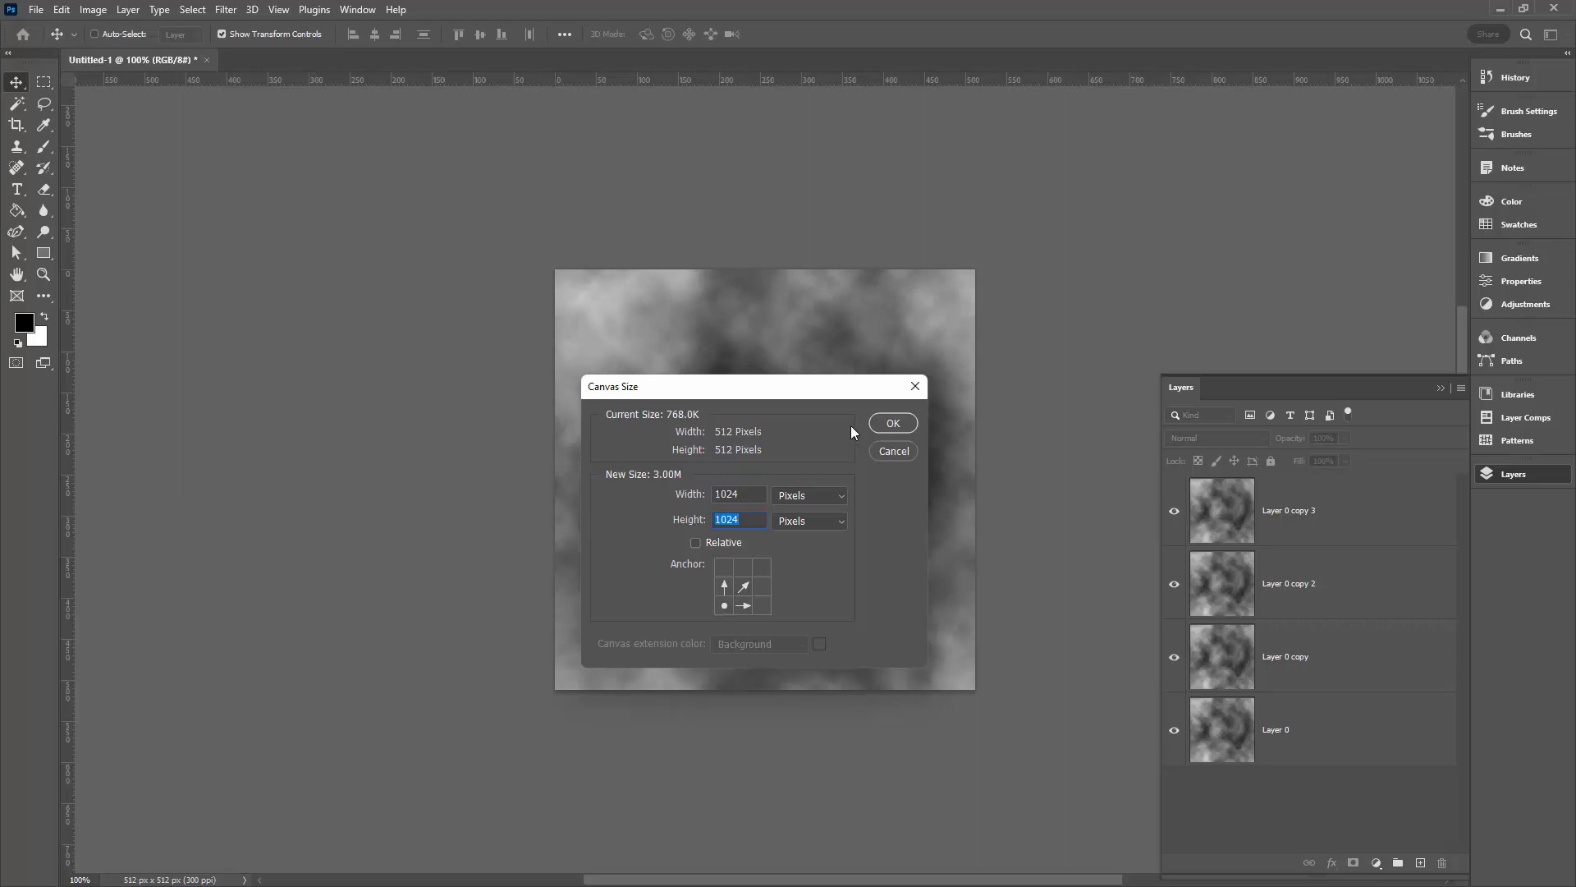
left_click(892, 422)
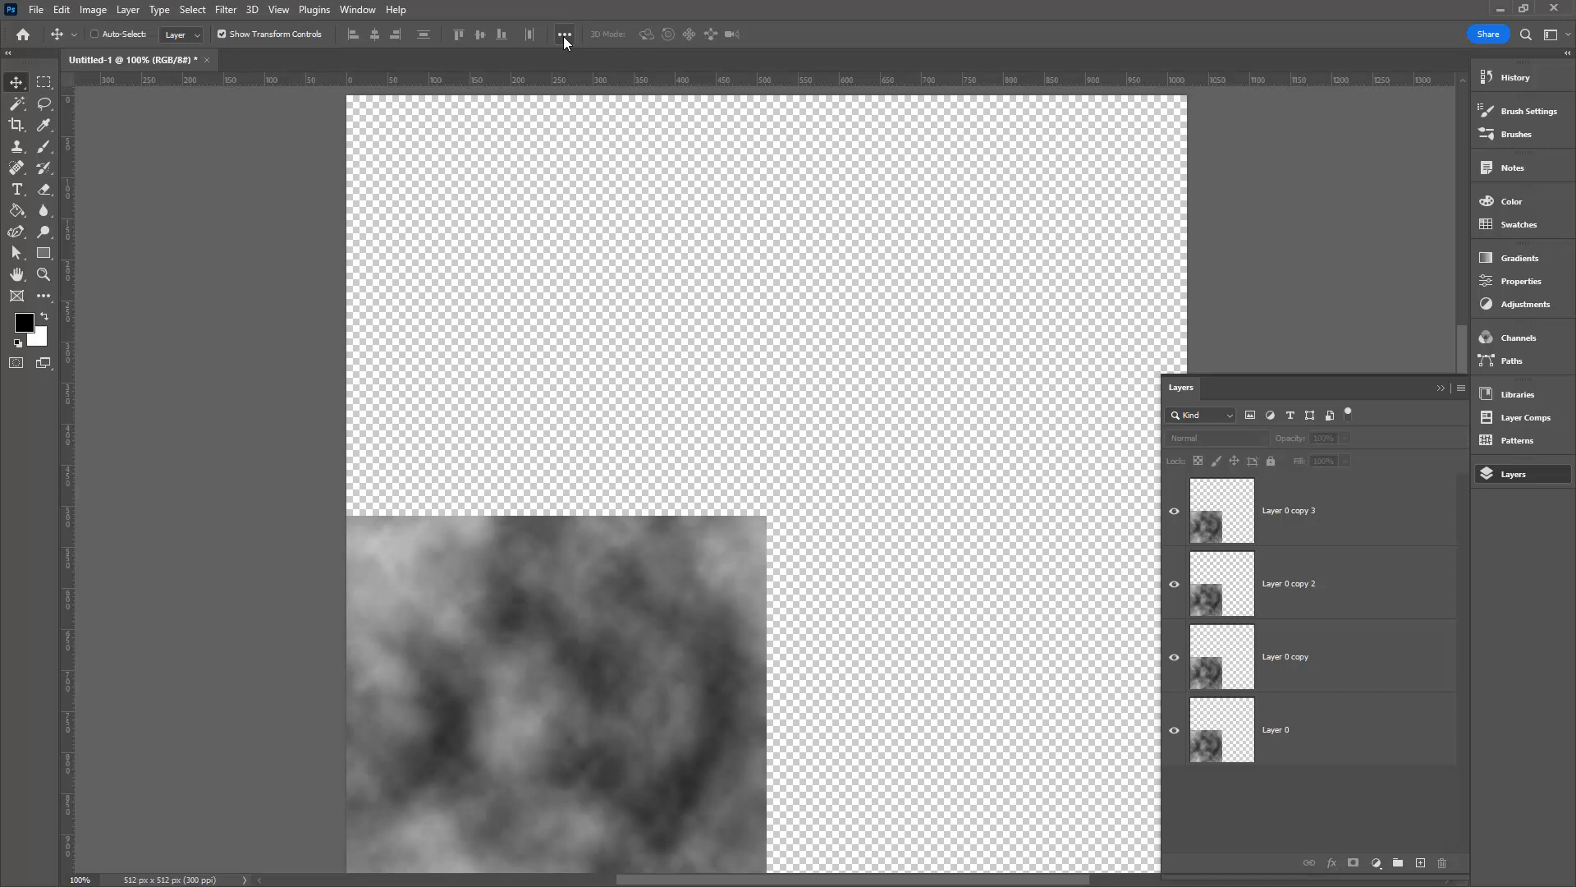
Set Align To: Canvas and place each cloud copy in a different quarter.
left_click(564, 33)
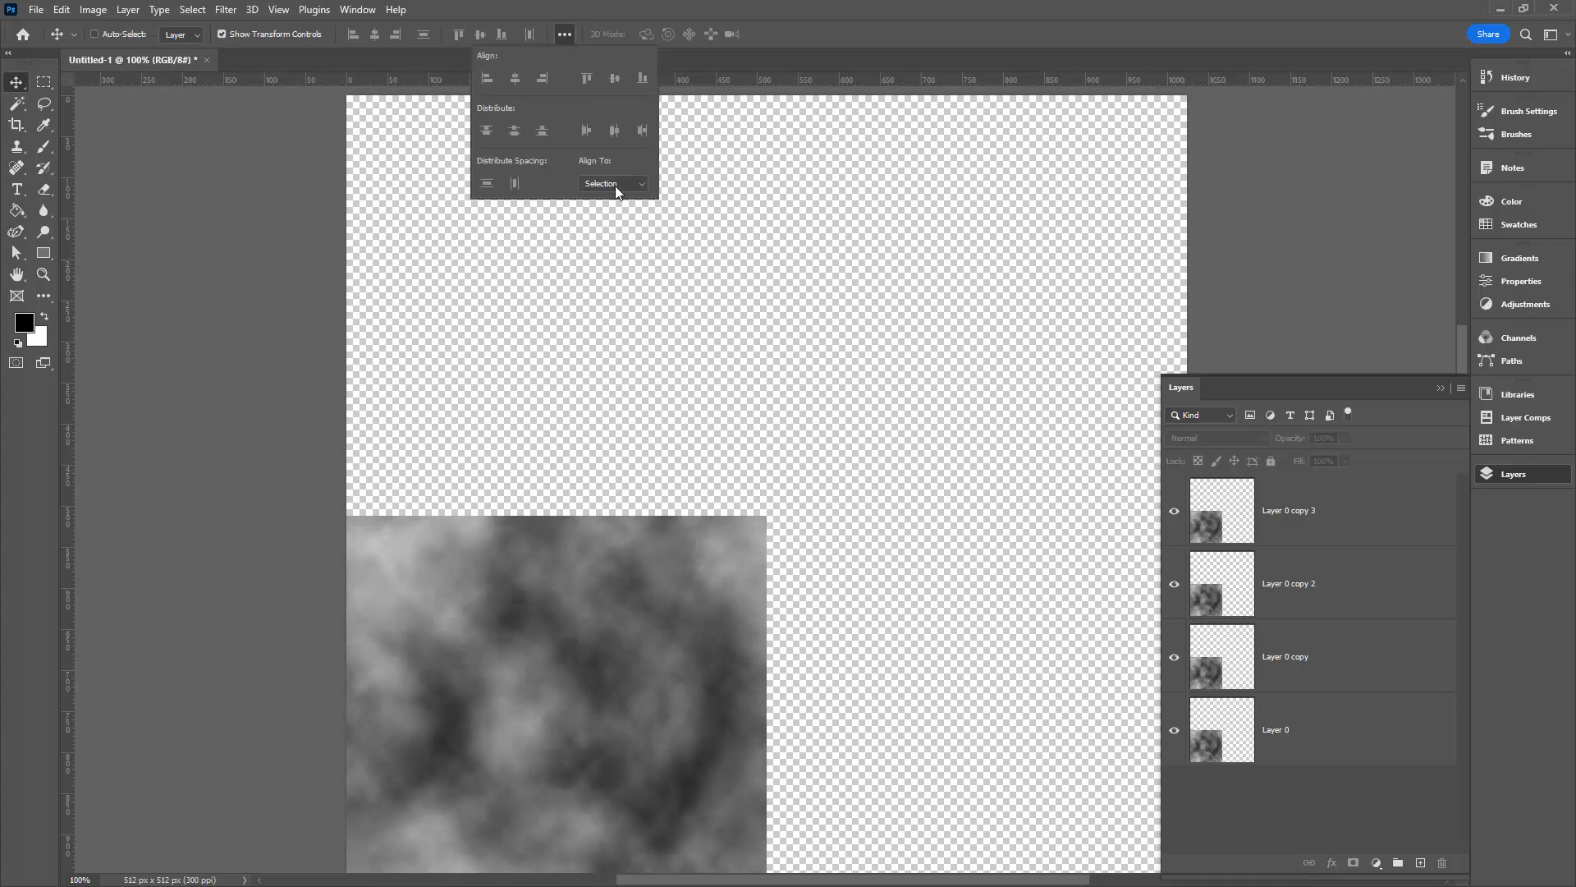
left_click(613, 183)
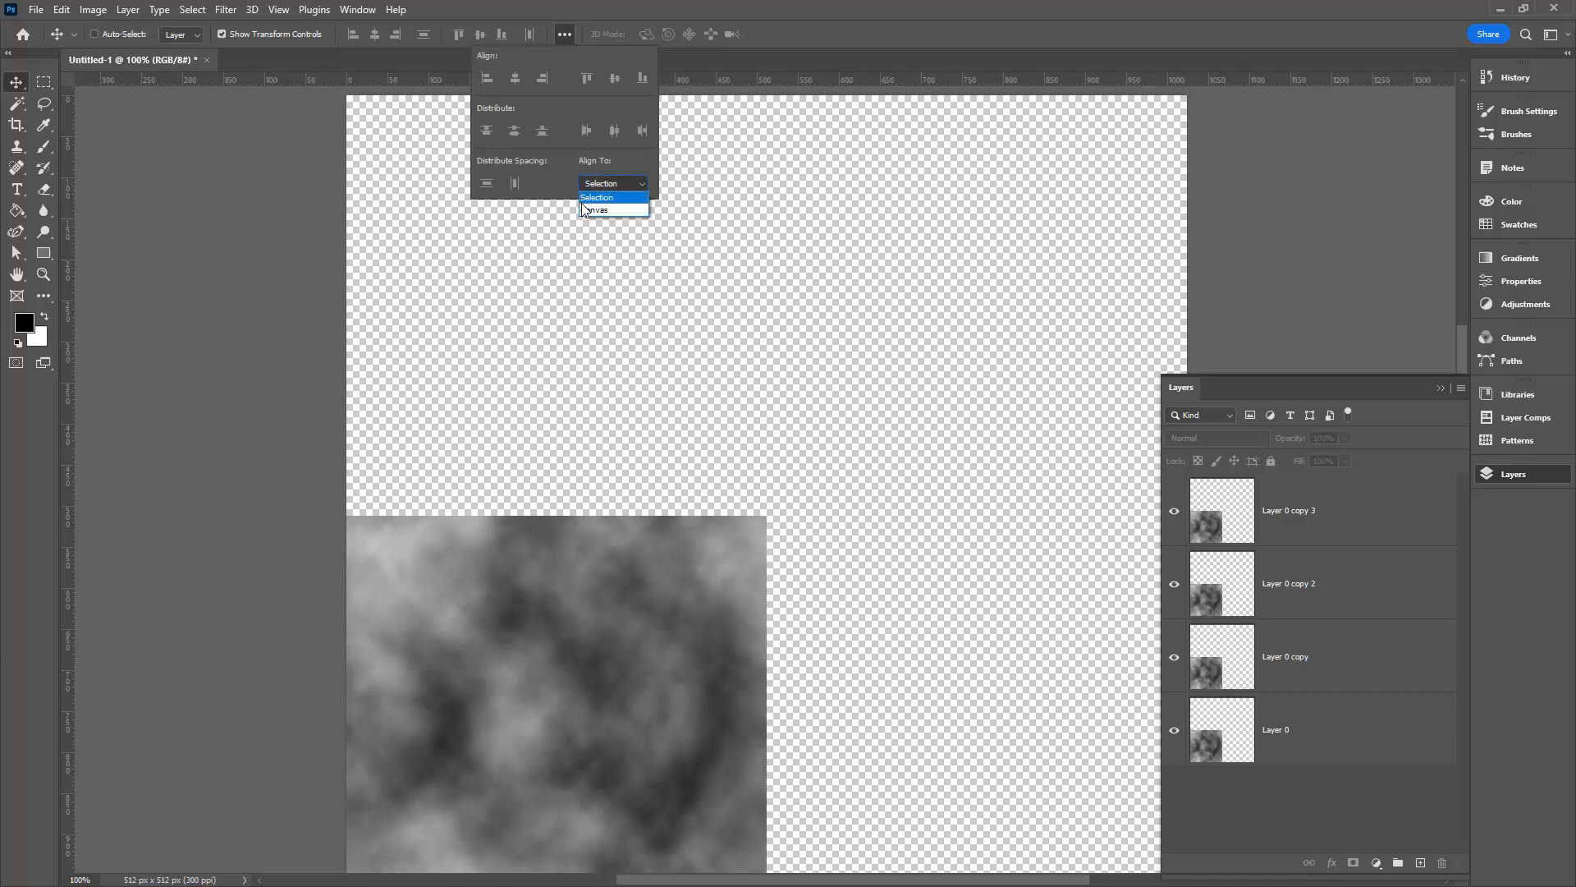
left_click(595, 210)
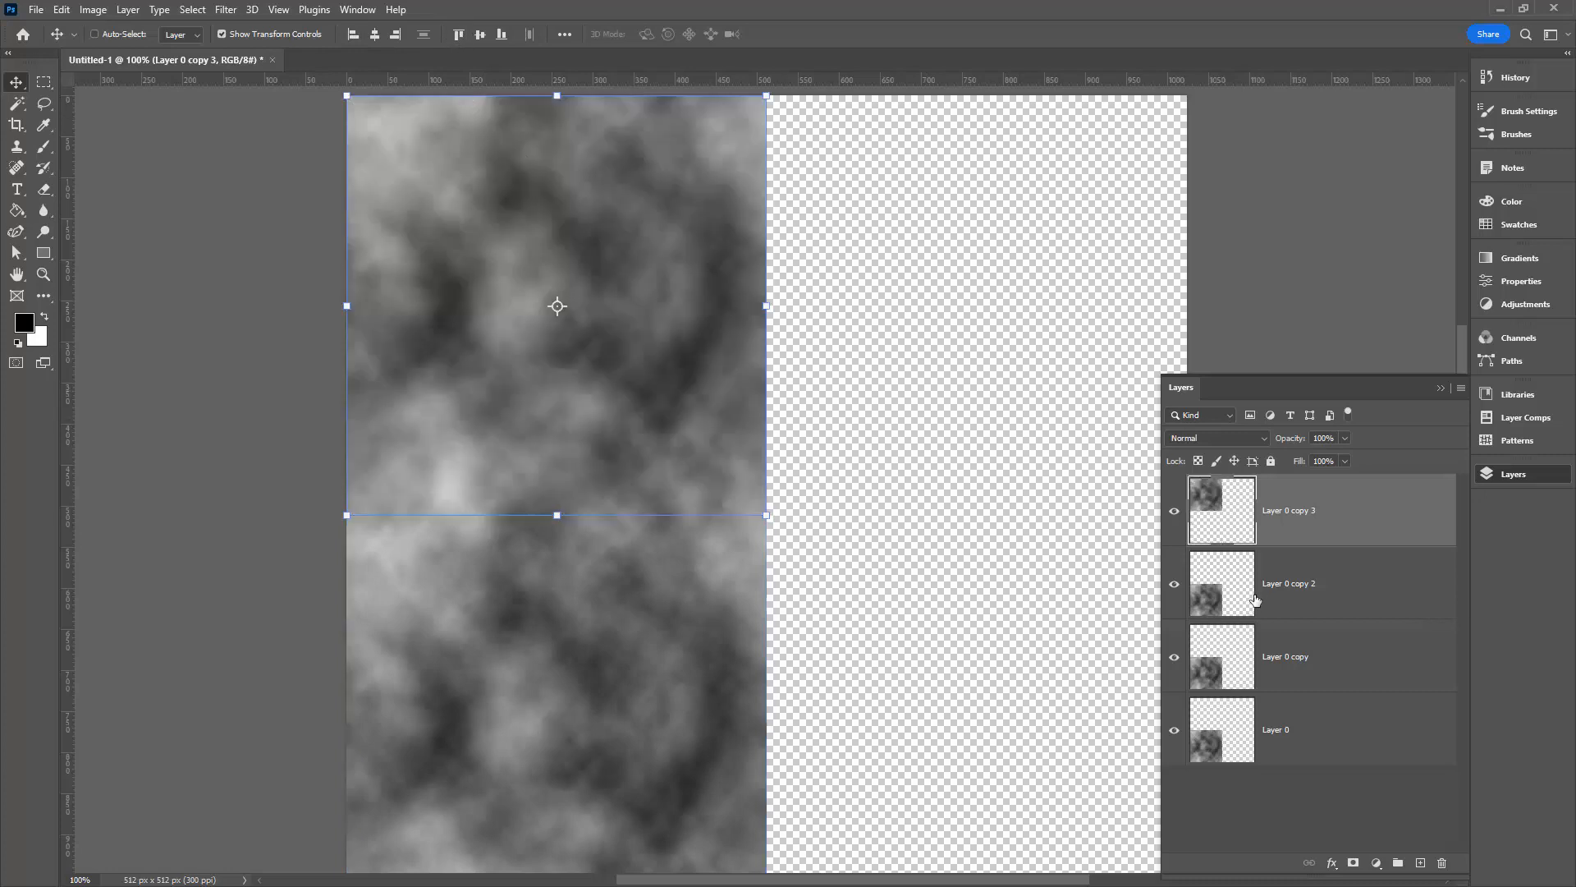
left_click(1287, 583)
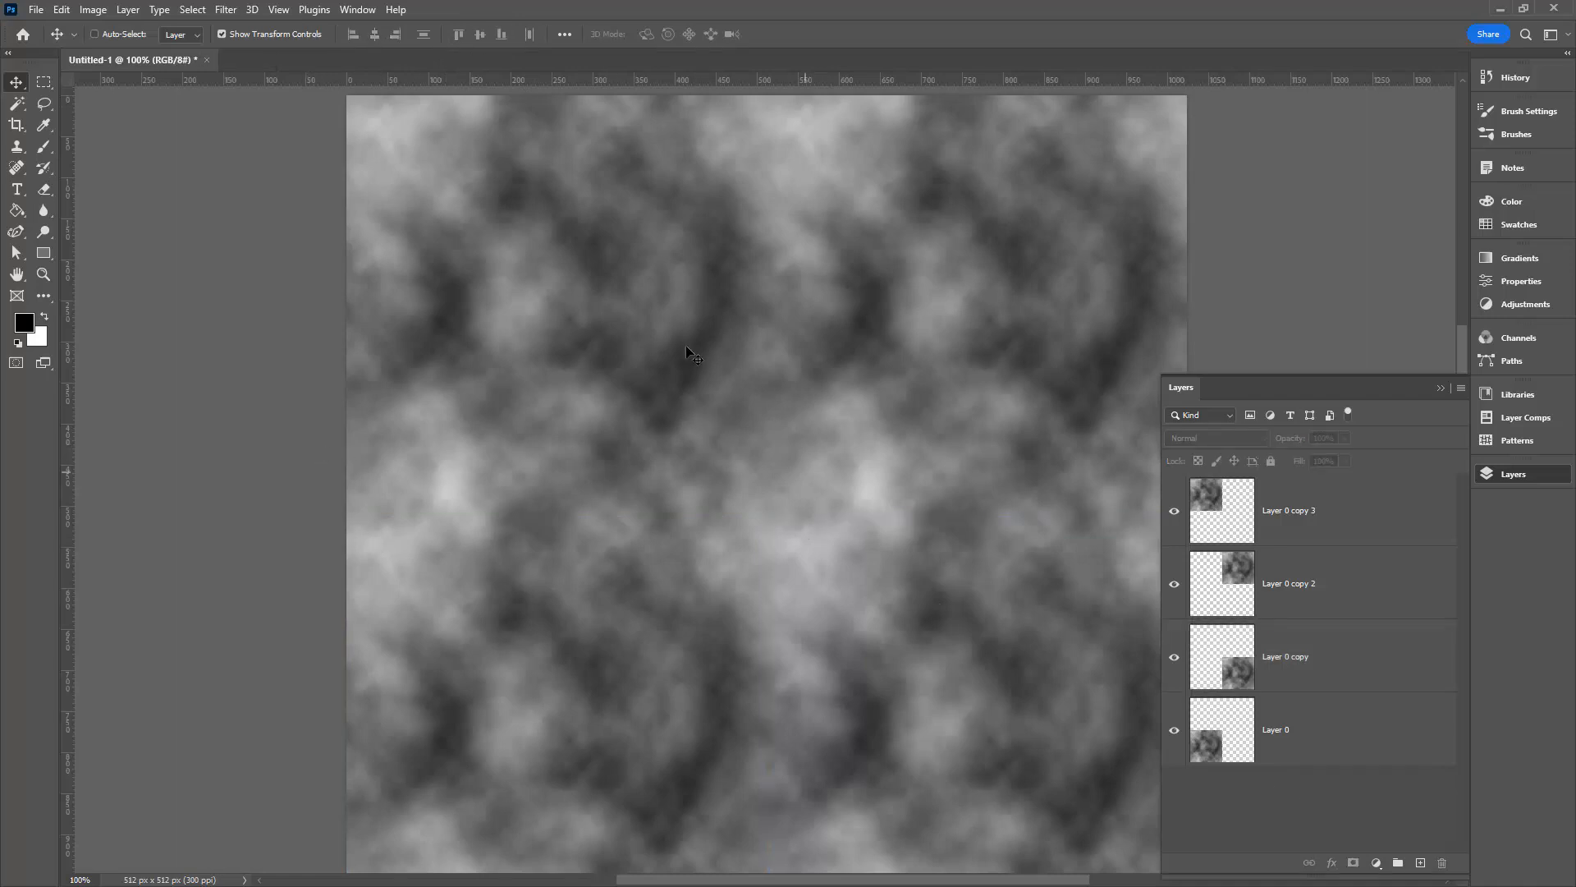
mouse_move(595, 401)
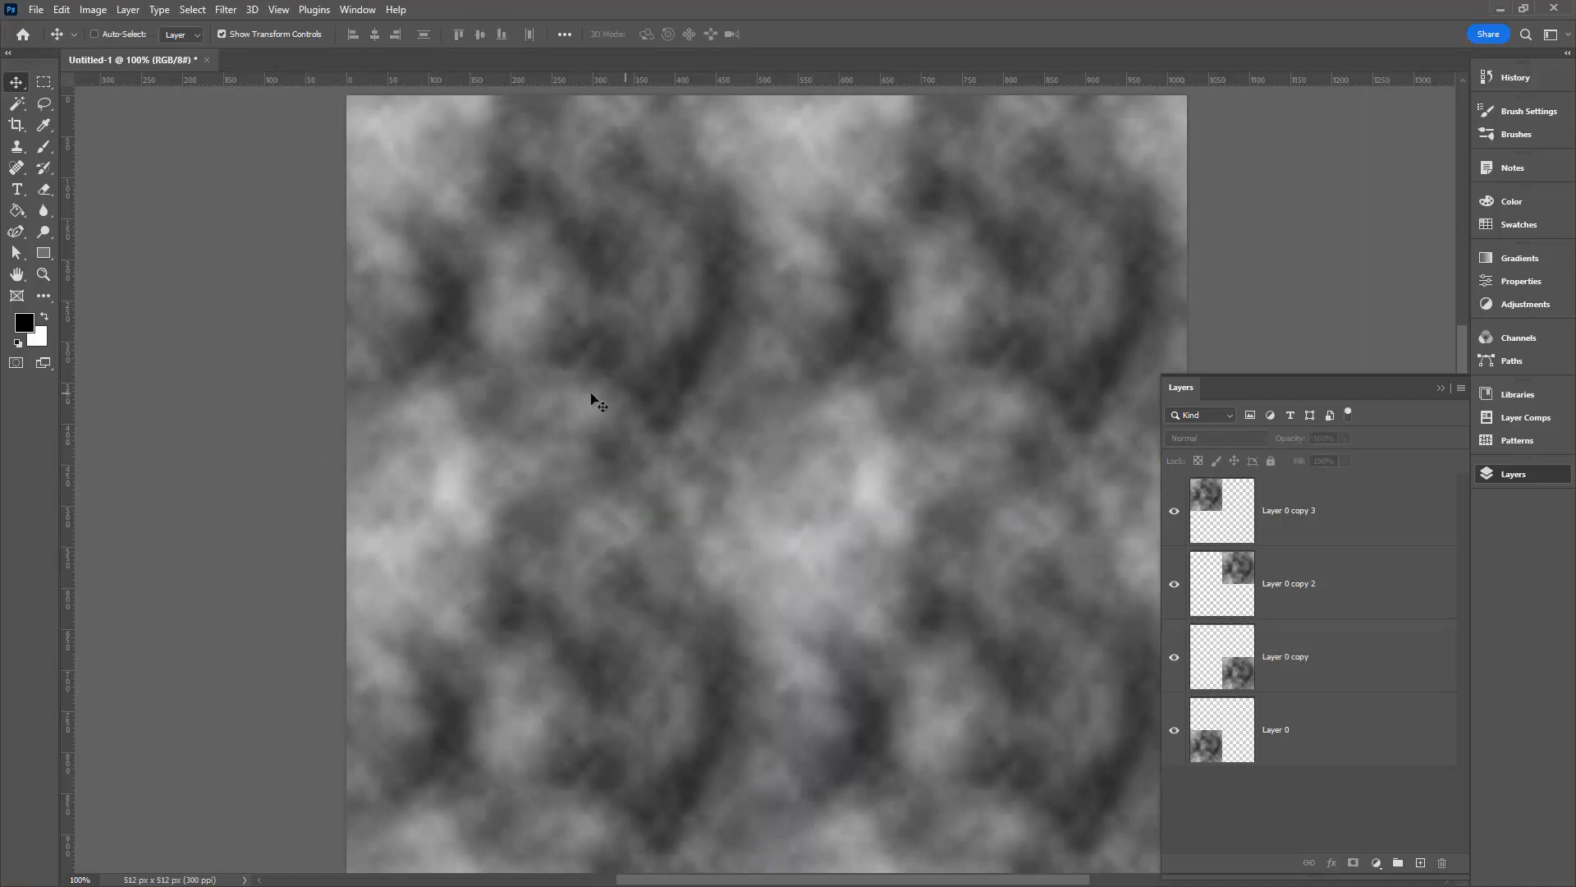
Select all four cloud layers and merge them into one layer.
left_click(1307, 509)
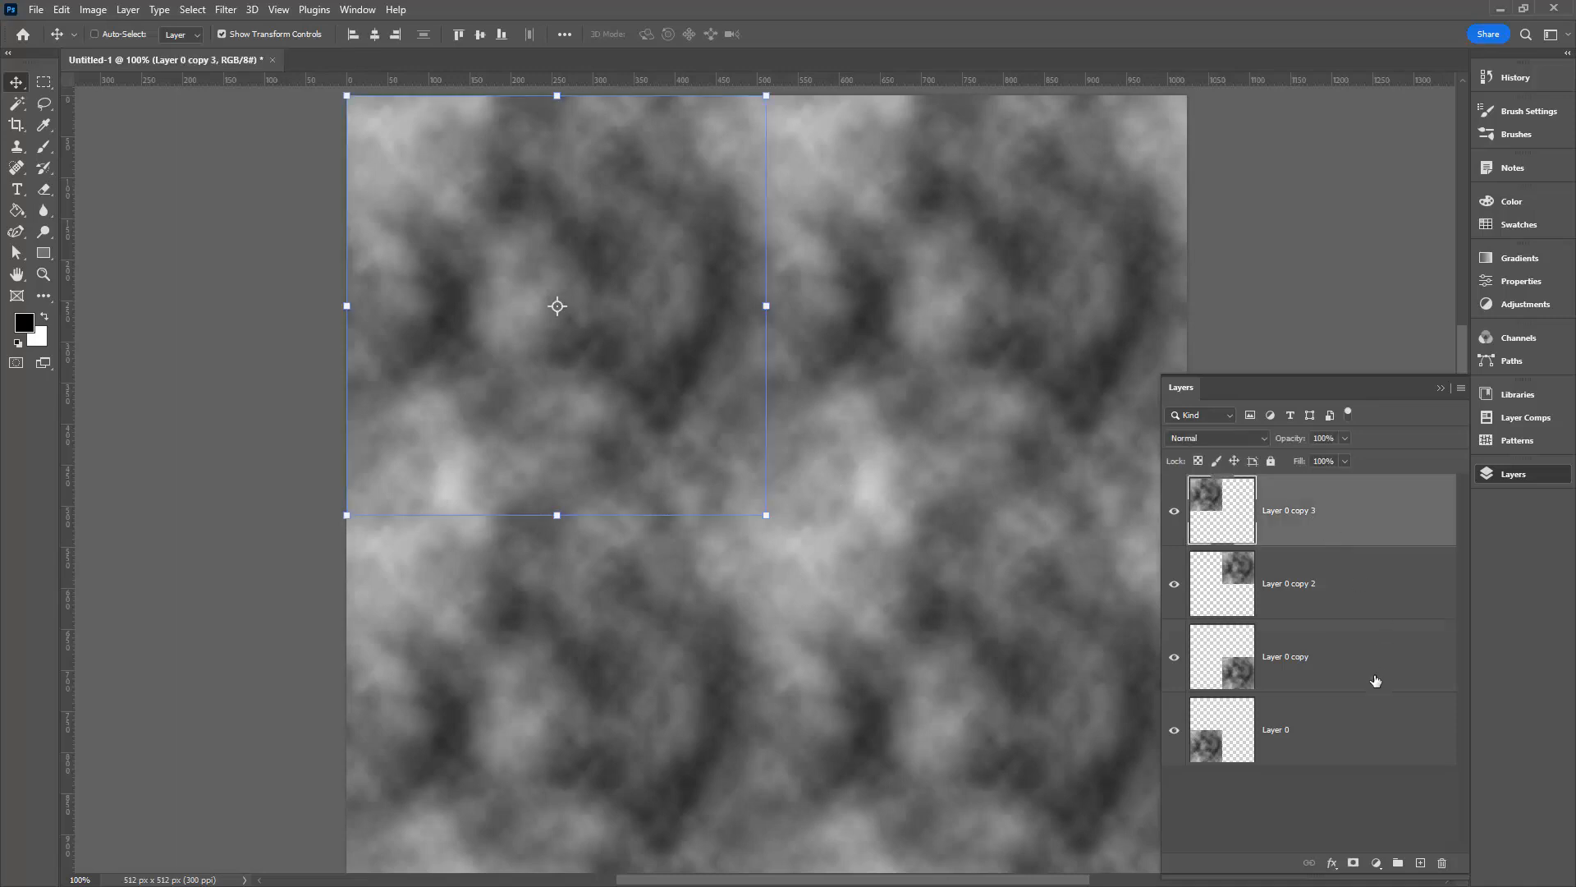
mouse_move(1317, 489)
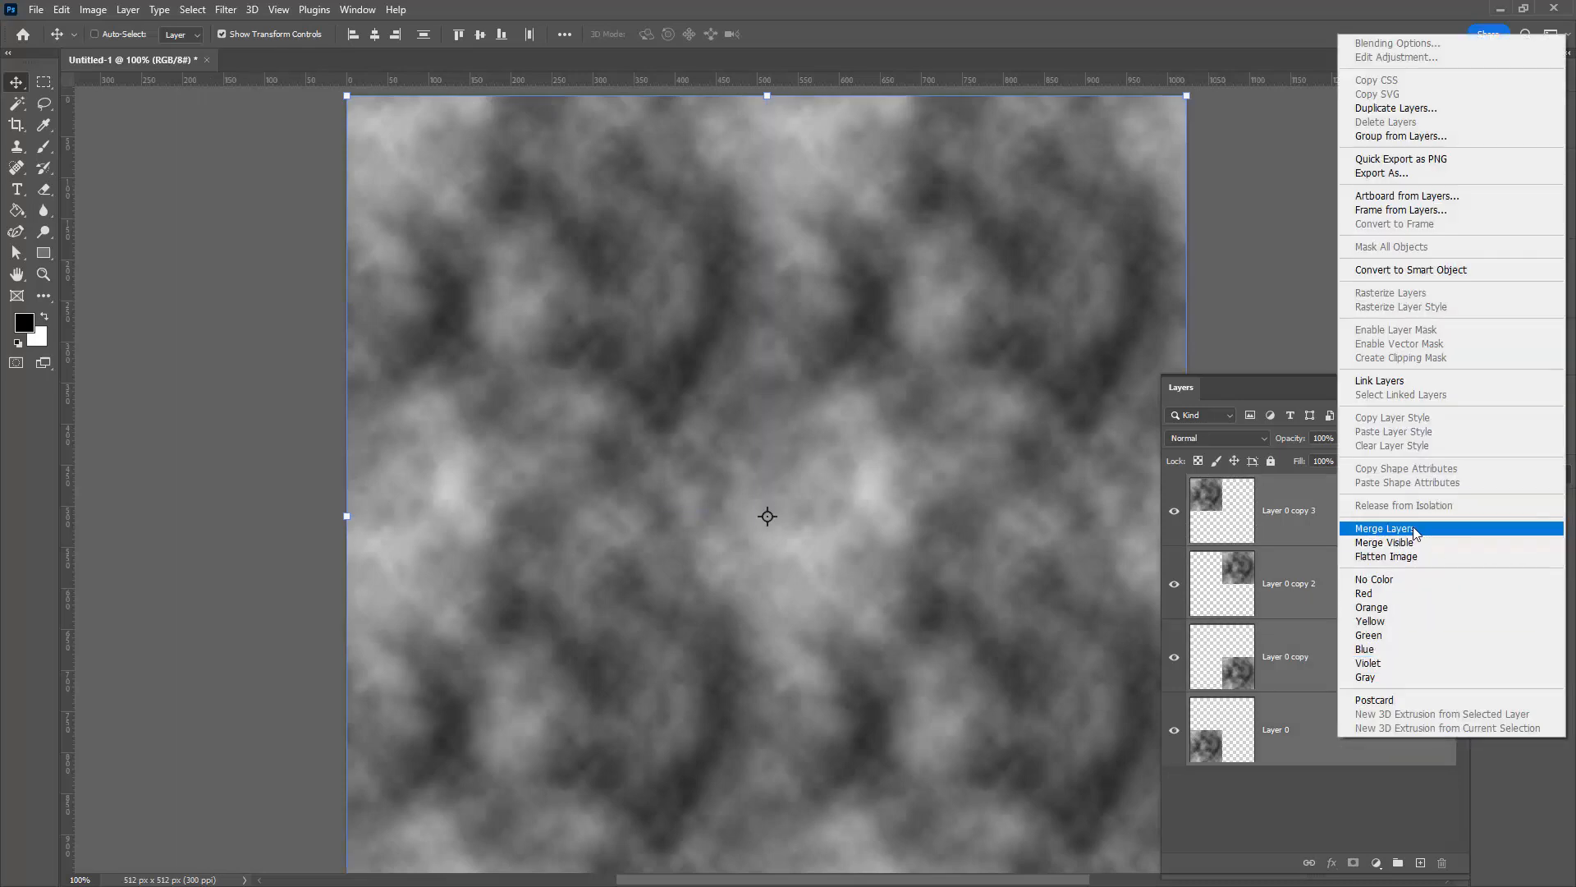
left_click(1386, 527)
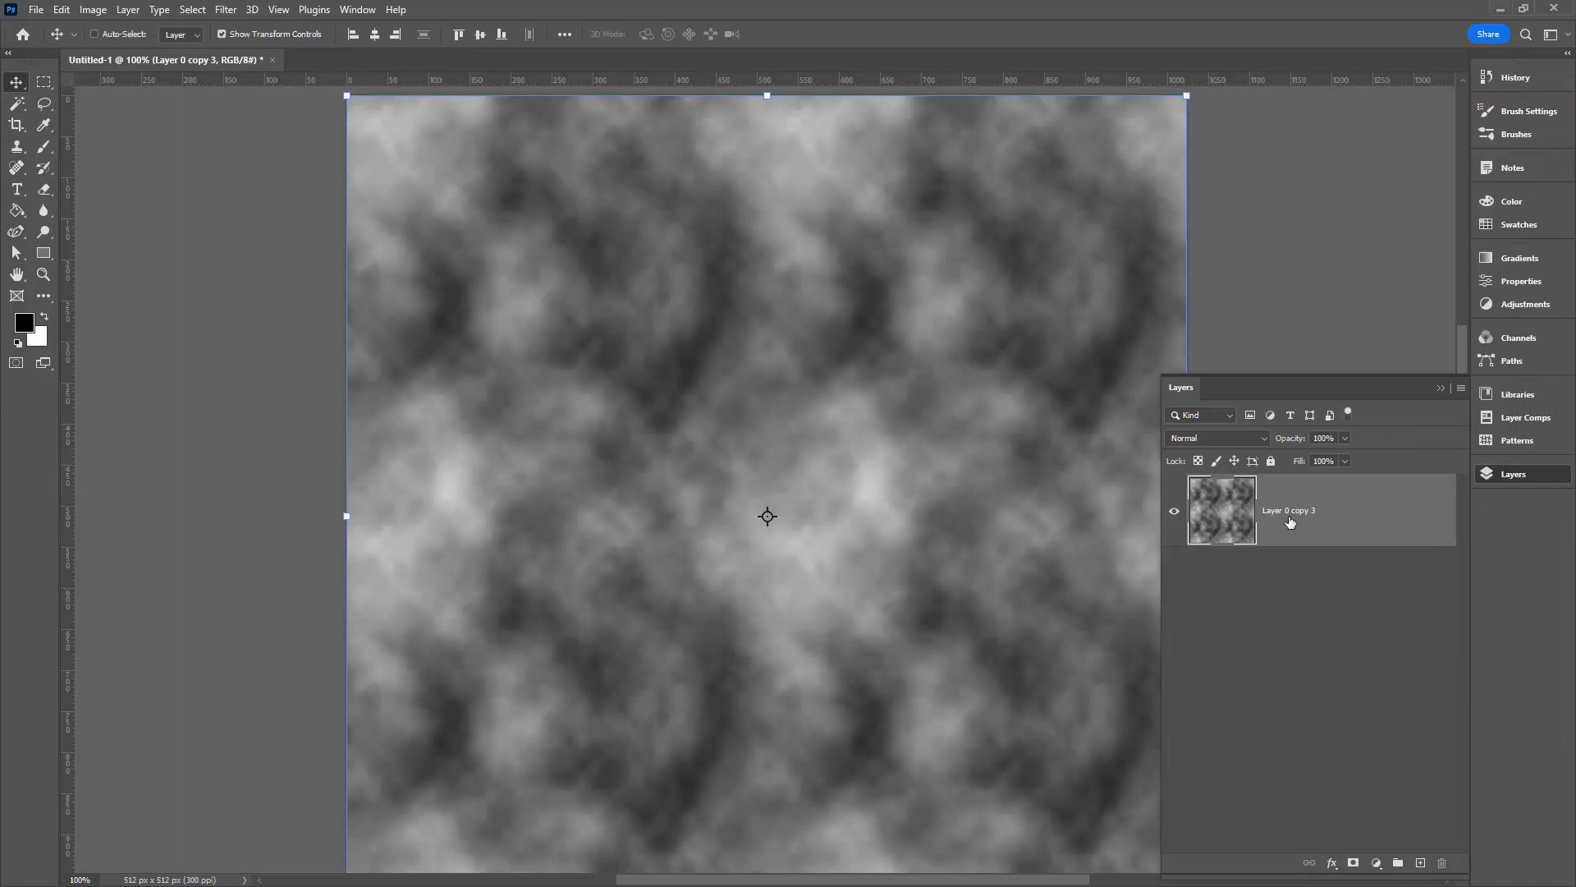
mouse_move(1341, 513)
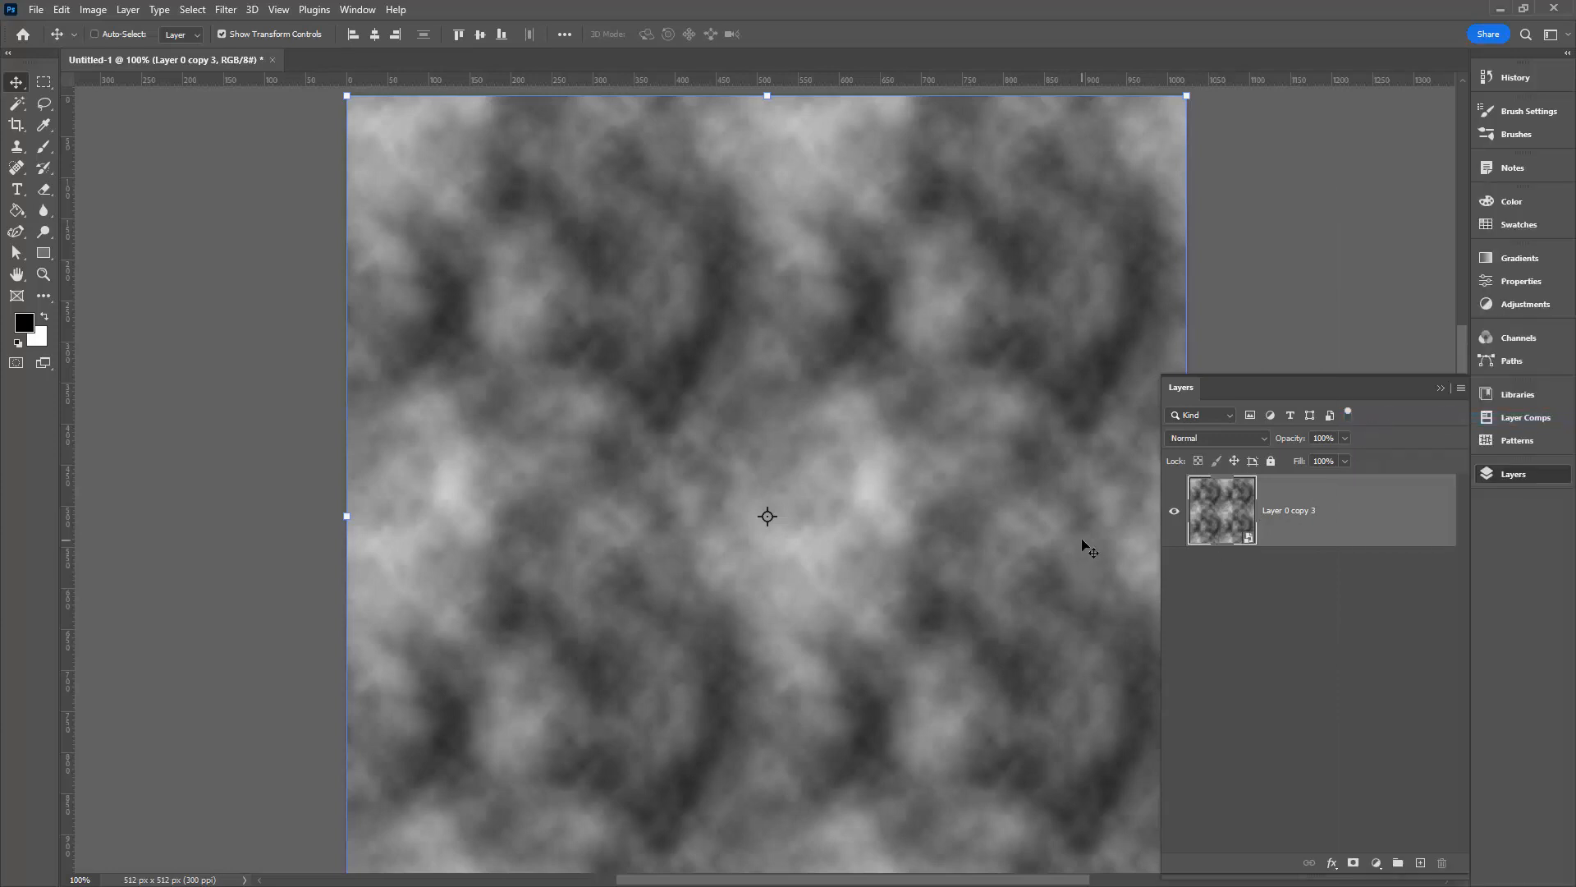
mouse_move(880, 351)
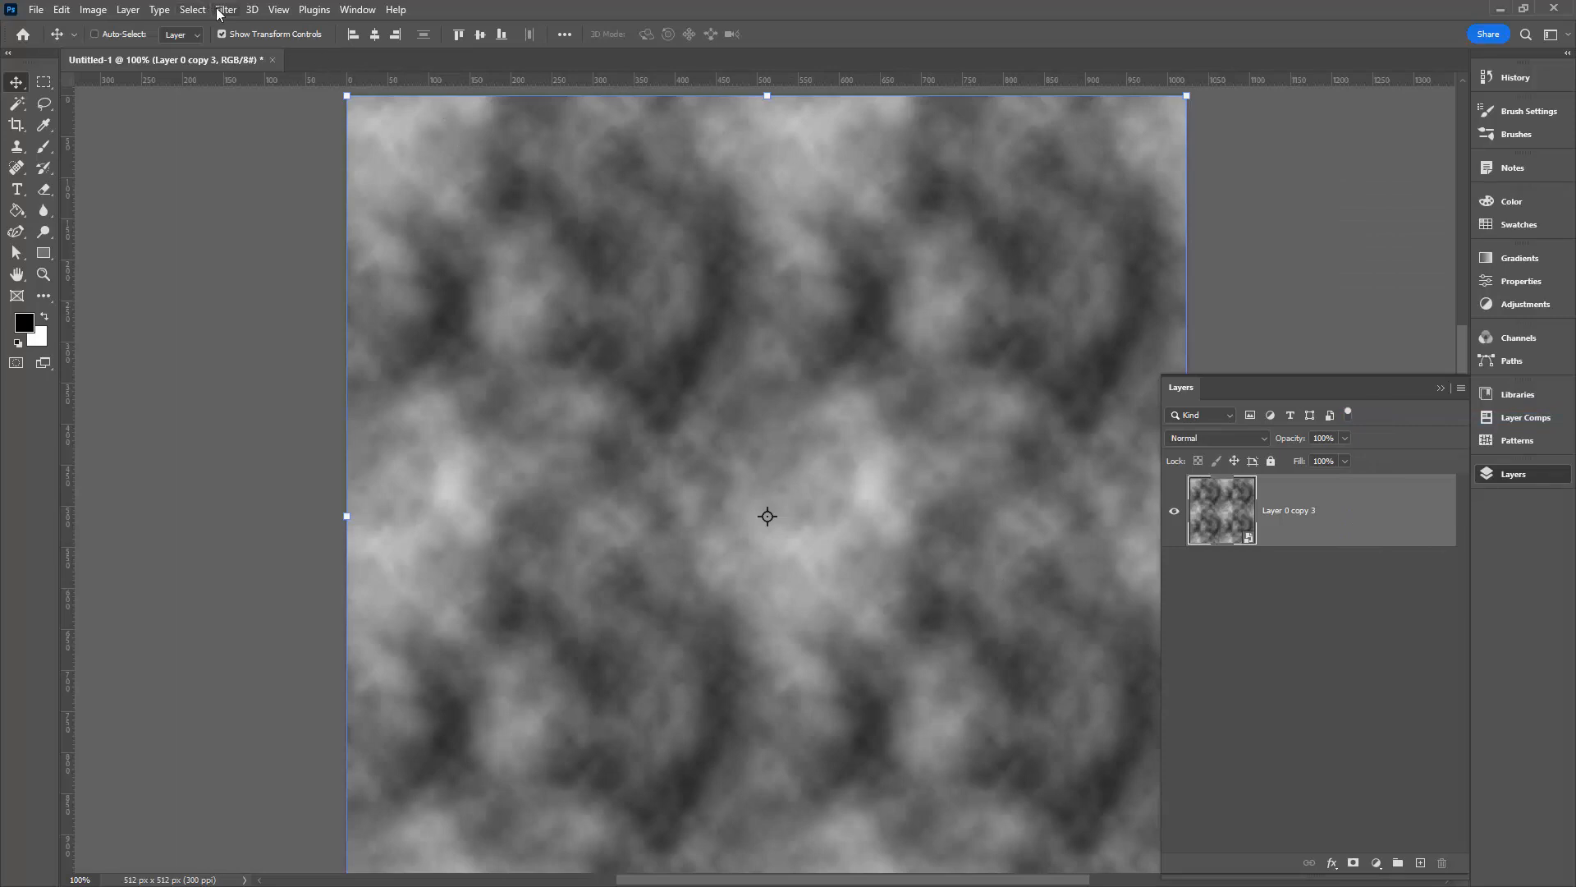
Apply Color Halftone with Max Radius 16 and all channel angles at 45°.
left_click(225, 10)
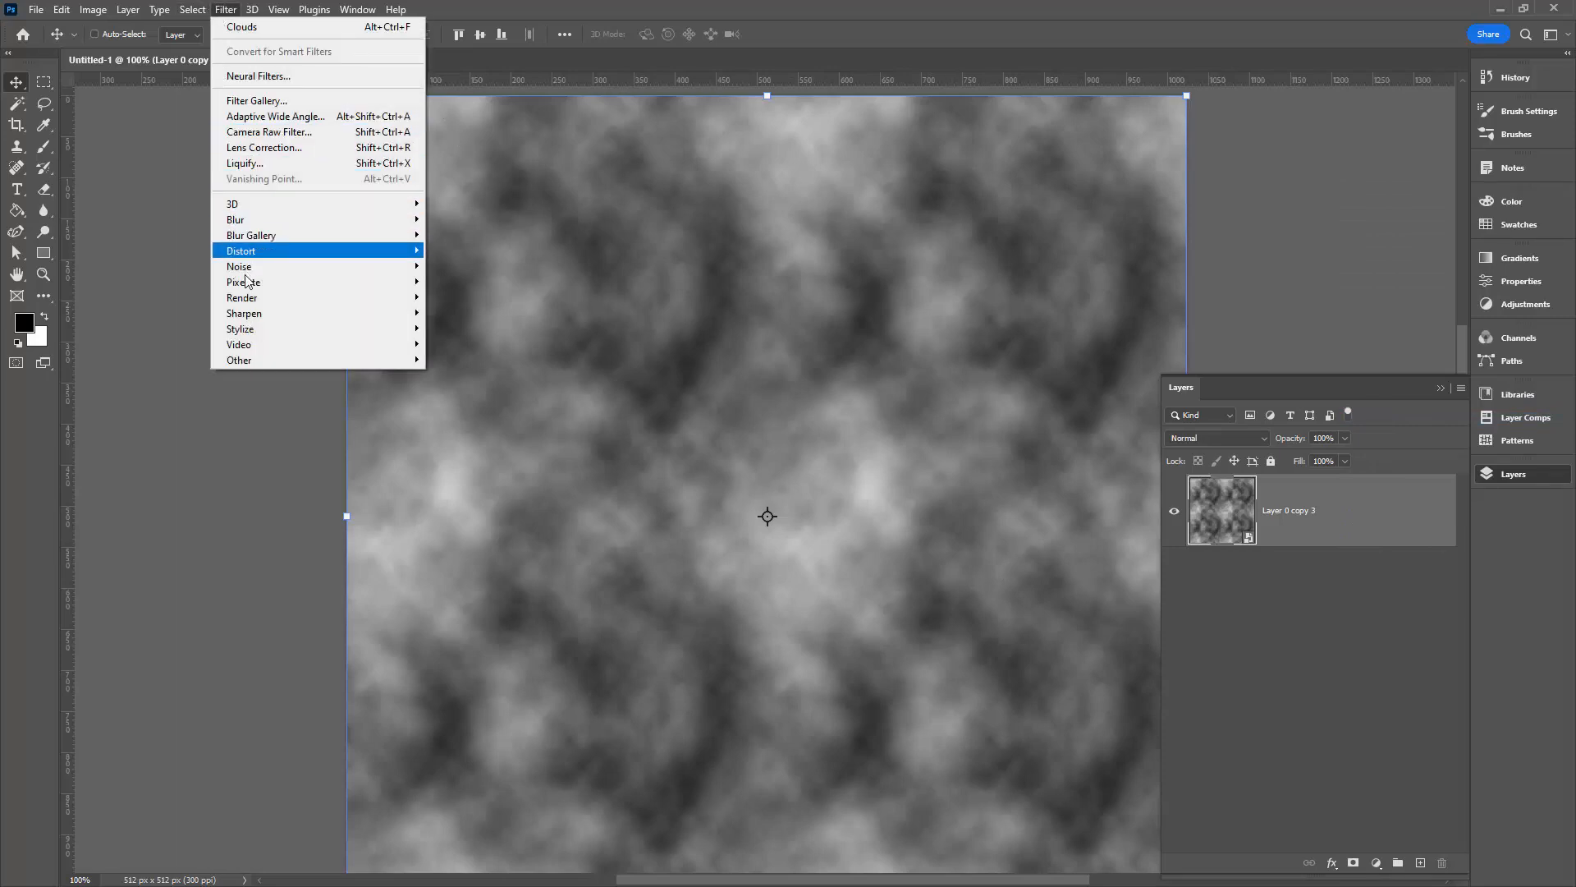
mouse_move(244, 281)
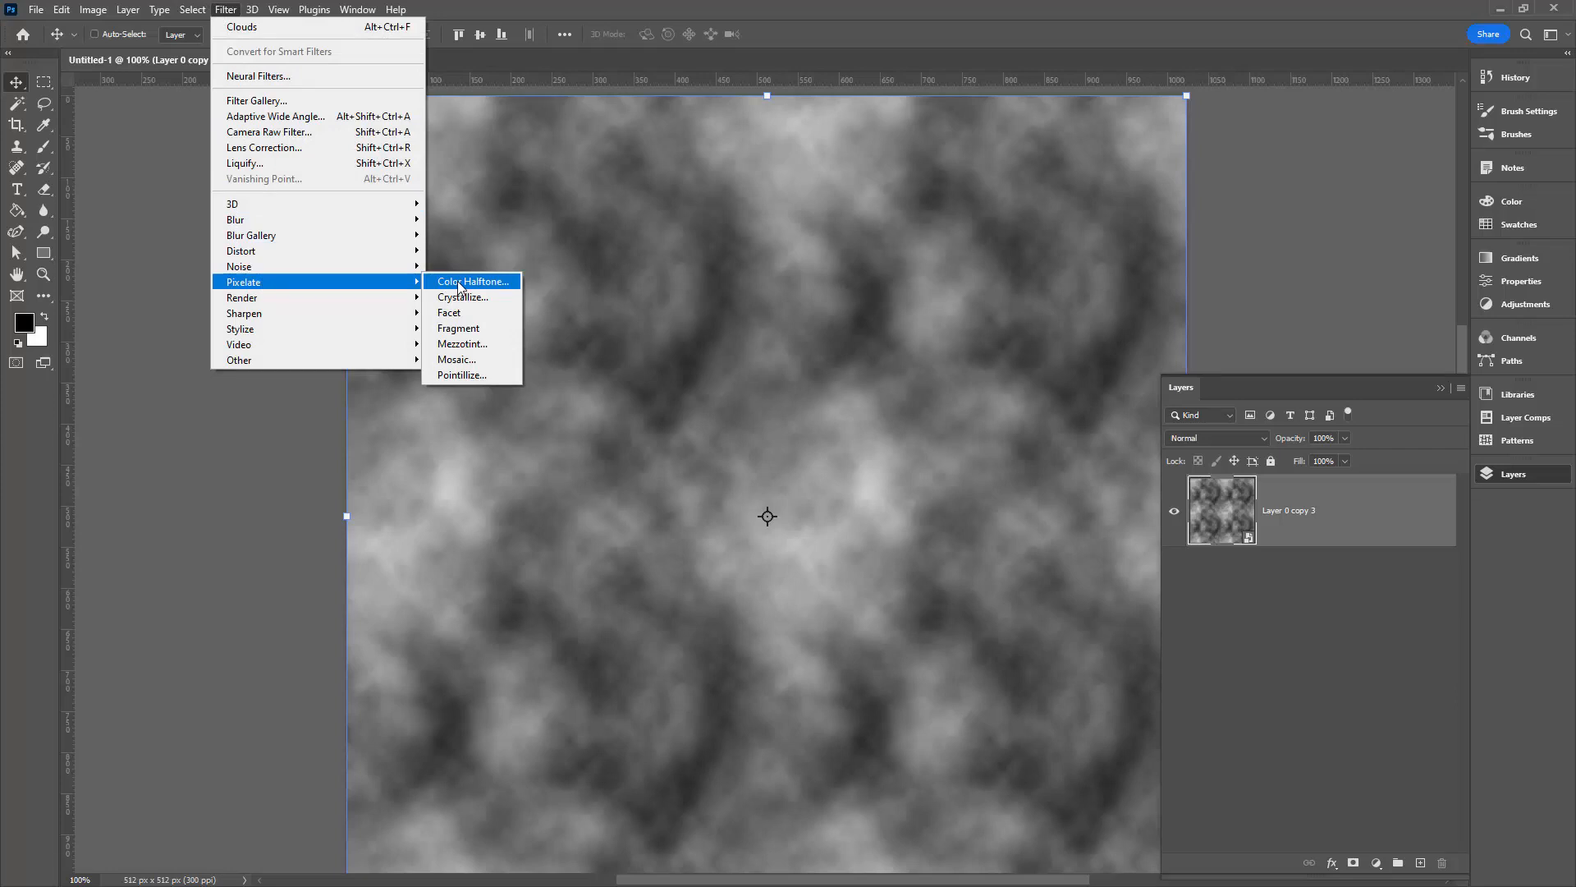
left_click(472, 281)
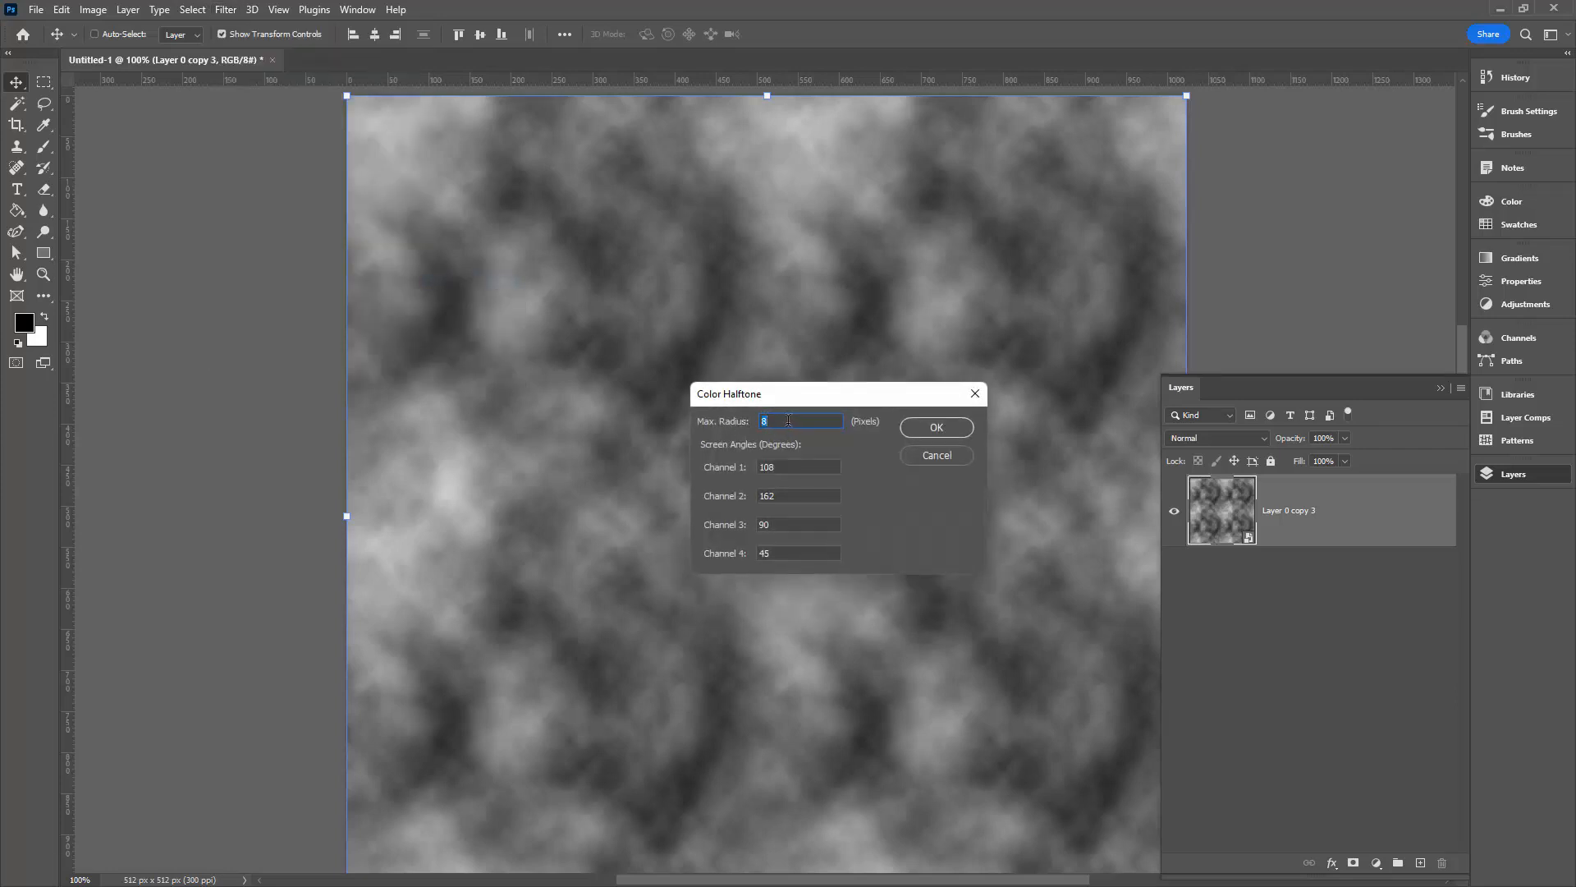
type("16")
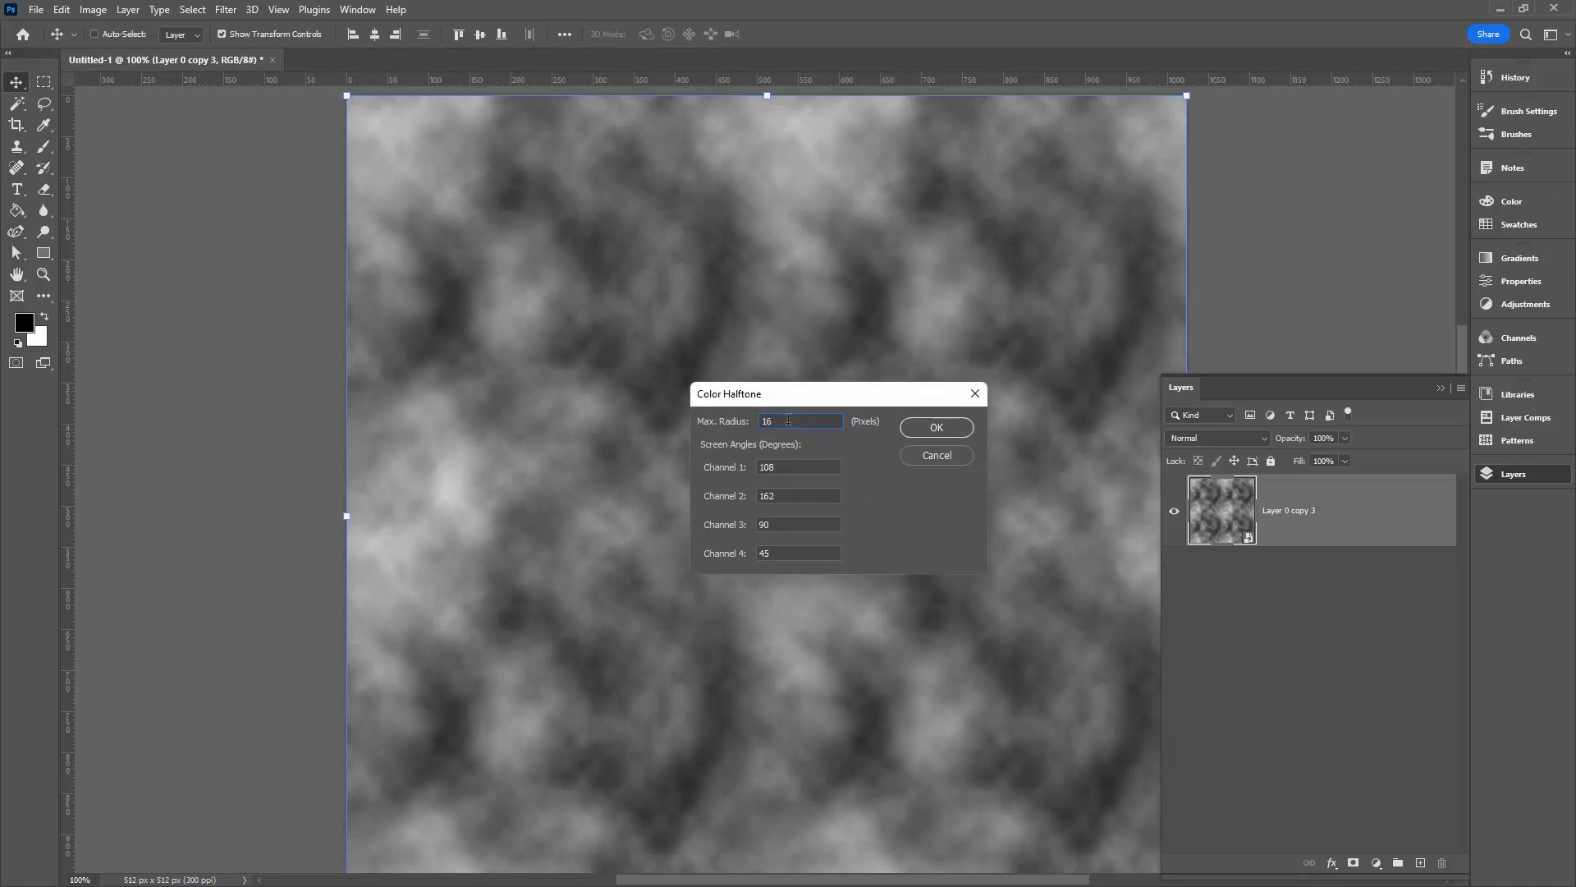
left_click(798, 466)
type("45")
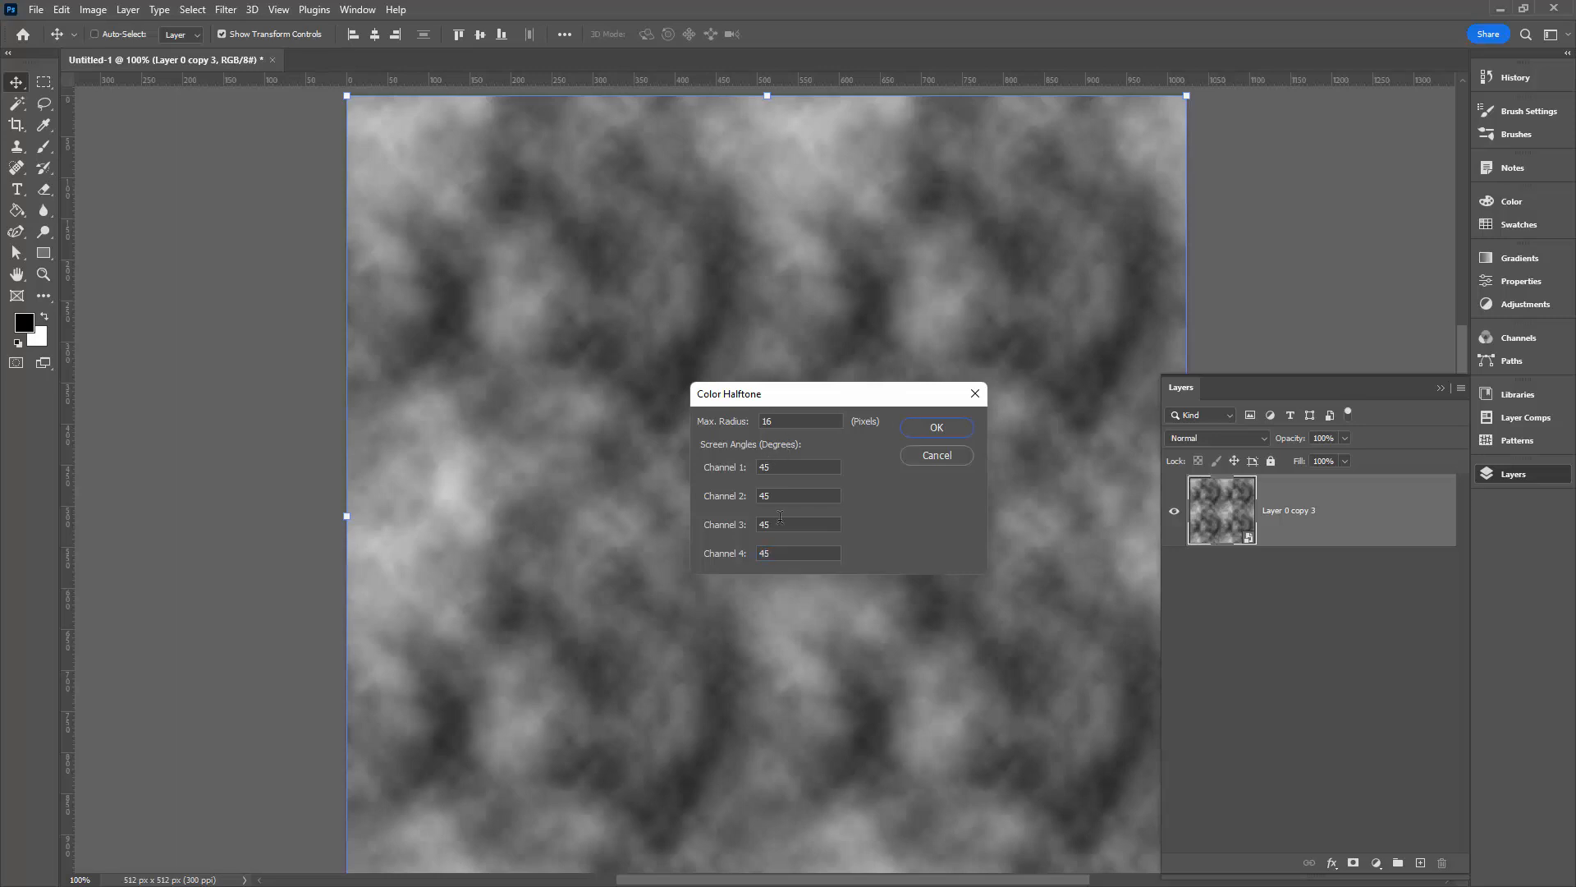
mouse_move(778, 507)
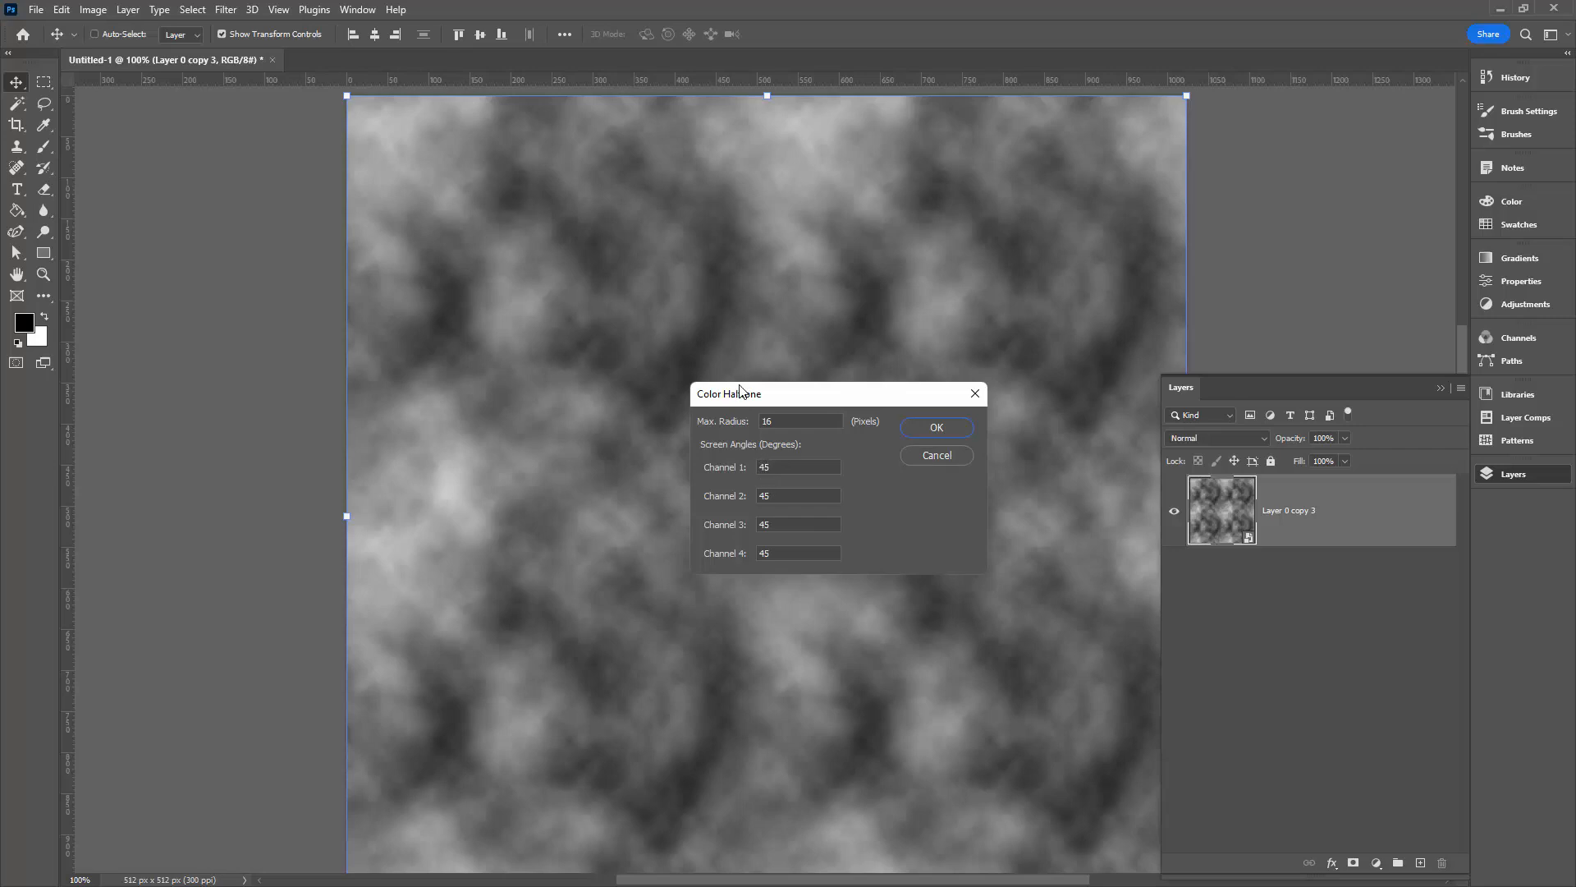
mouse_move(714, 486)
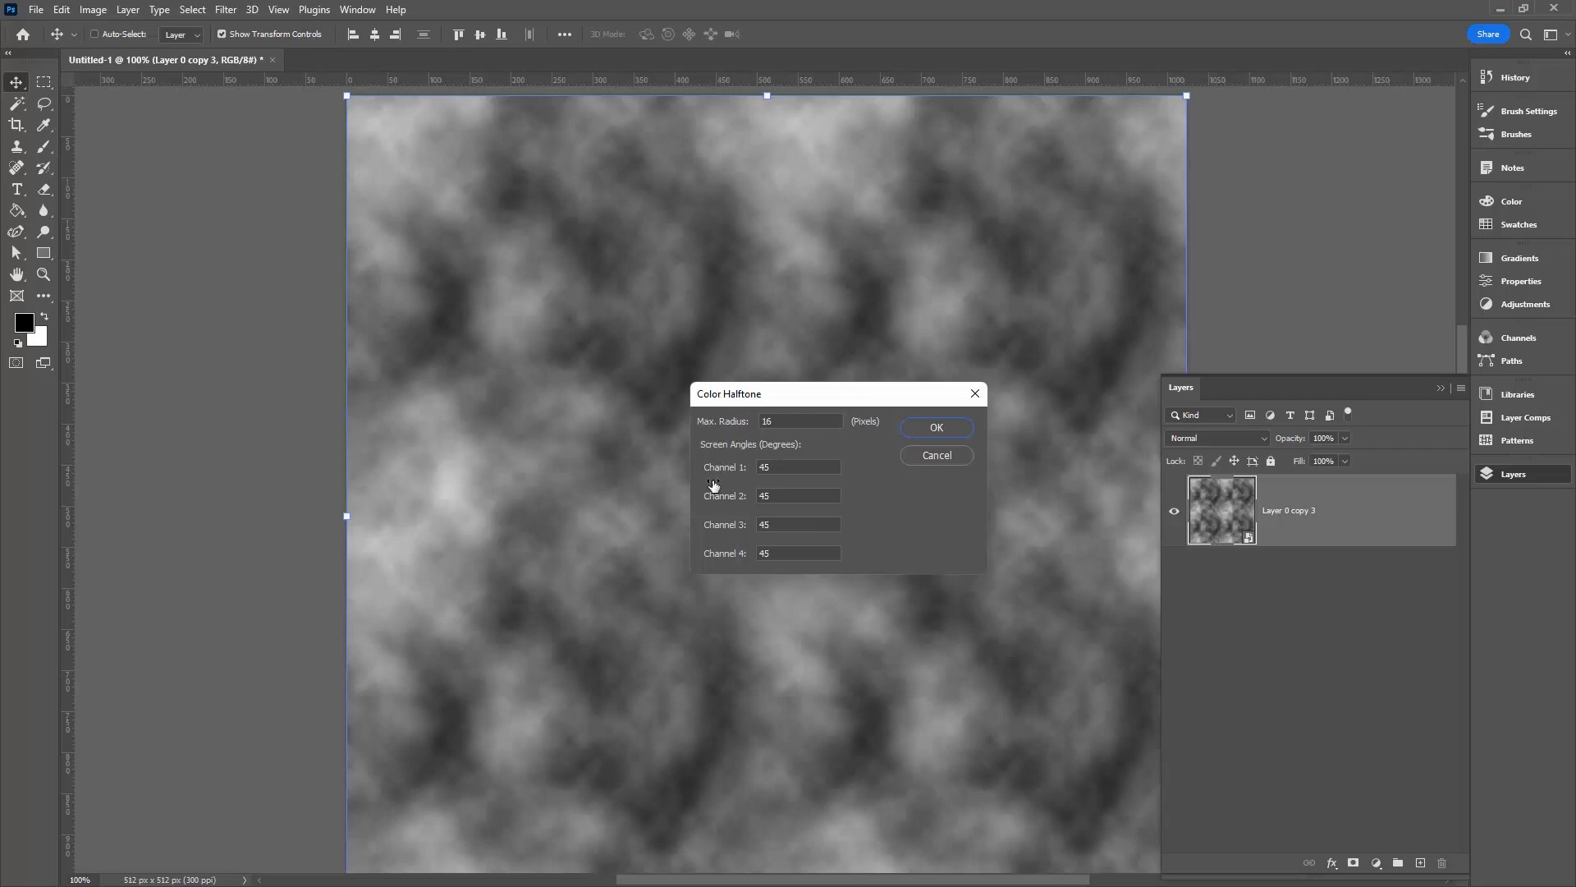
mouse_move(903, 468)
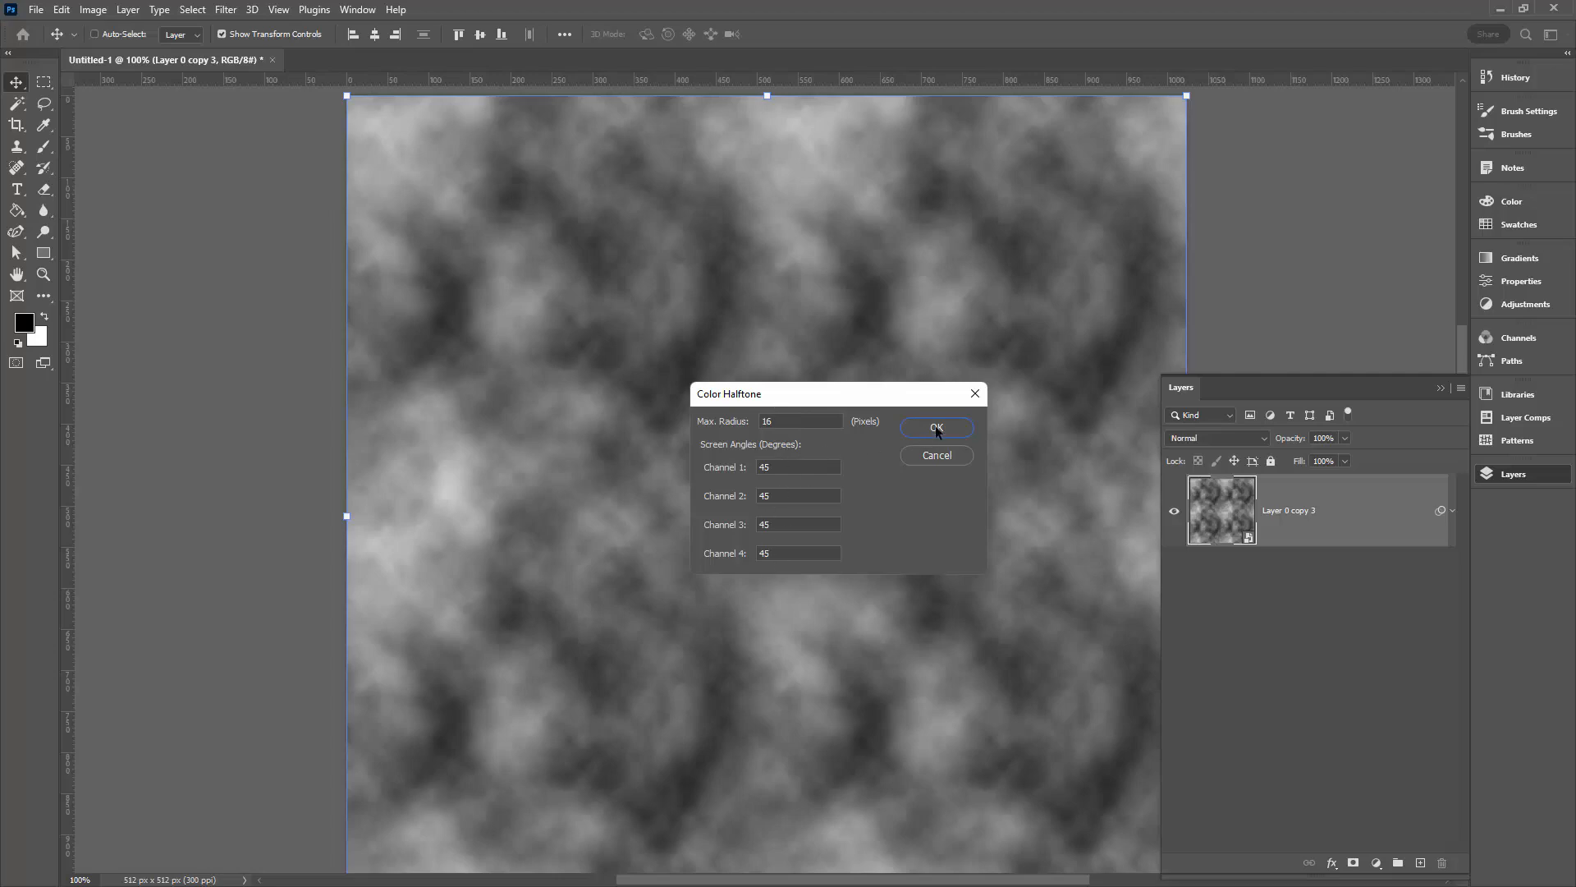
left_click(935, 427)
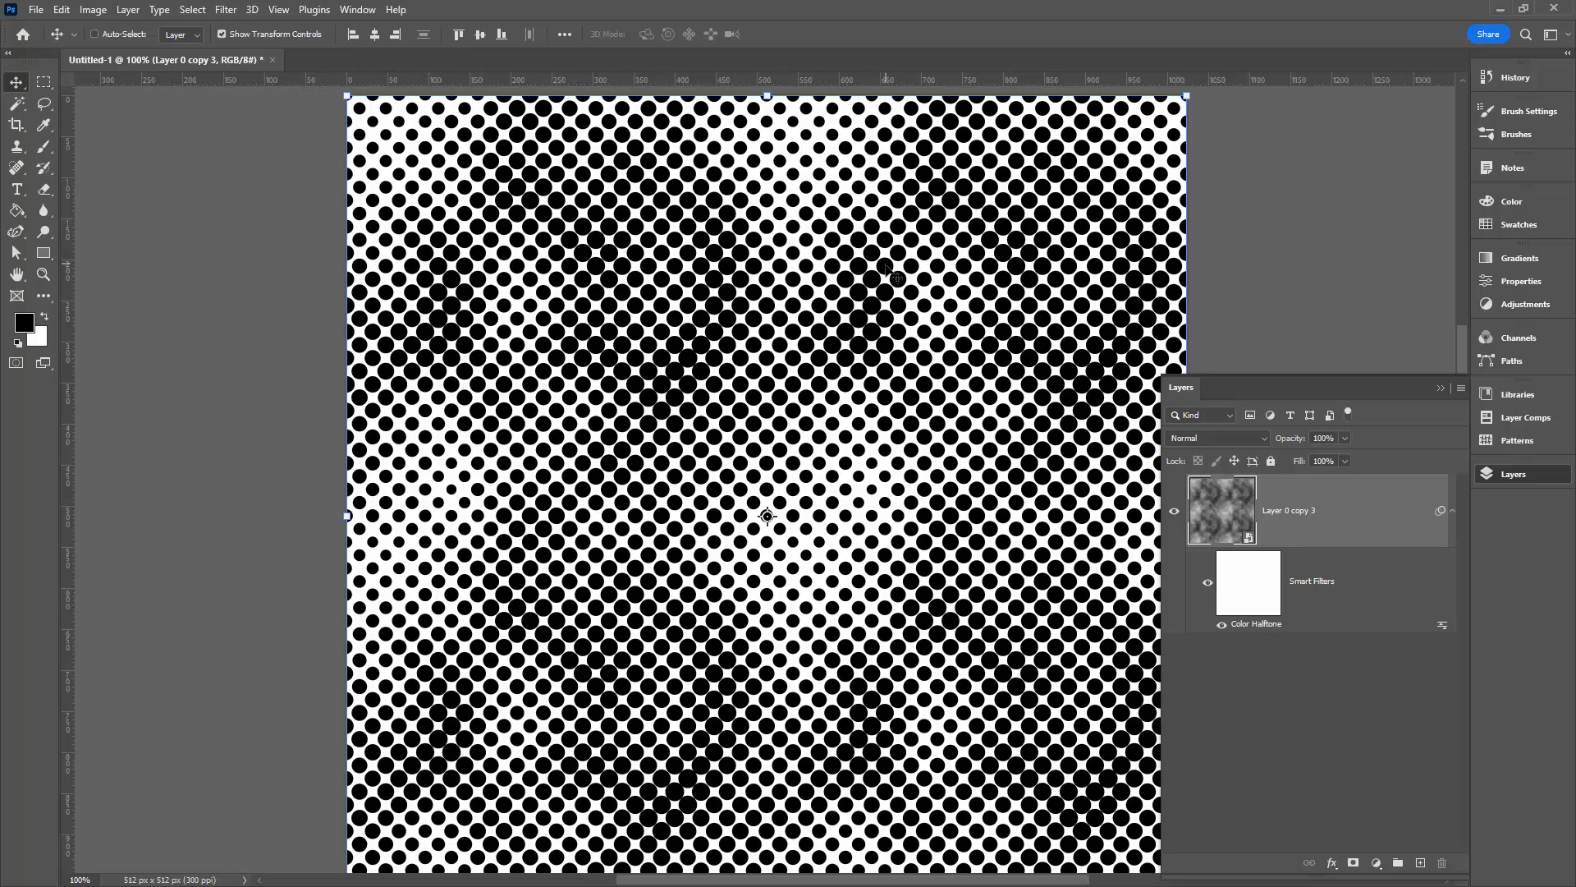
mouse_move(714, 378)
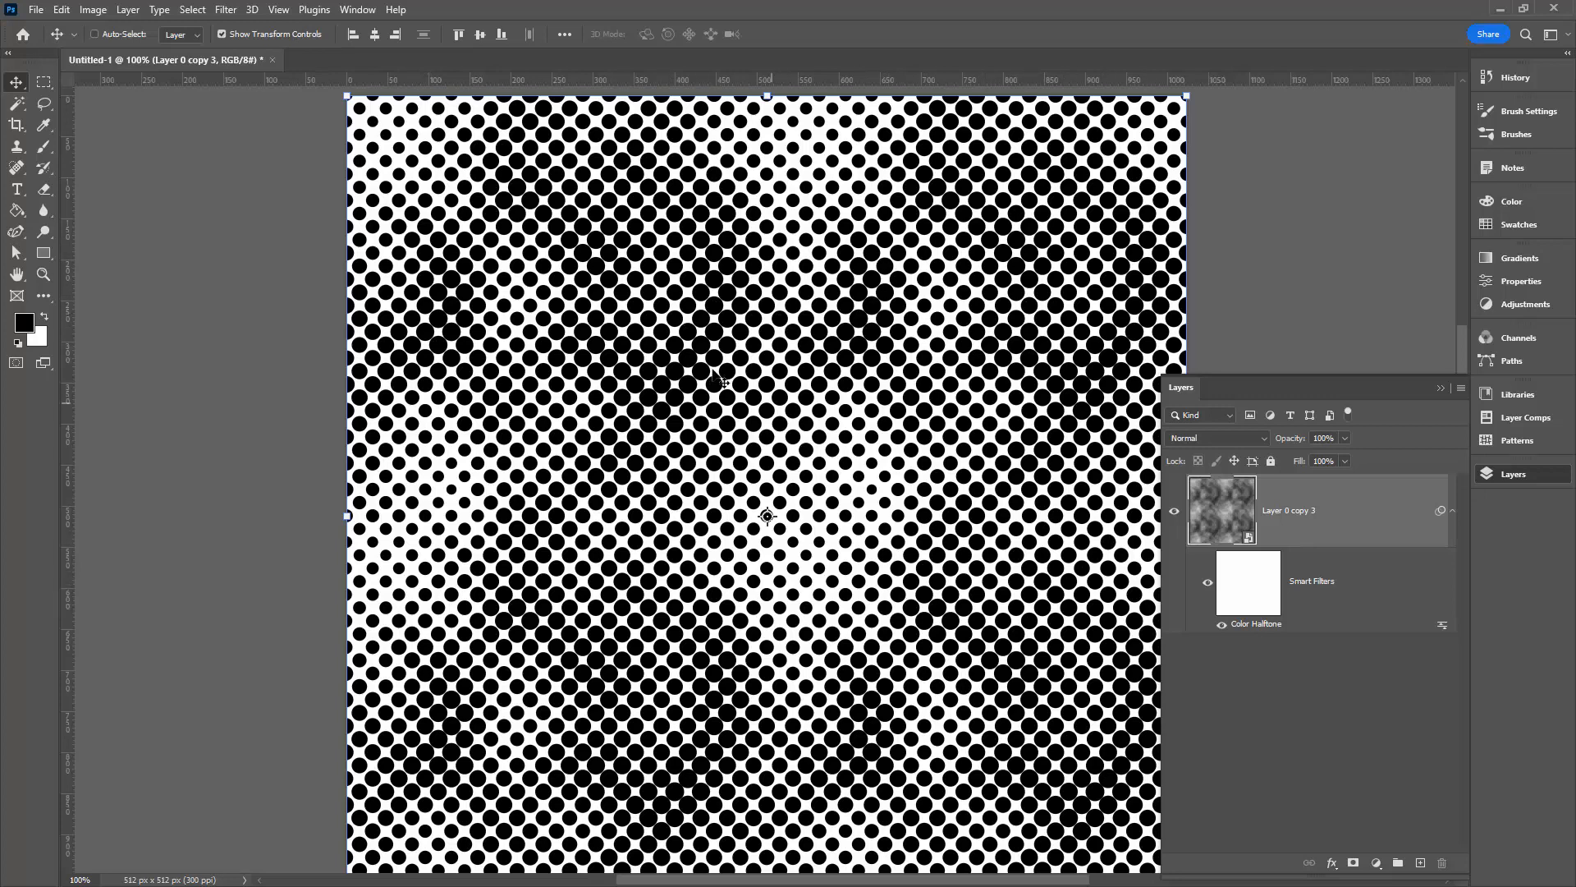
mouse_move(1210, 509)
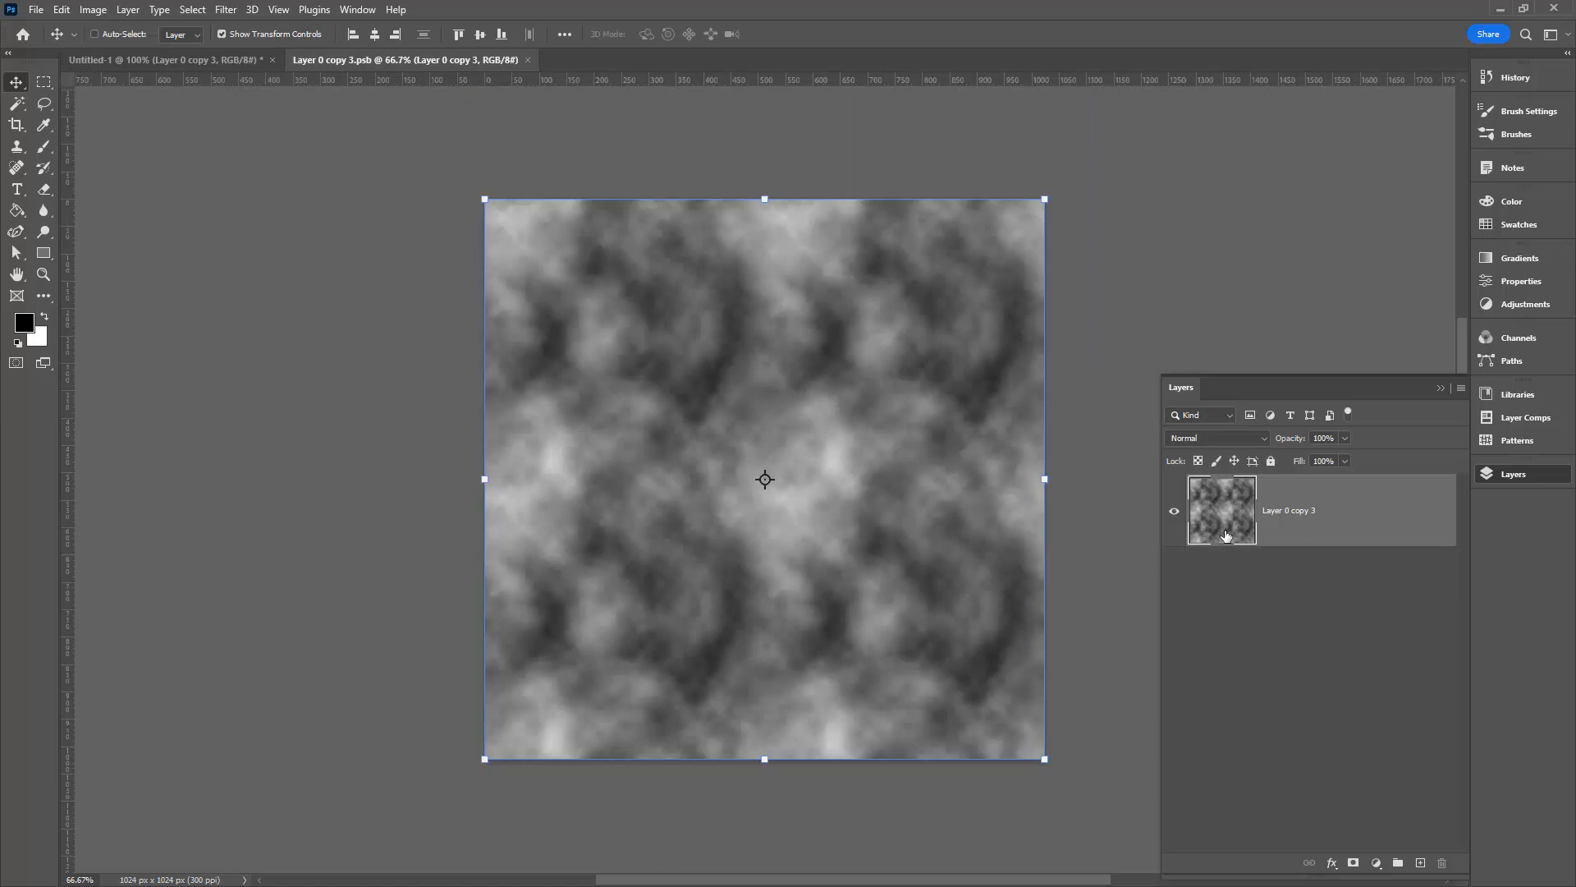
mouse_move(420, 101)
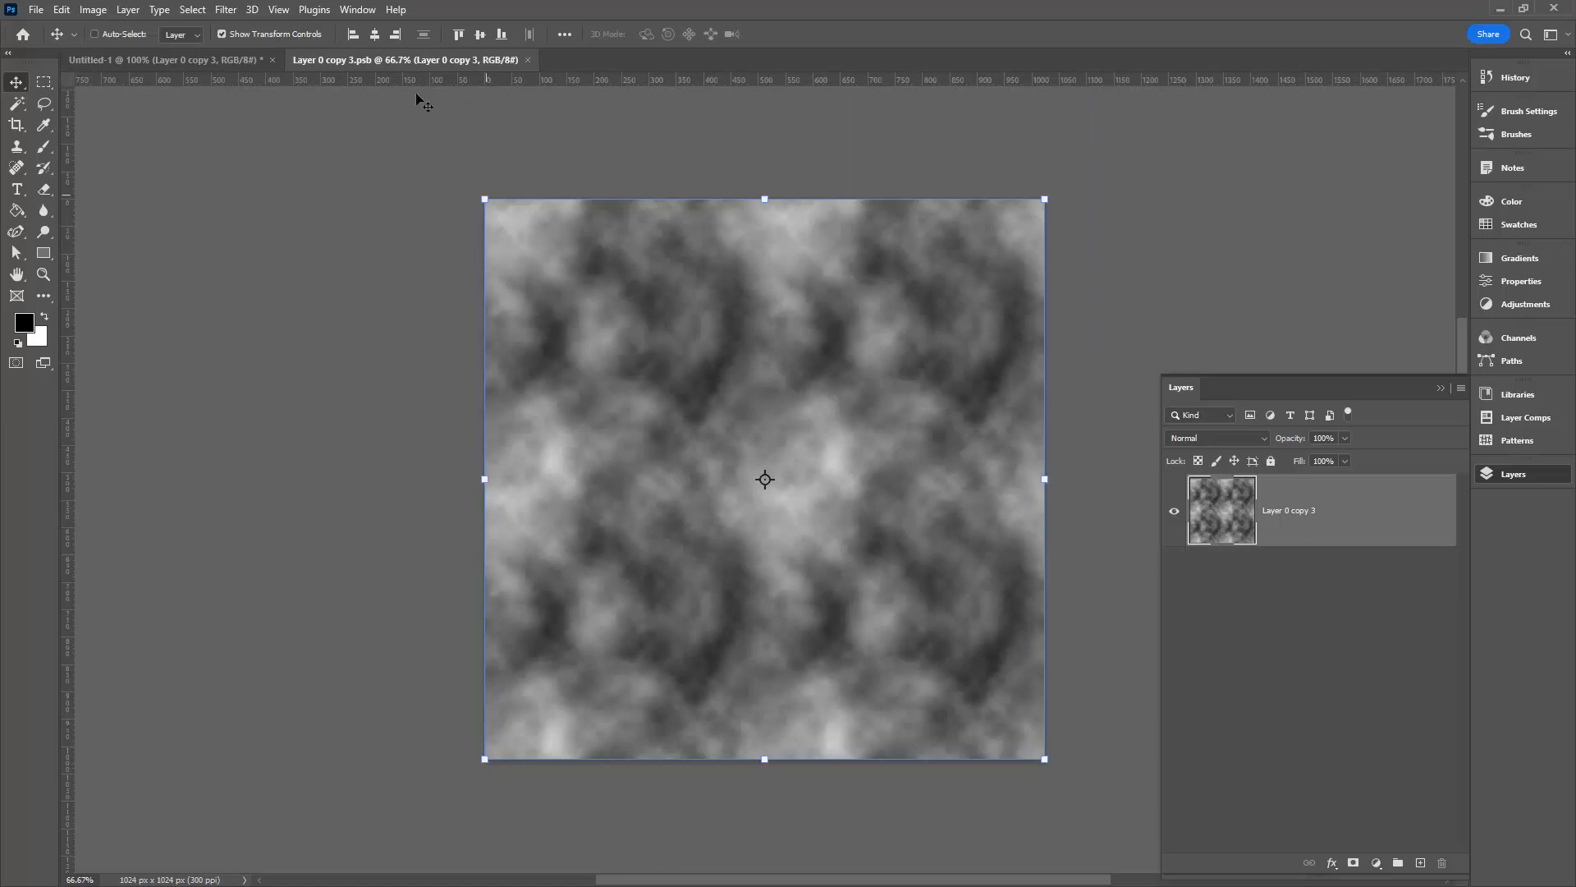
Inside the smart object add a Levels adjustment lifting output black to about 107.
left_click(128, 10)
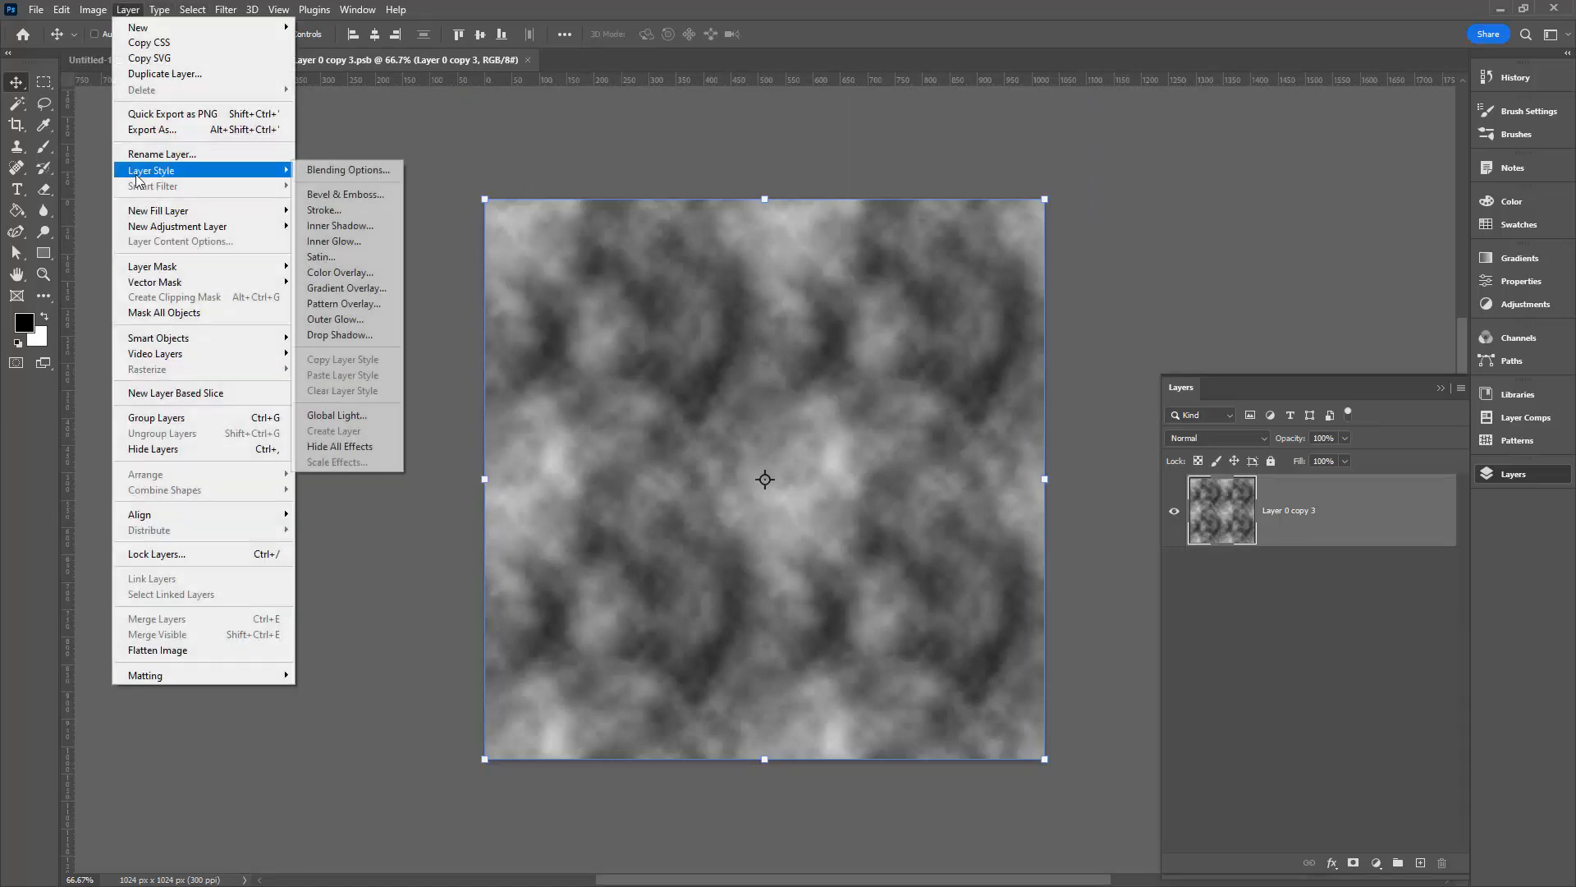
mouse_move(178, 227)
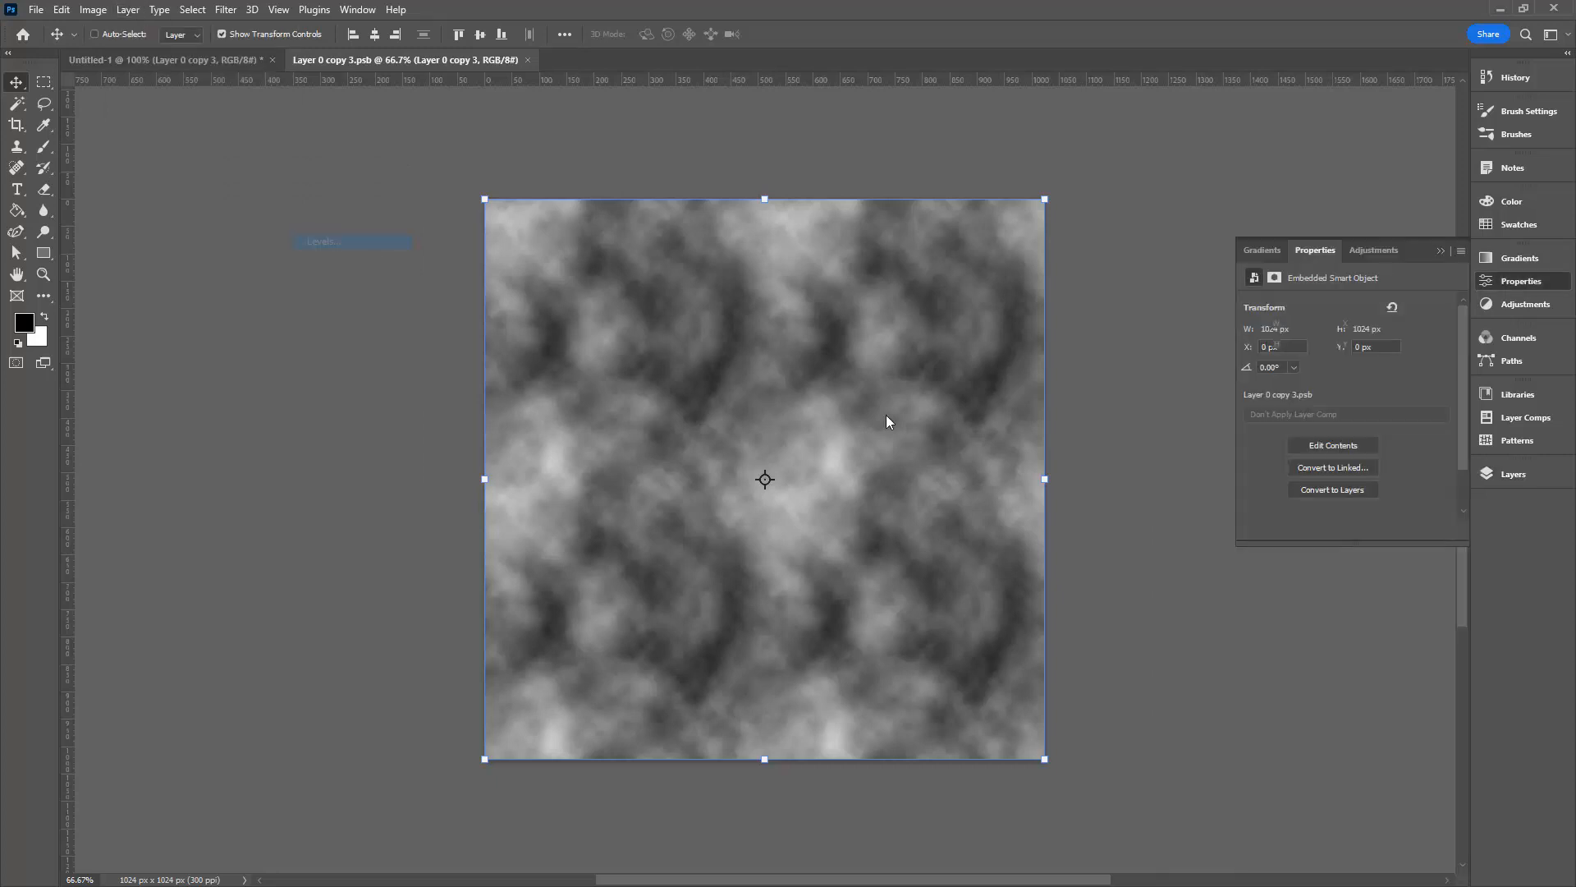
left_click(322, 241)
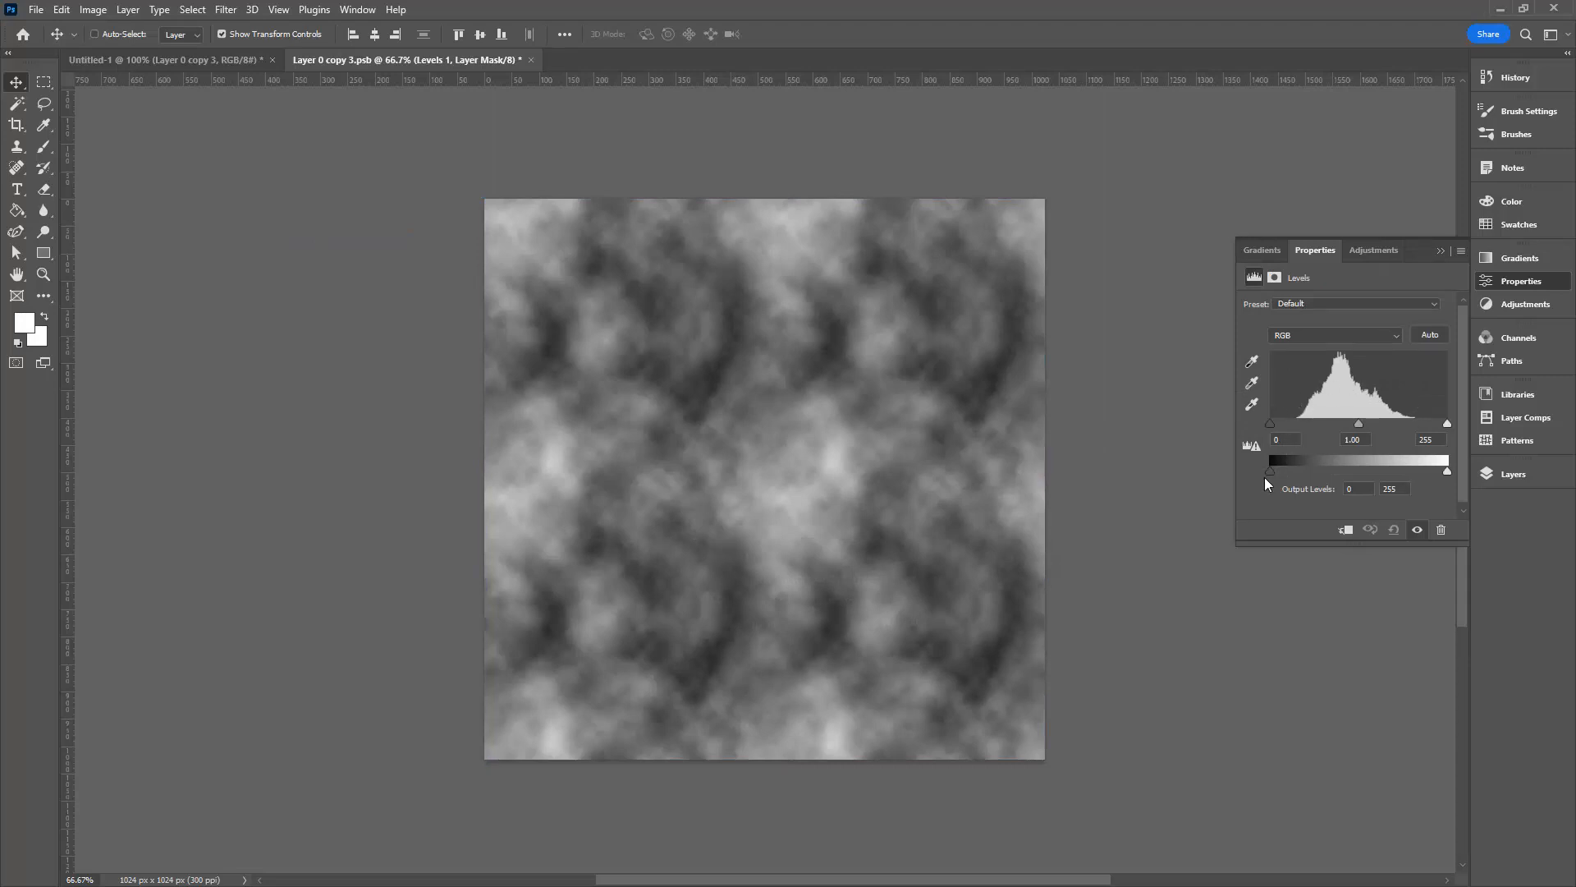
left_click_drag(1270, 469, 1293, 470)
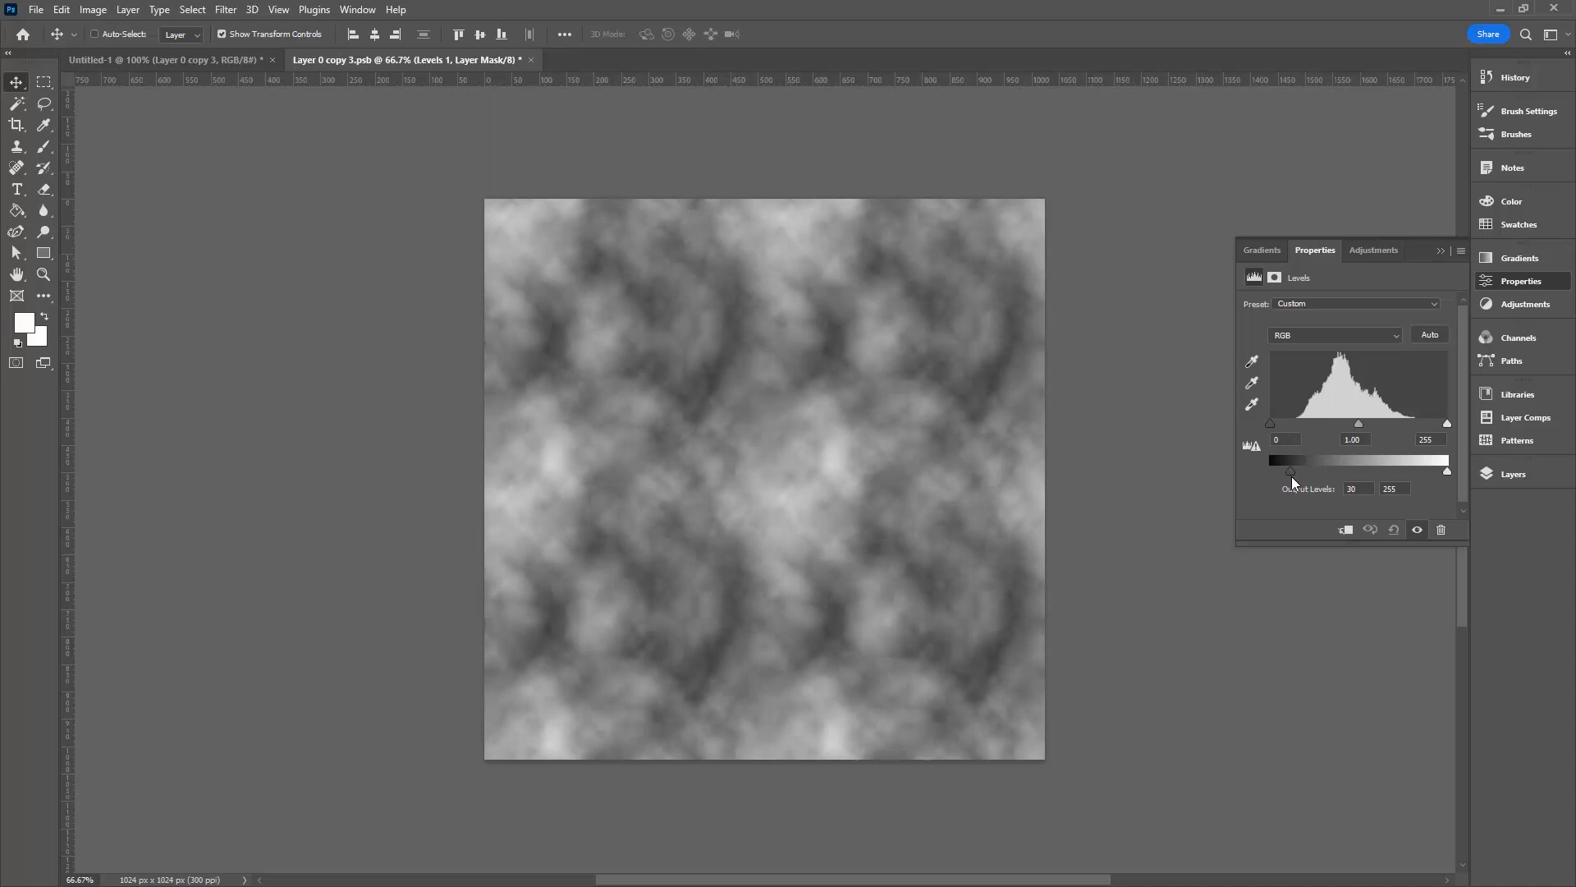
left_click_drag(1292, 471, 1346, 472)
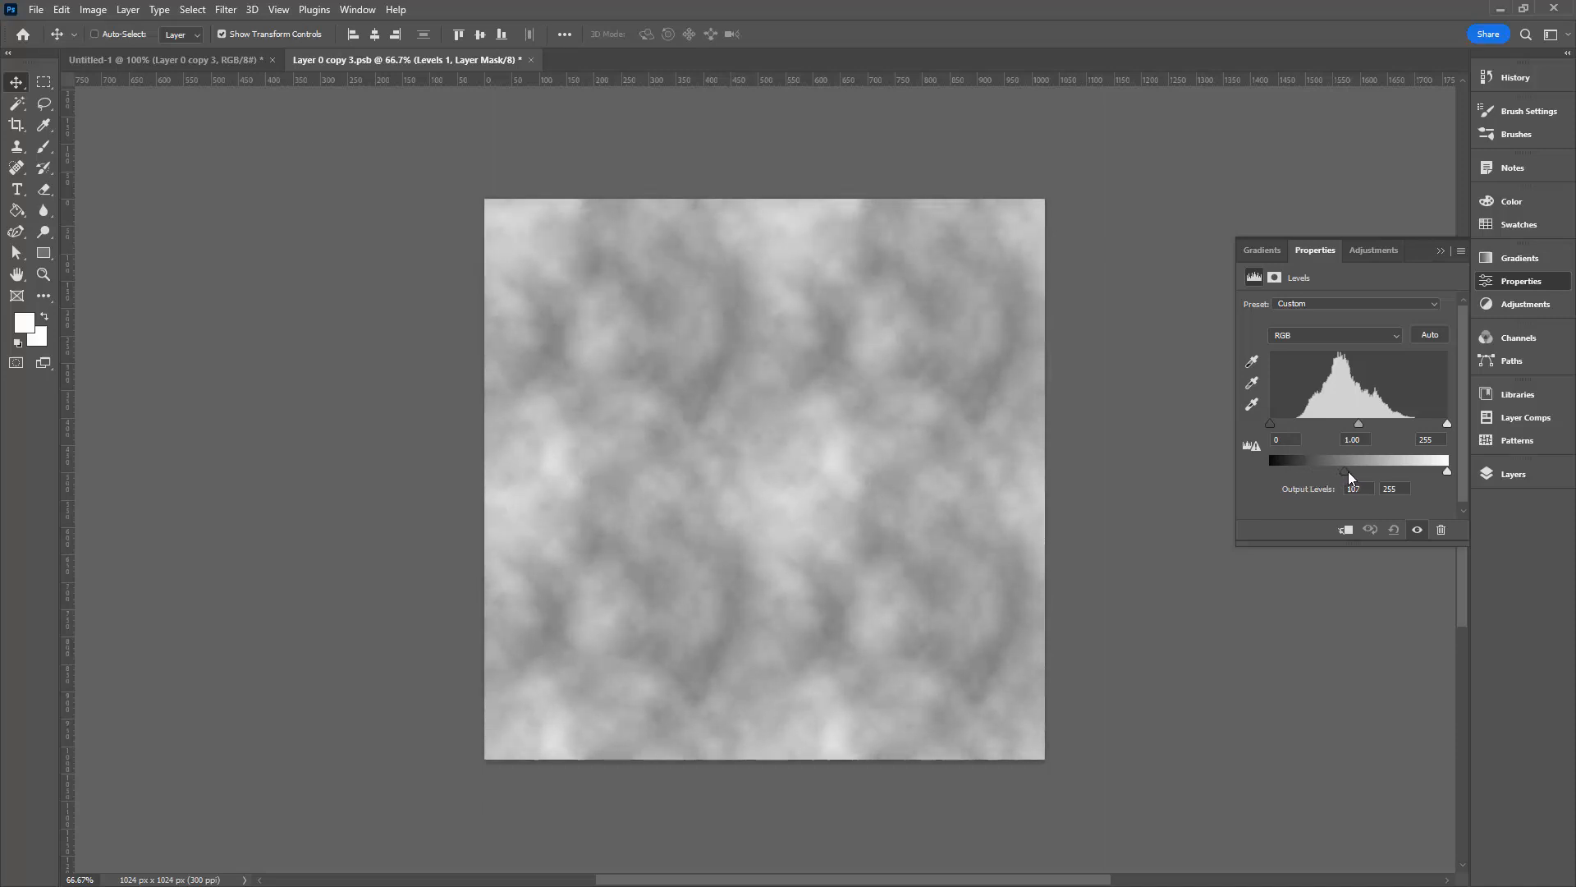
left_click_drag(1347, 471, 1355, 471)
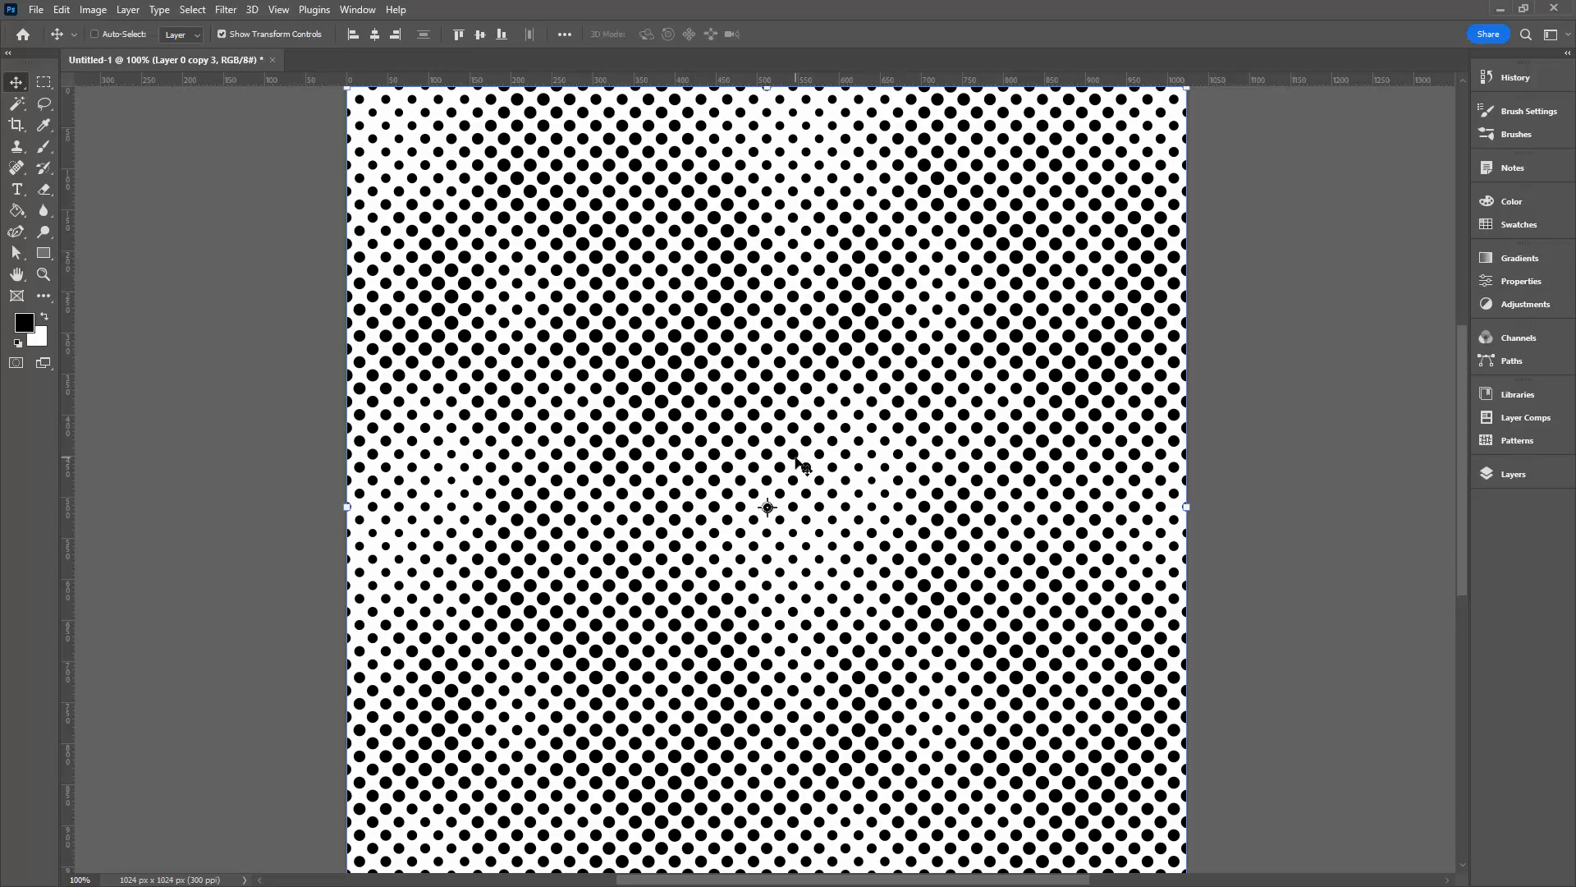
mouse_move(1514, 473)
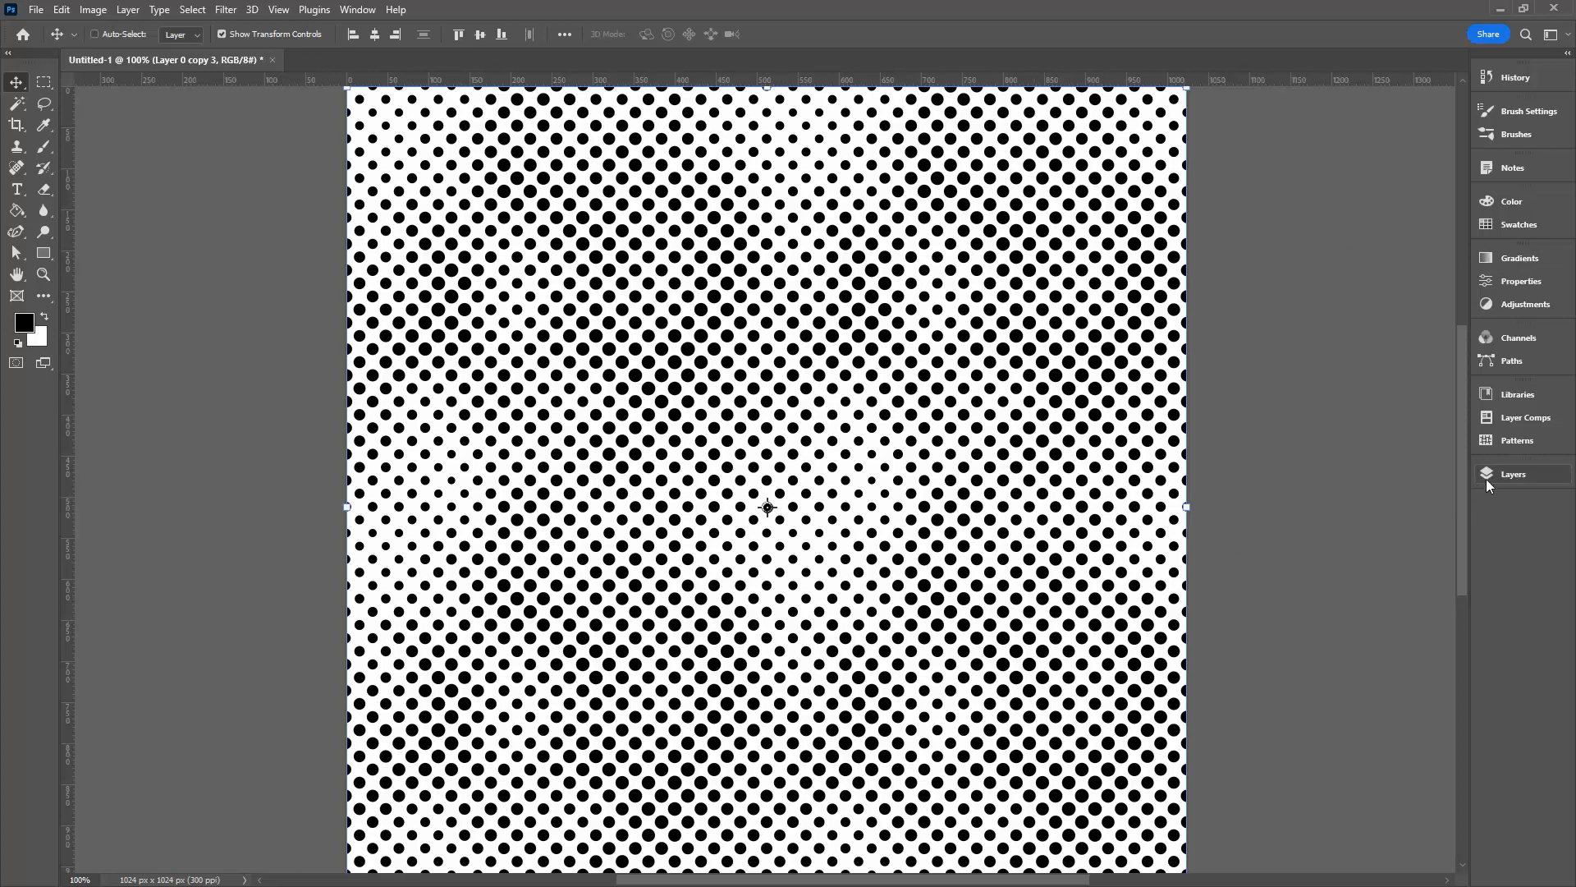
Add a Levels 1 adjustment over the pattern with output black at 139, turning the dots grey.
left_click(1512, 473)
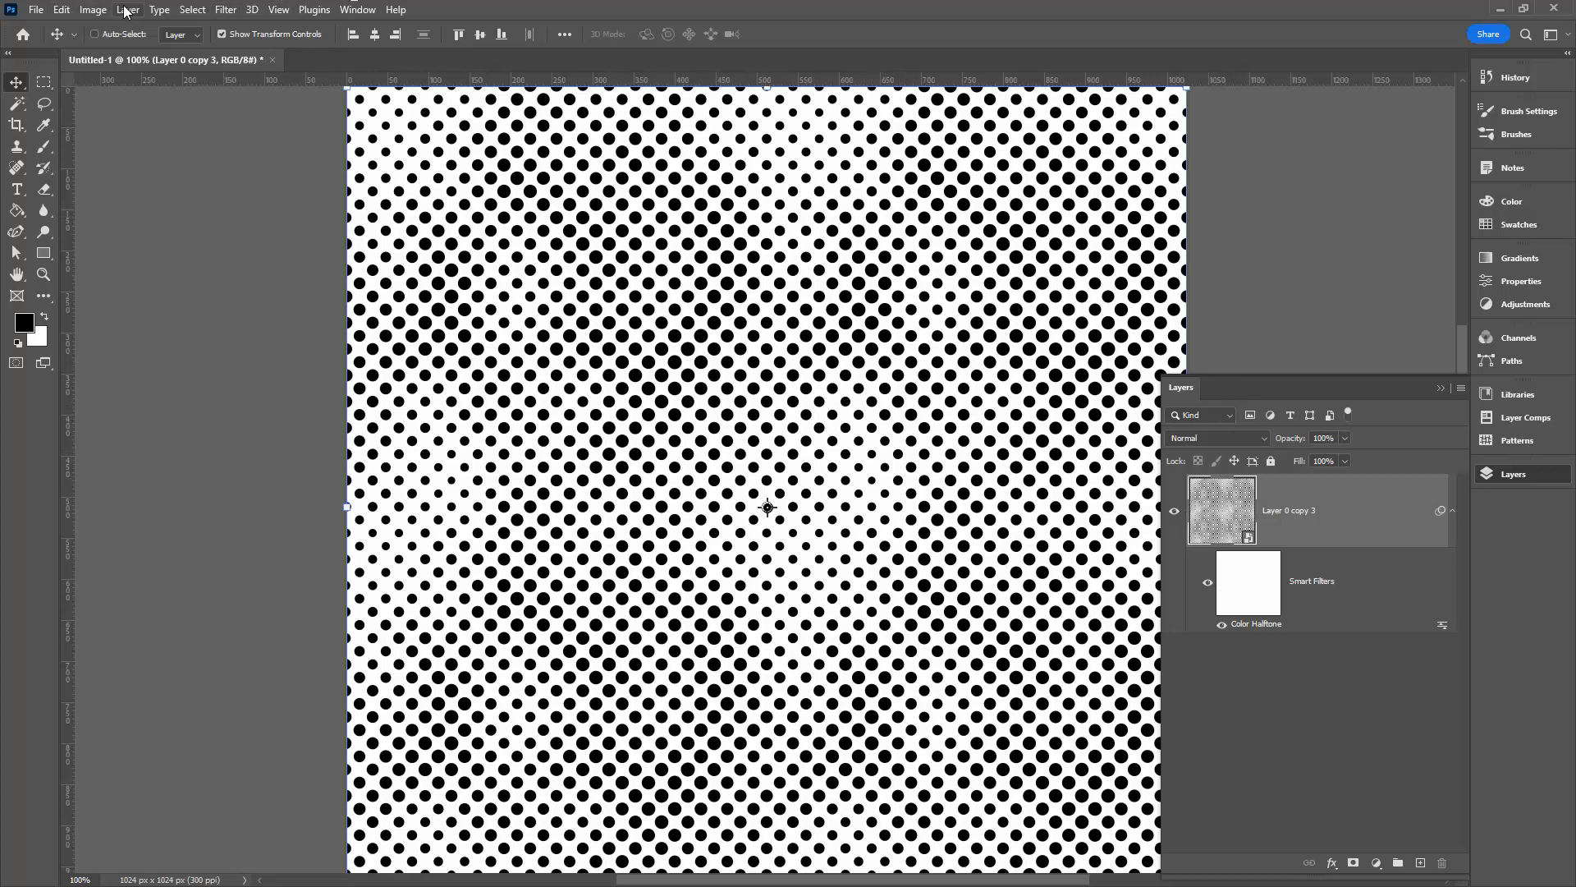
left_click(128, 10)
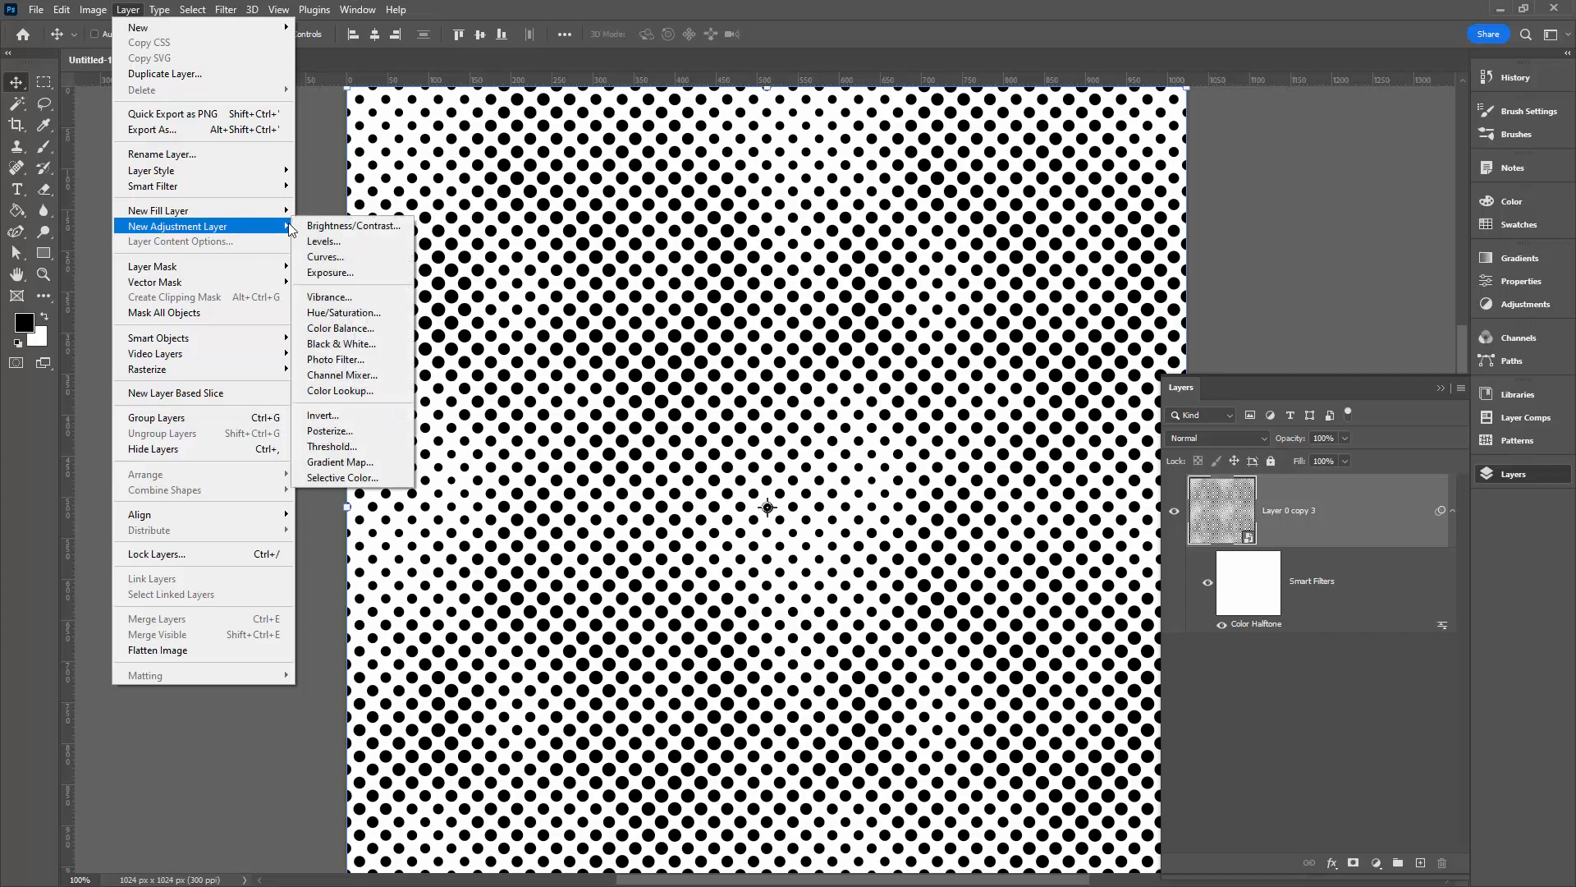
left_click(323, 242)
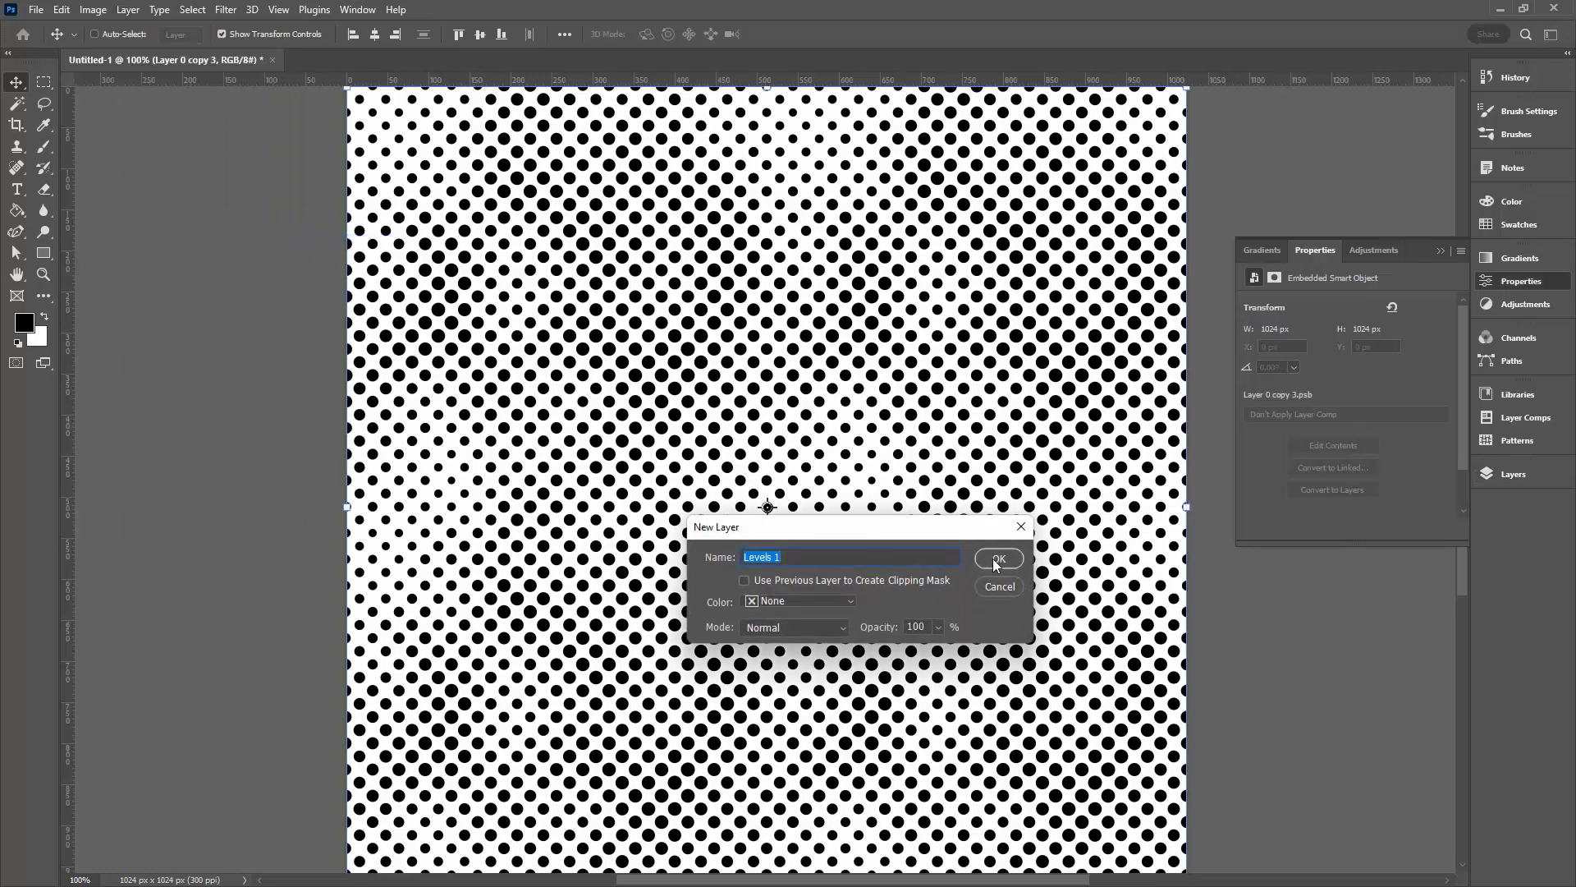
left_click(996, 558)
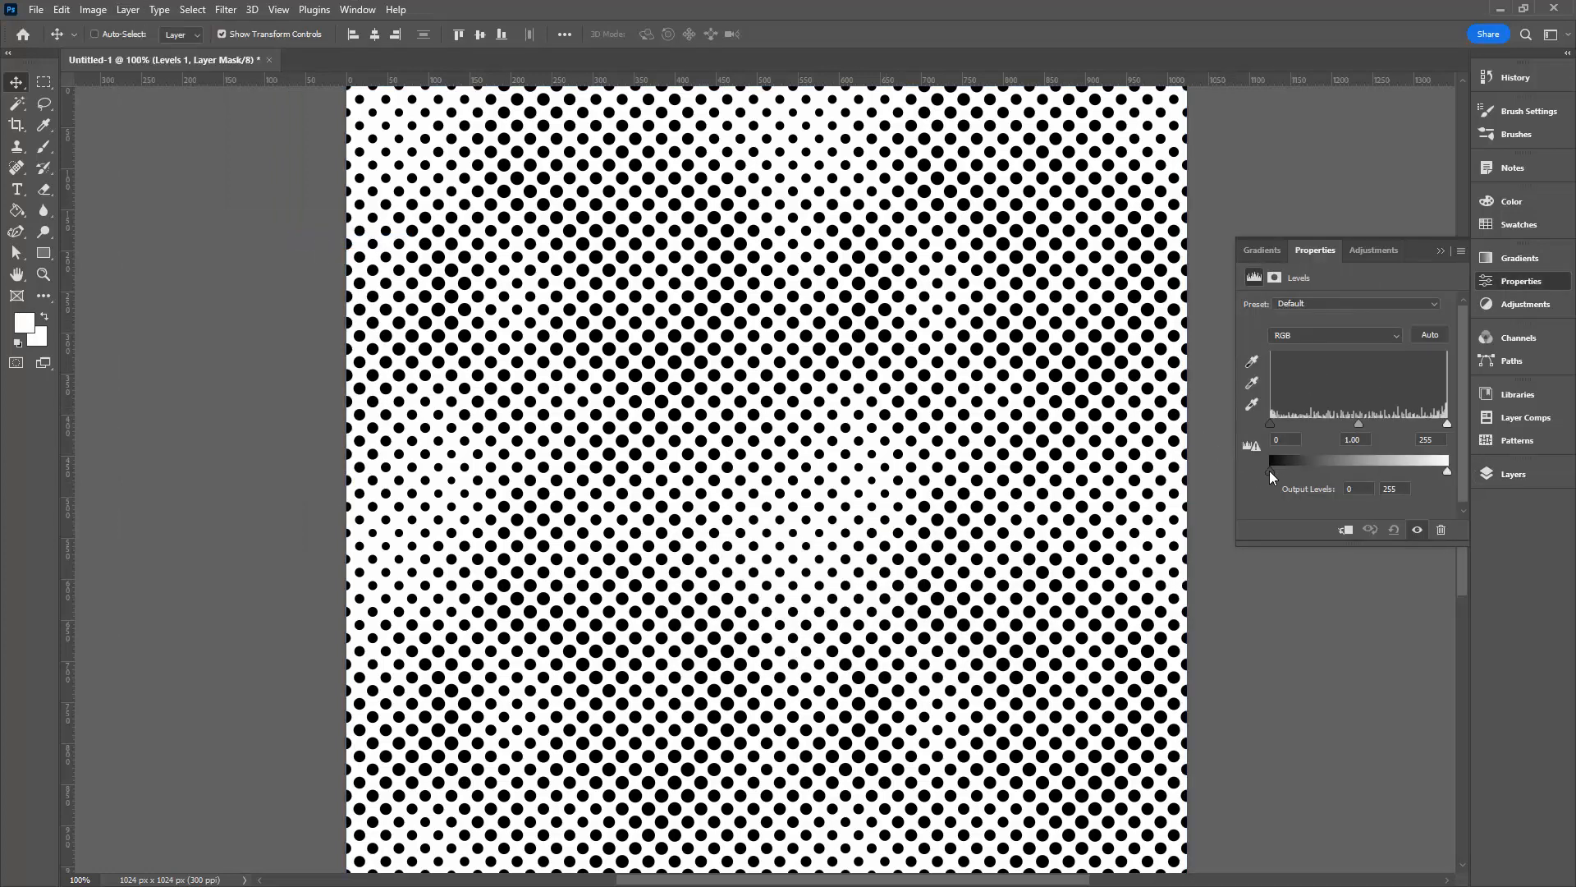
left_click_drag(1271, 470, 1369, 469)
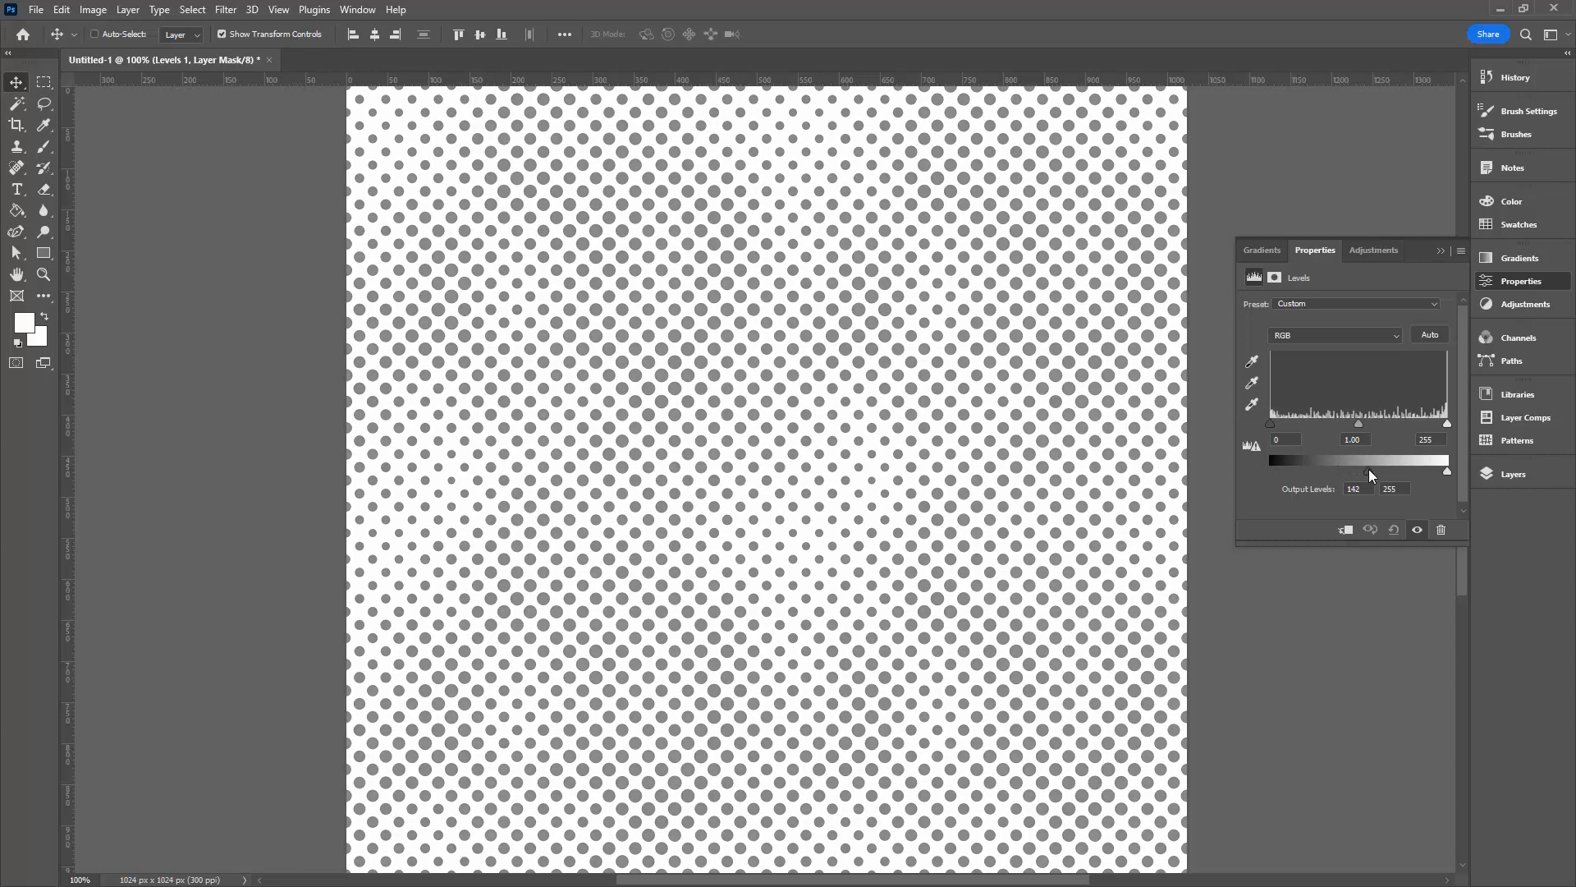
left_click_drag(1369, 471, 1365, 471)
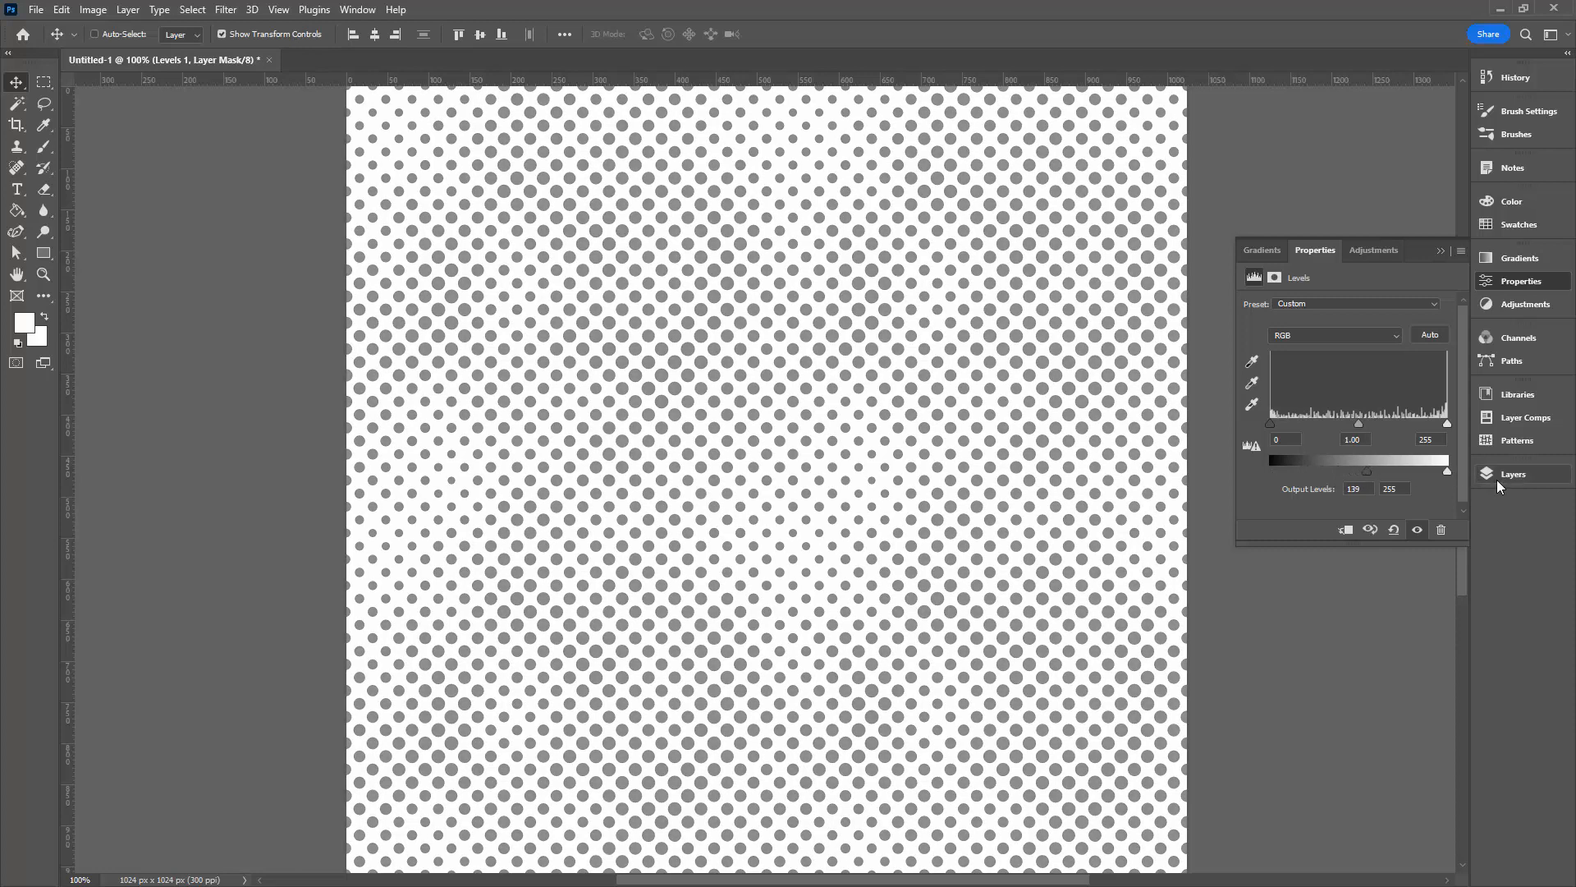
left_click(1514, 473)
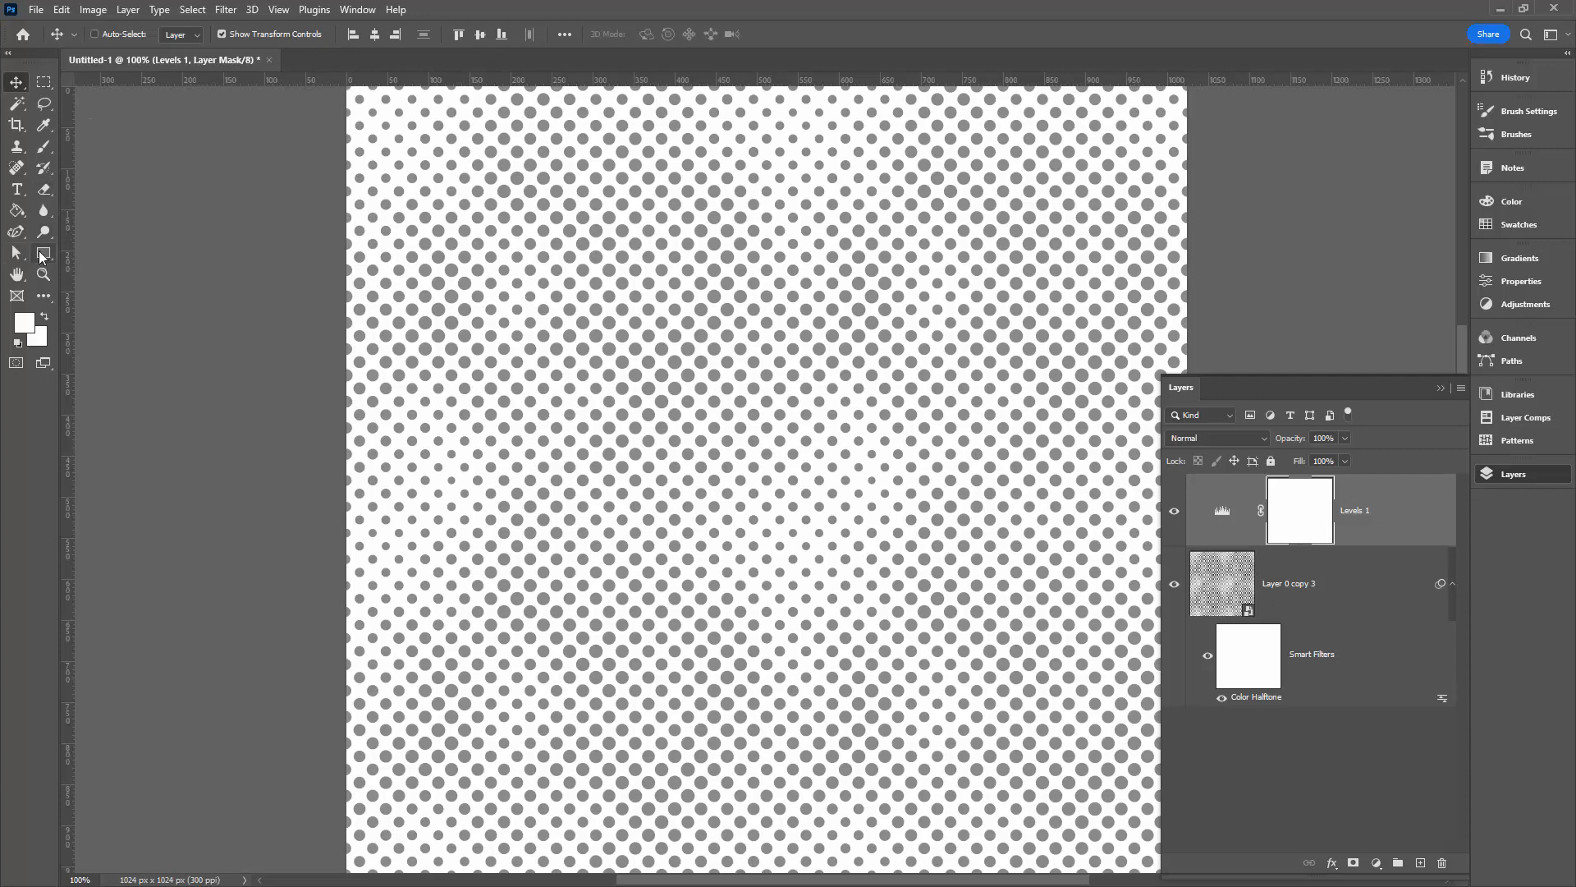
Draw a 512 × 512 px rectangle shape and centre it over the dot pattern.
left_click(15, 253)
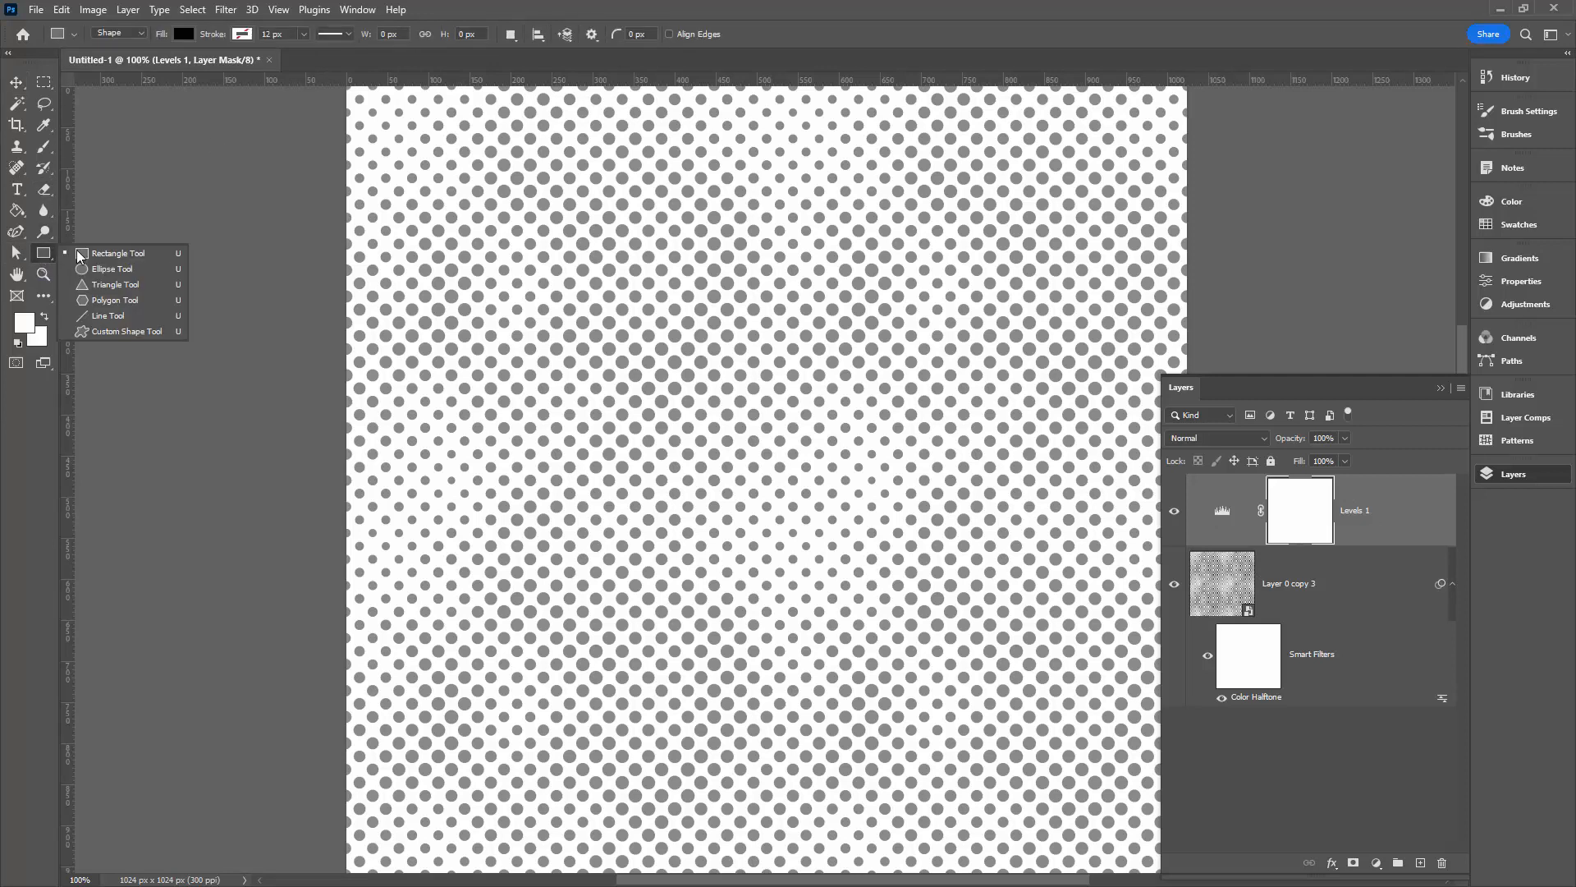
left_click(182, 33)
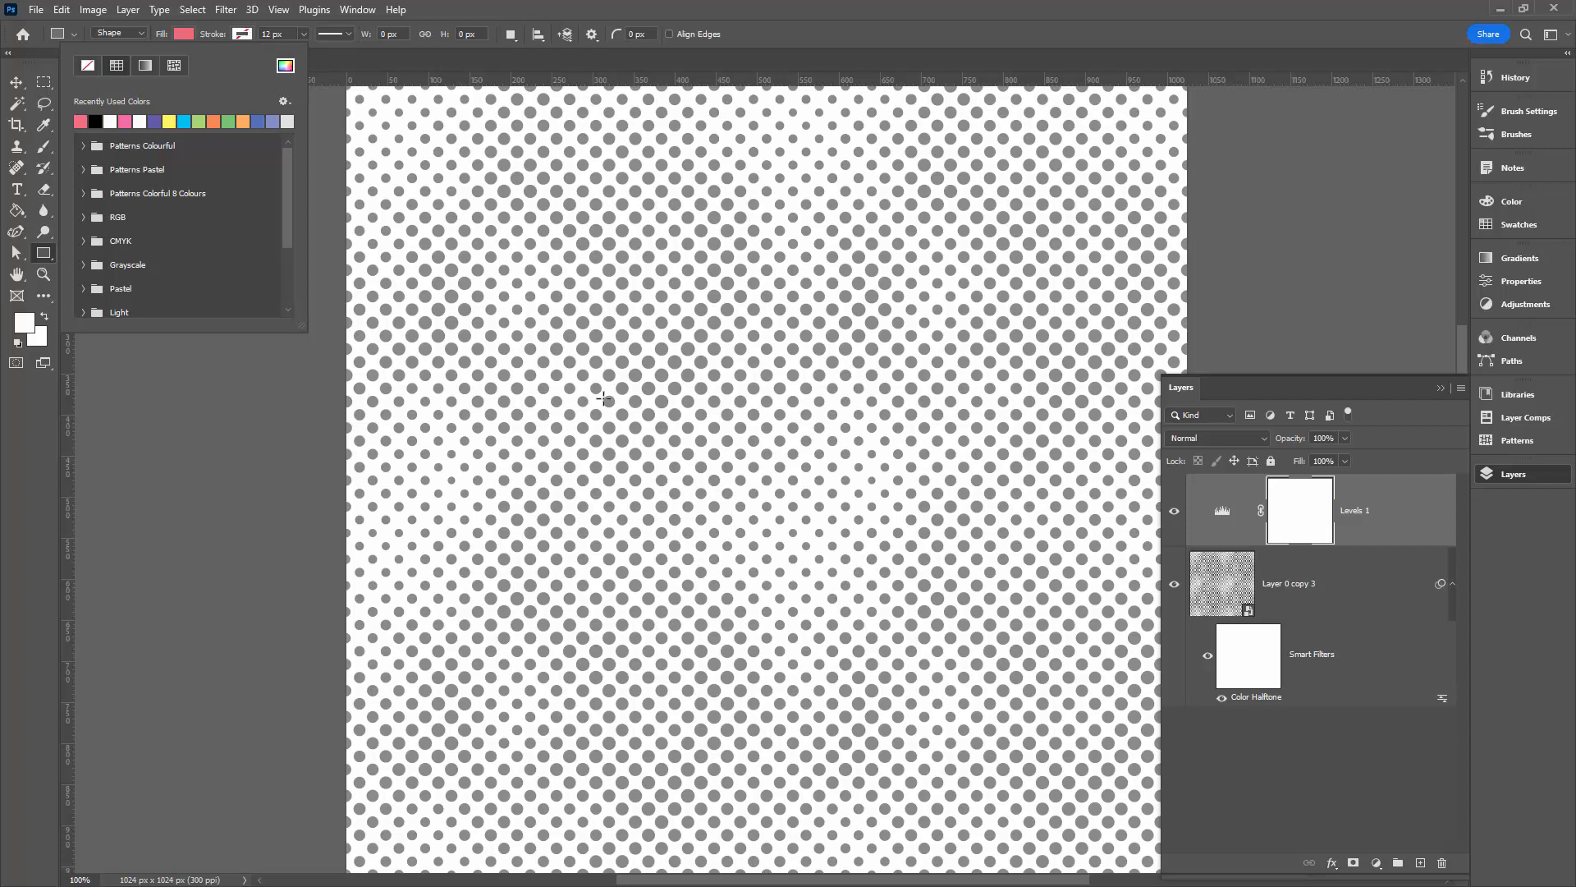
left_click(602, 398)
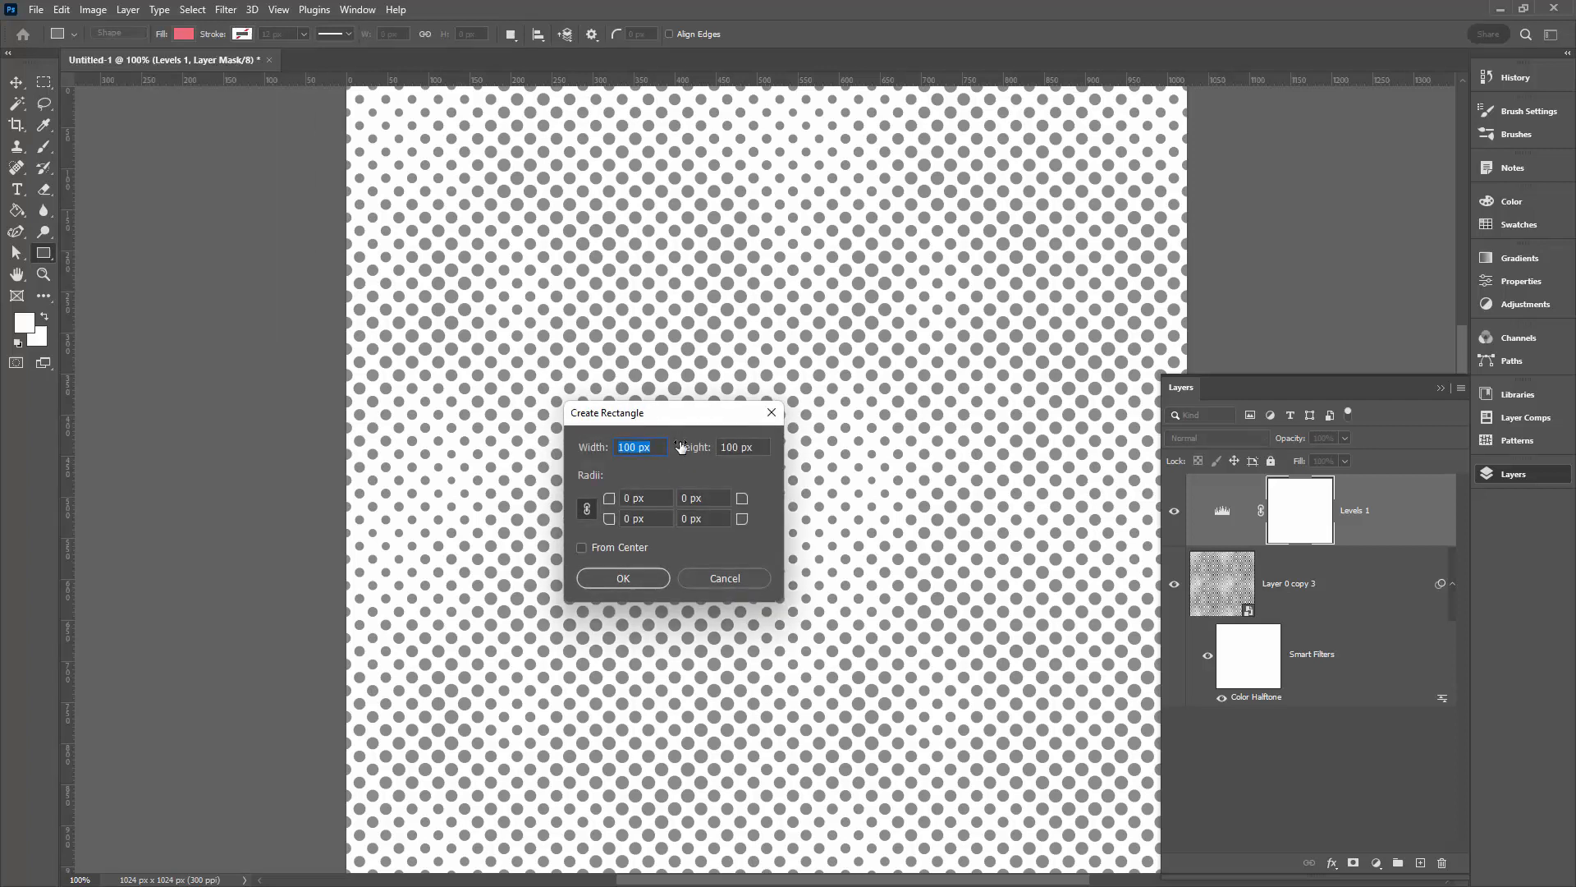
type("512")
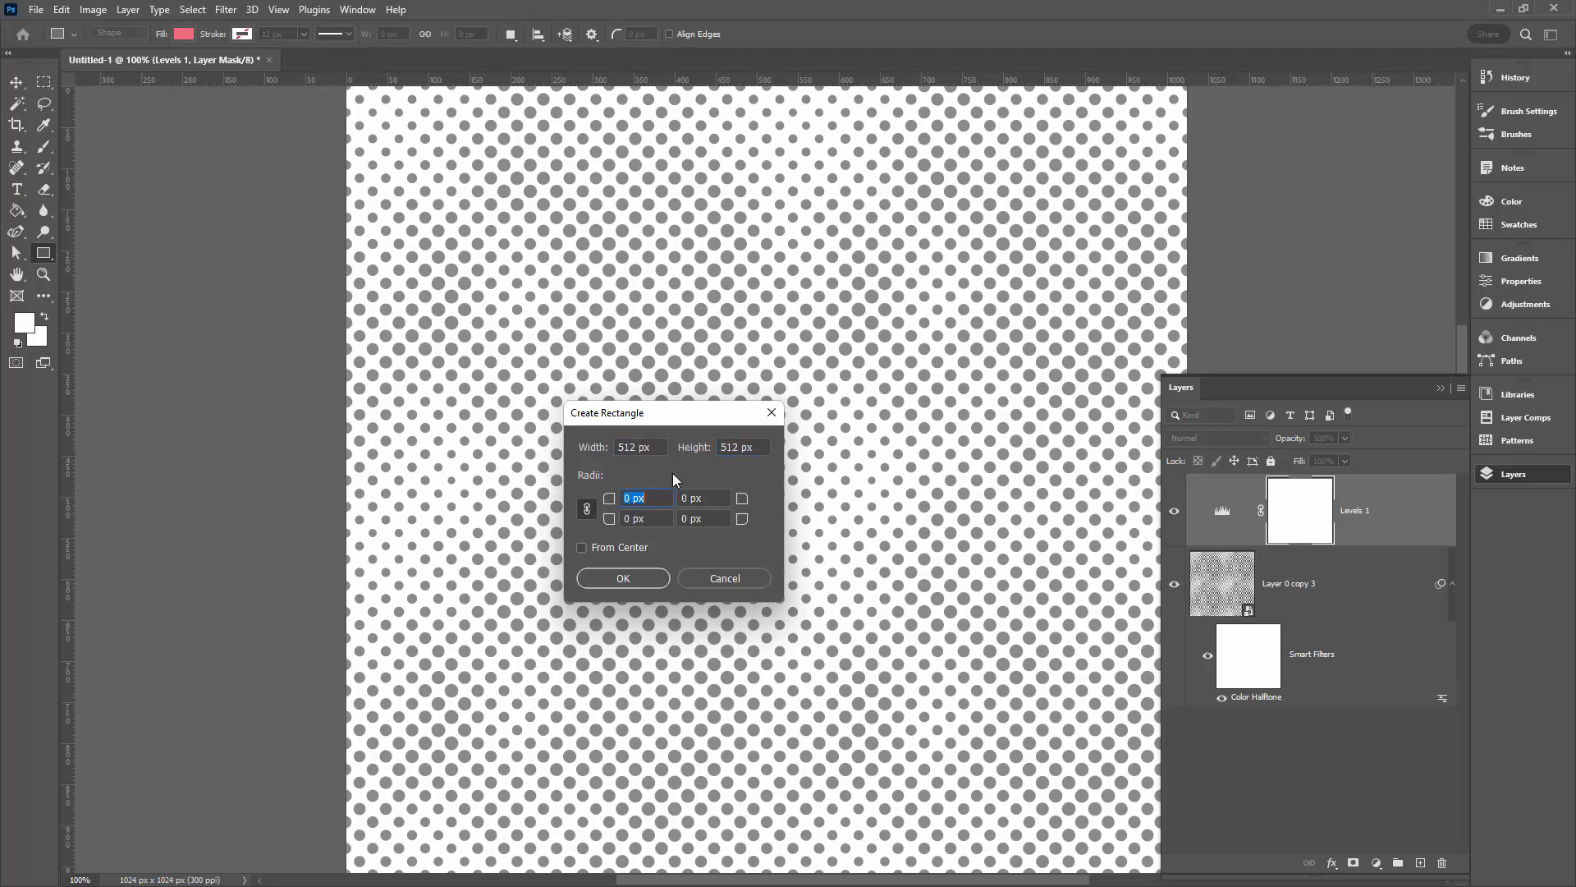
left_click(621, 576)
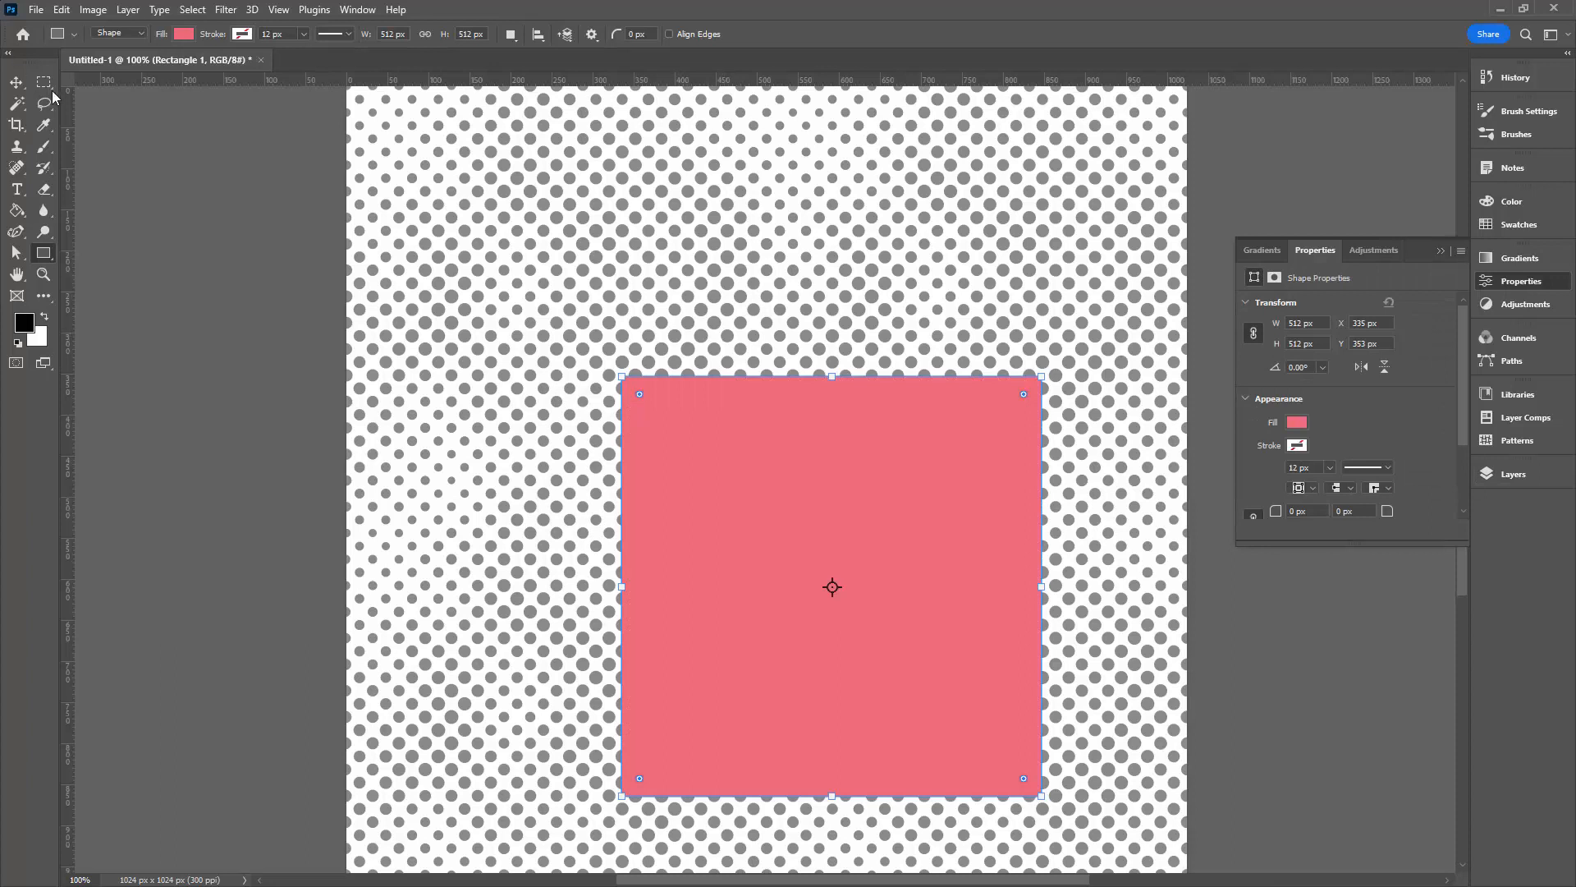
left_click_drag(833, 586, 677, 411)
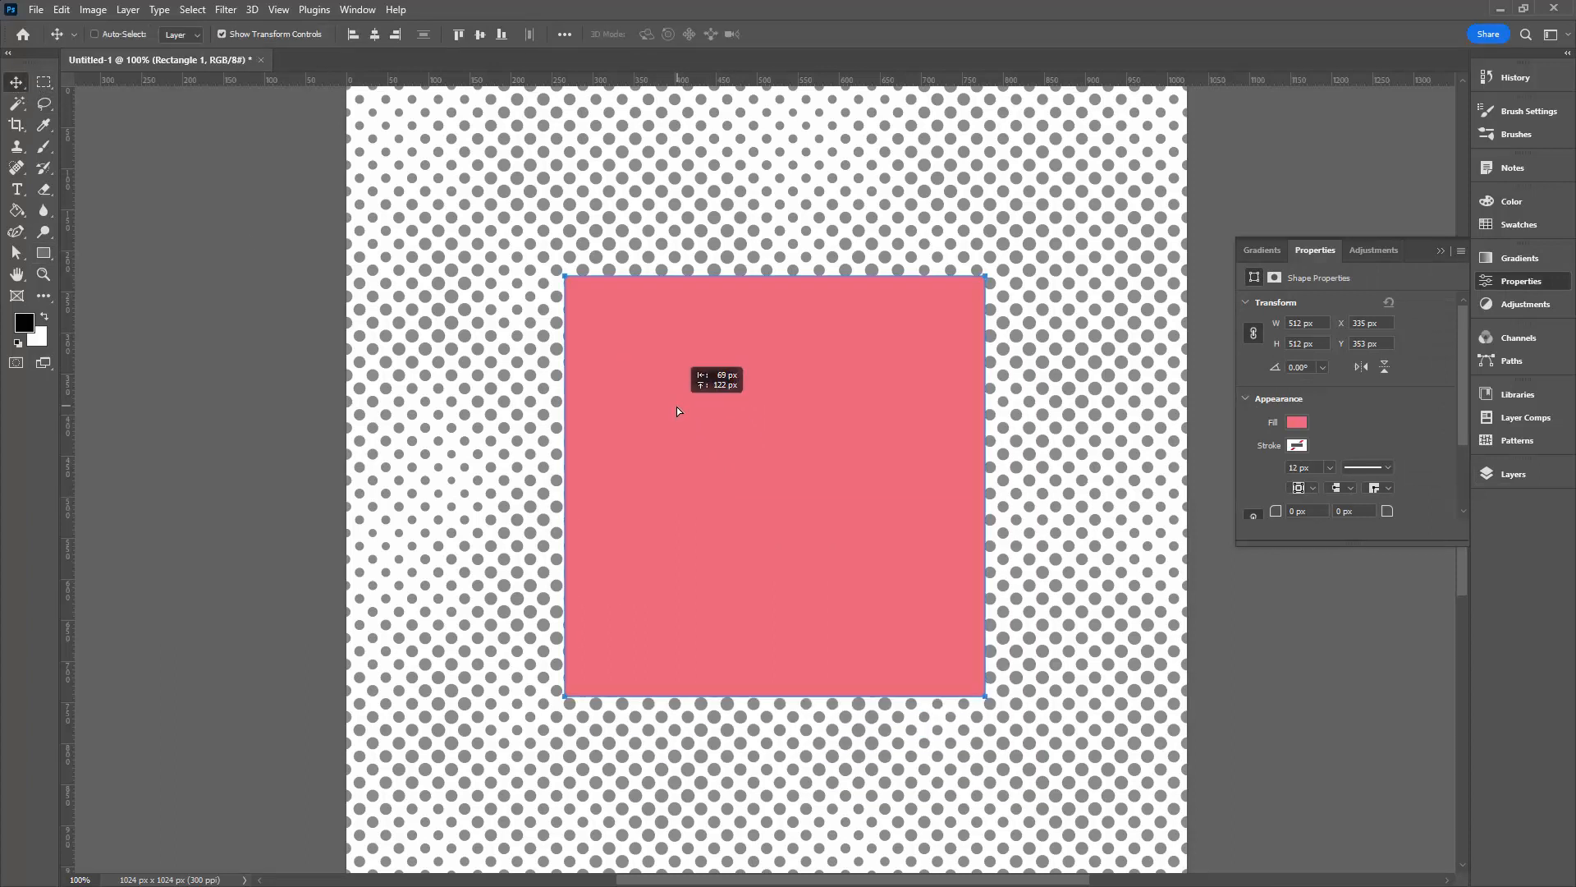
left_click_drag(719, 388, 668, 393)
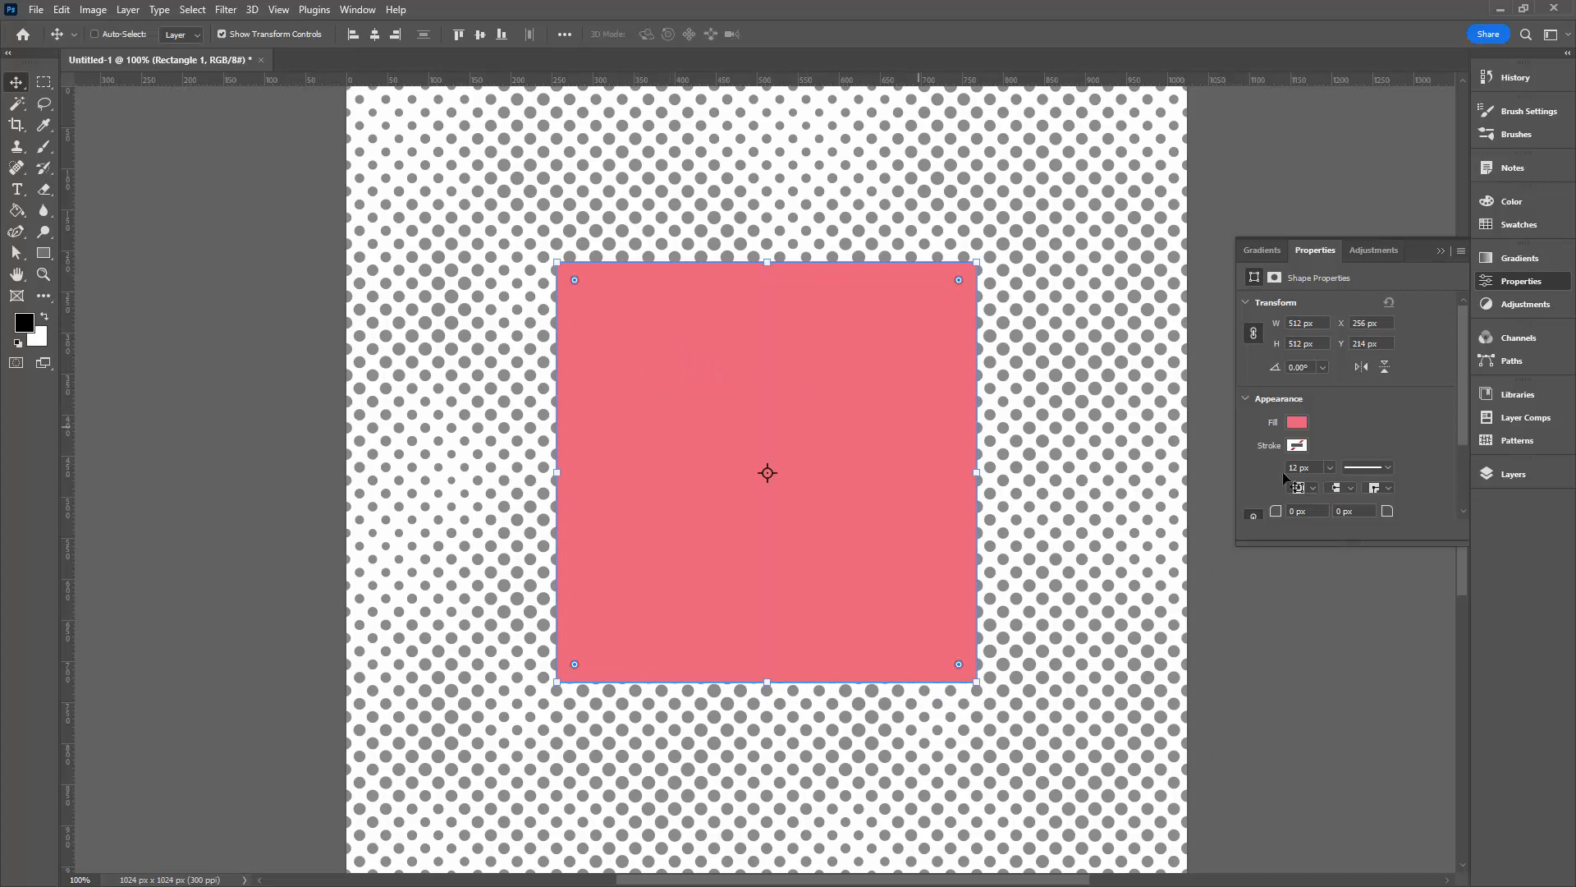
left_click(1513, 473)
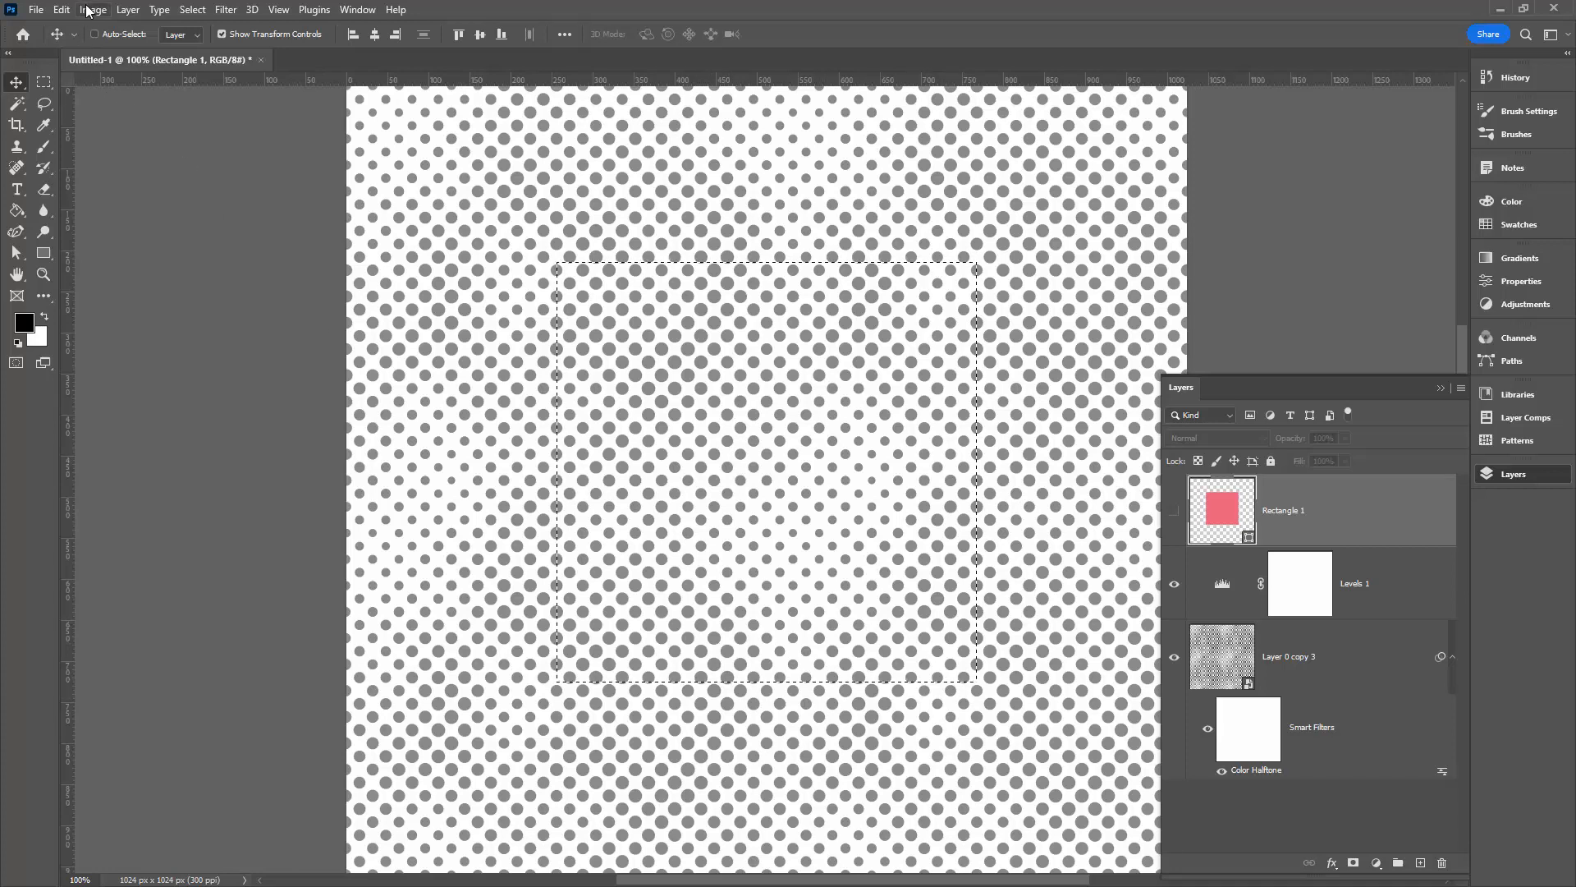
Define the selected dot square as a new pattern swatch named "Pattern 514" via Edit > Define Pattern.
left_click(61, 10)
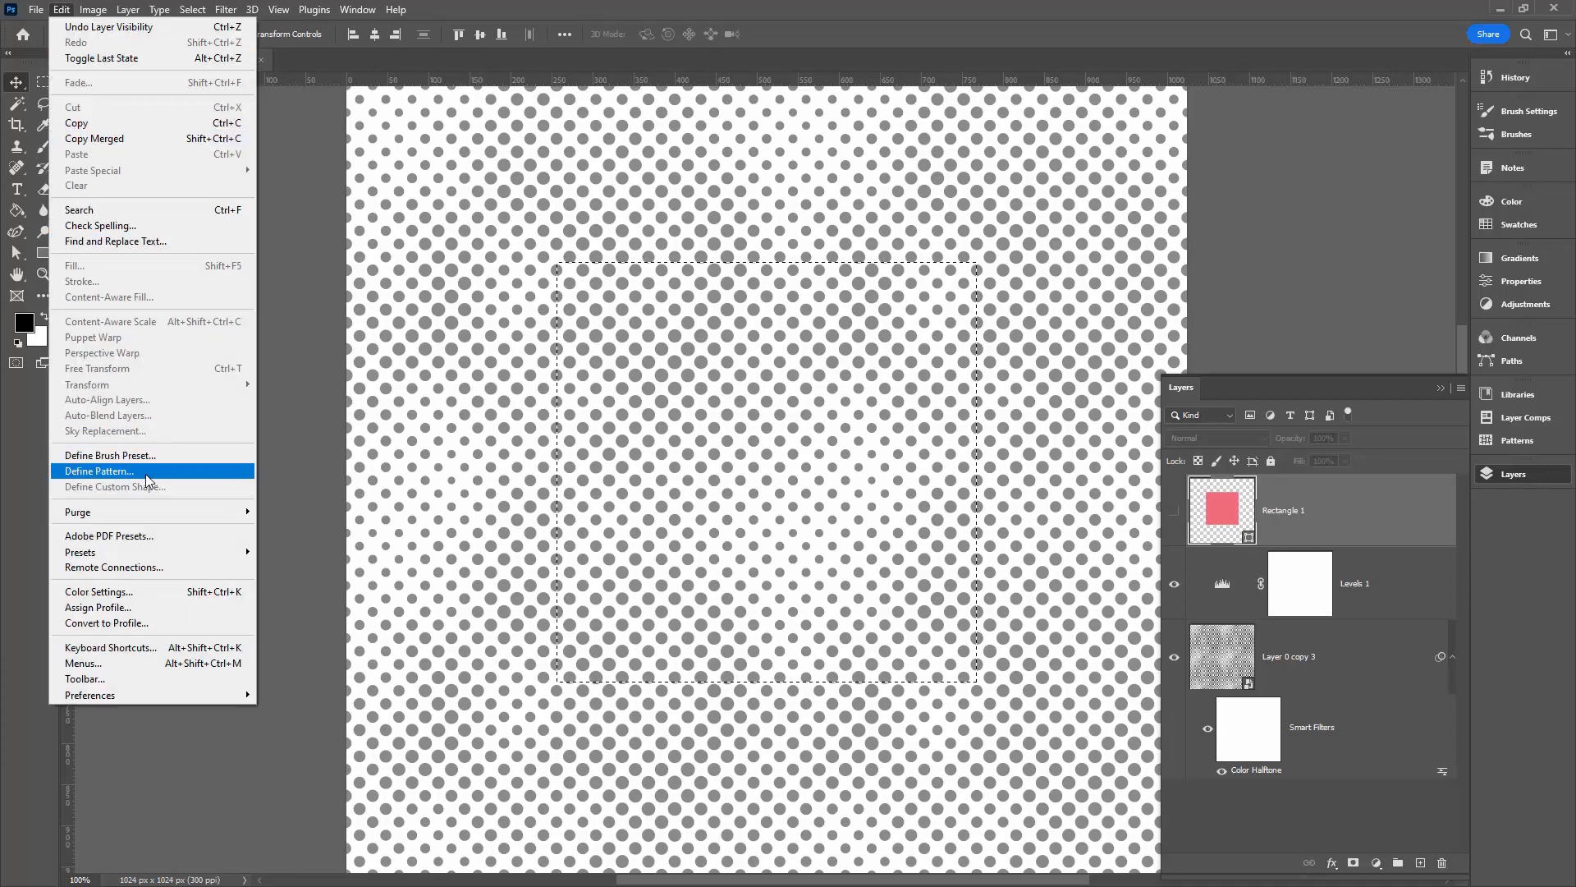
left_click(98, 472)
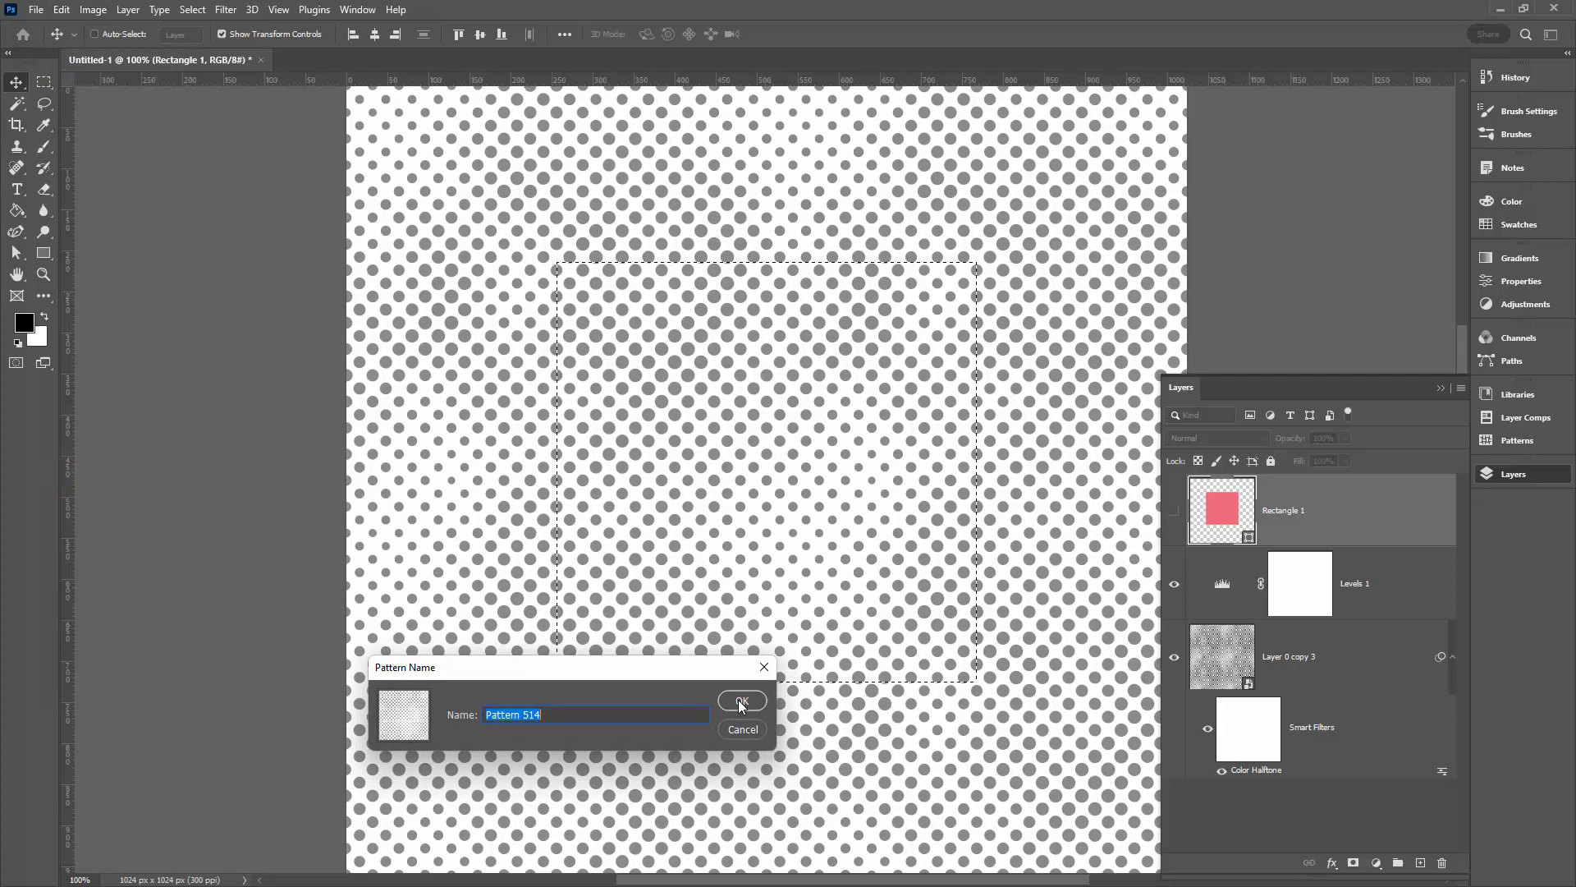
left_click(740, 701)
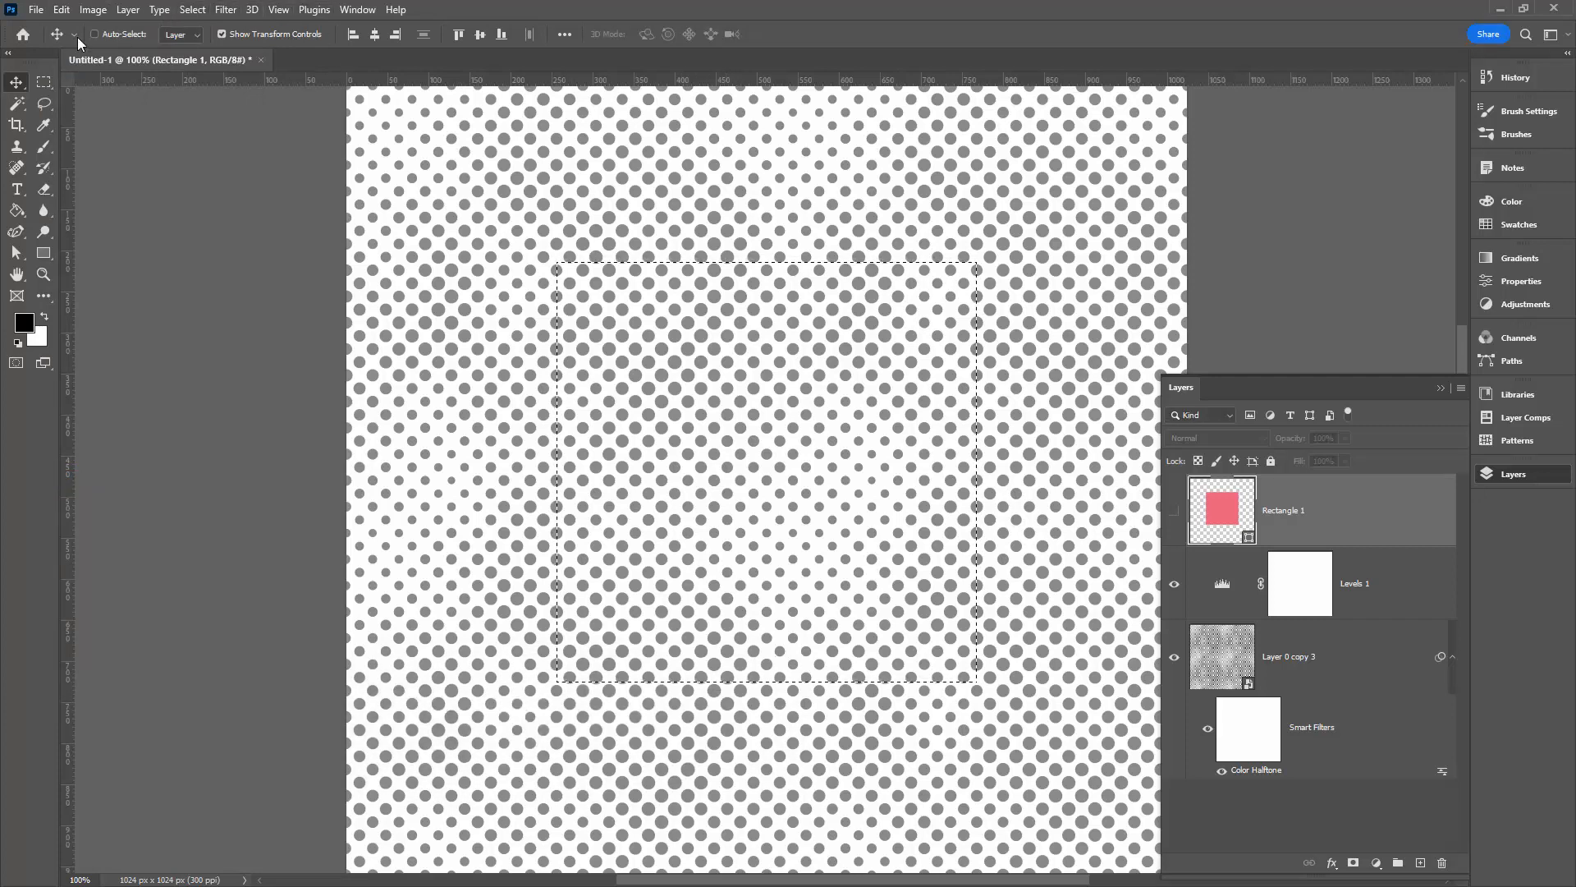
Create a blank 1400 × 1400 px, 300 ppi document from the recent preset.
left_click(34, 9)
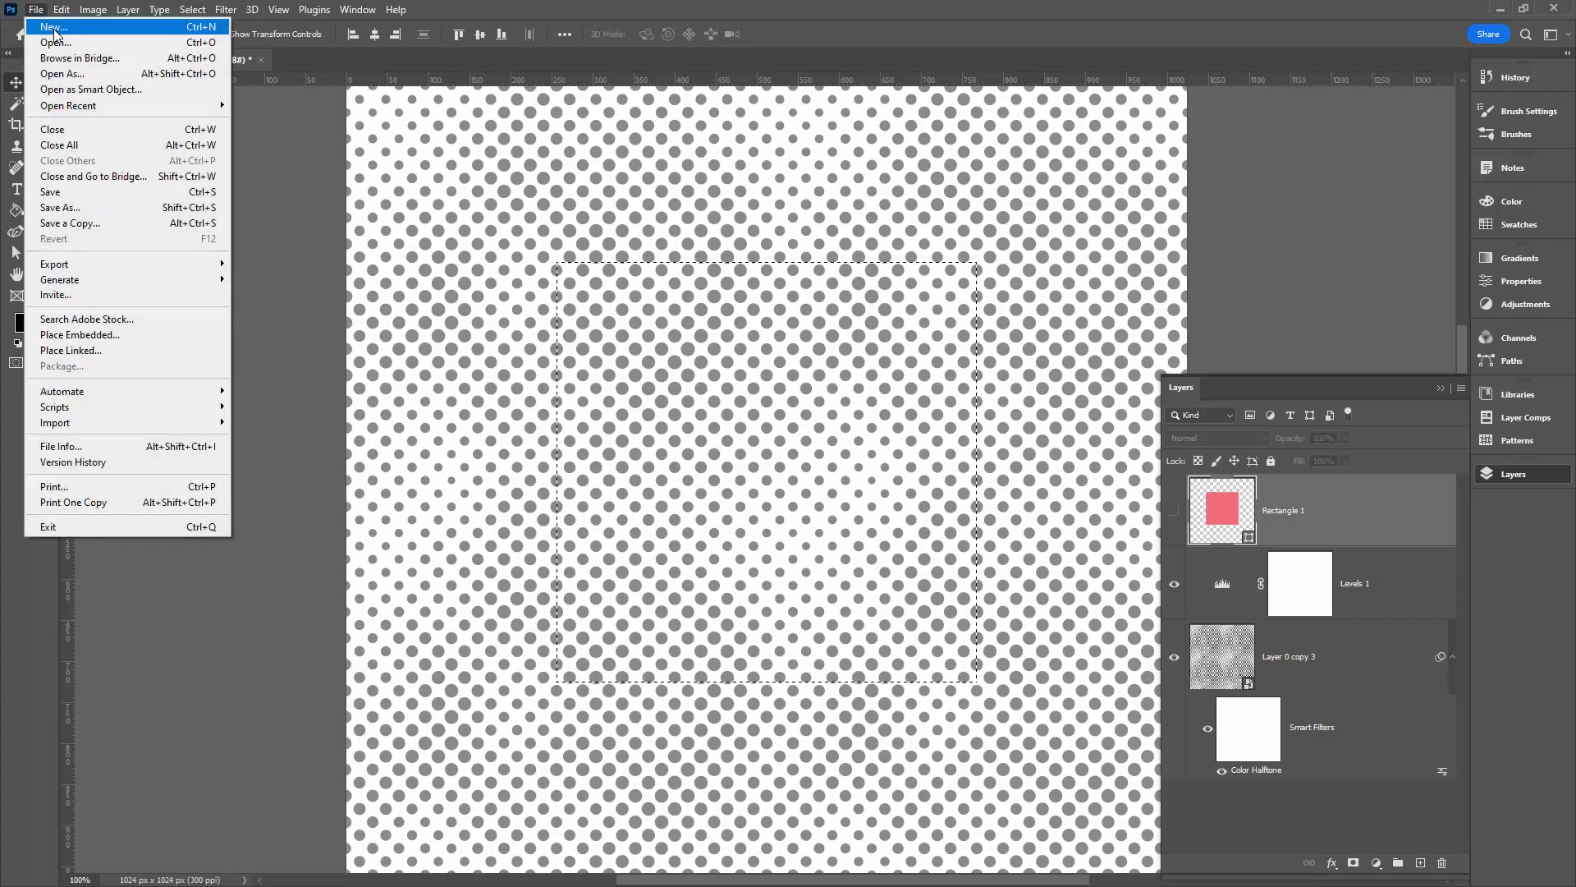
left_click(53, 28)
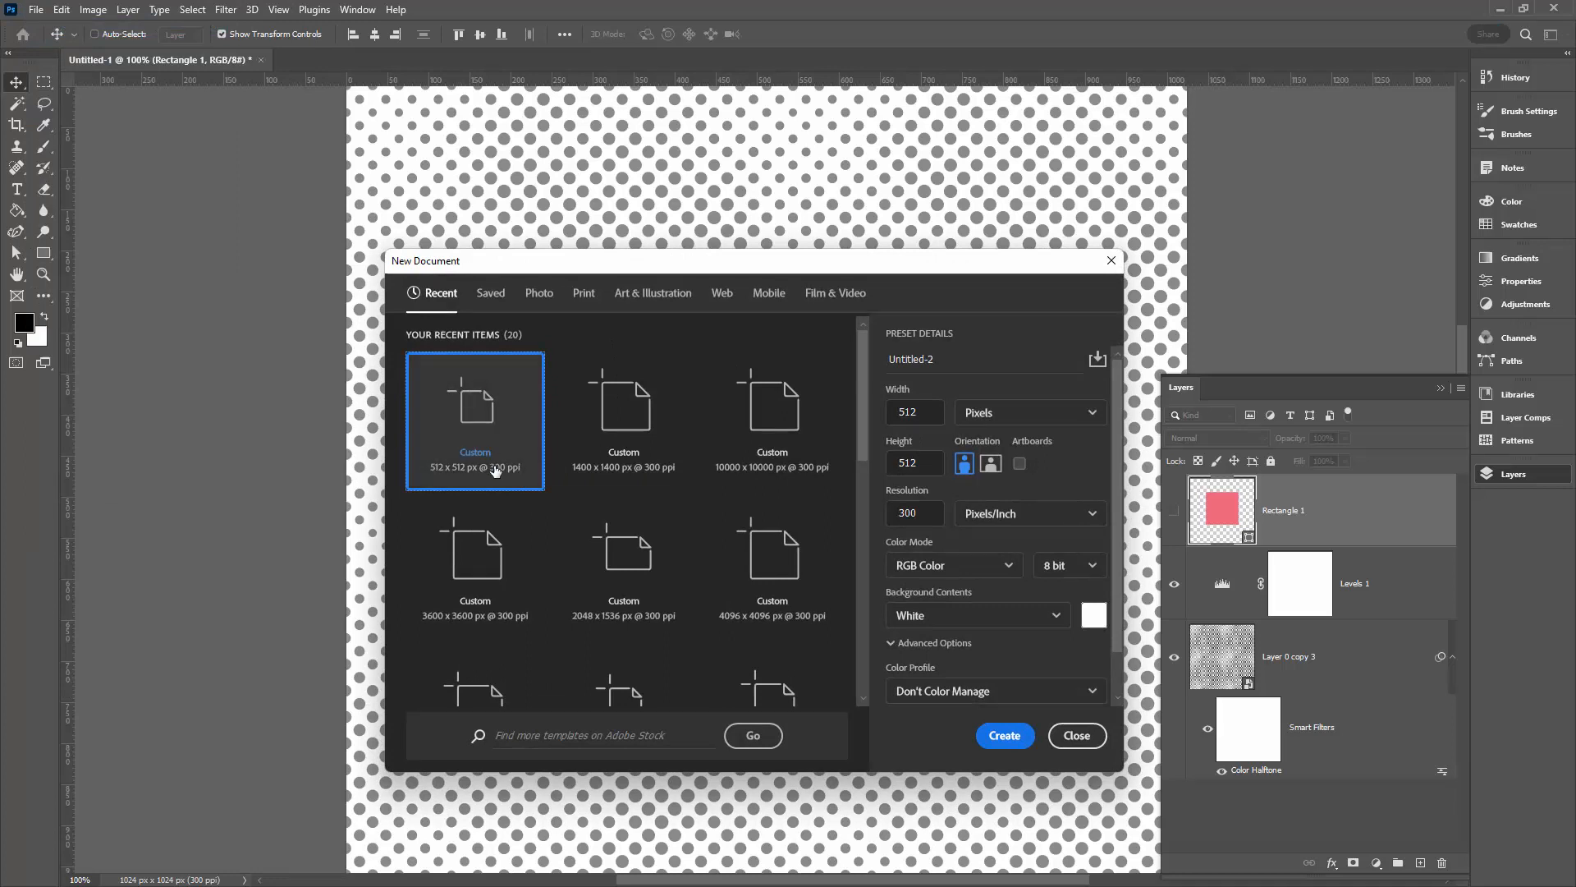
mouse_move(503, 448)
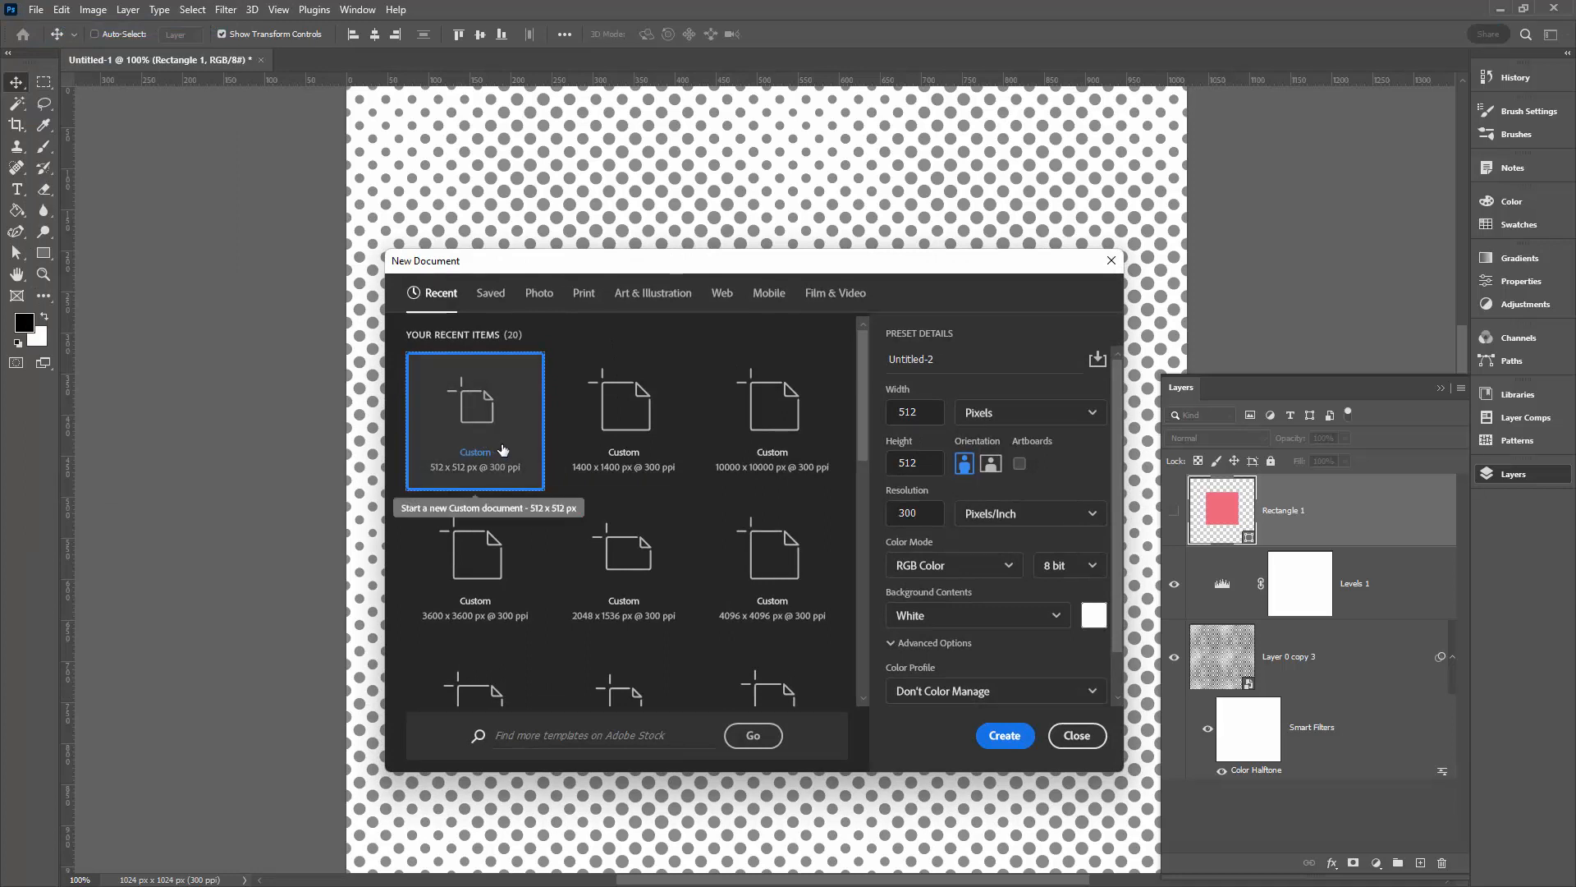
mouse_move(622, 410)
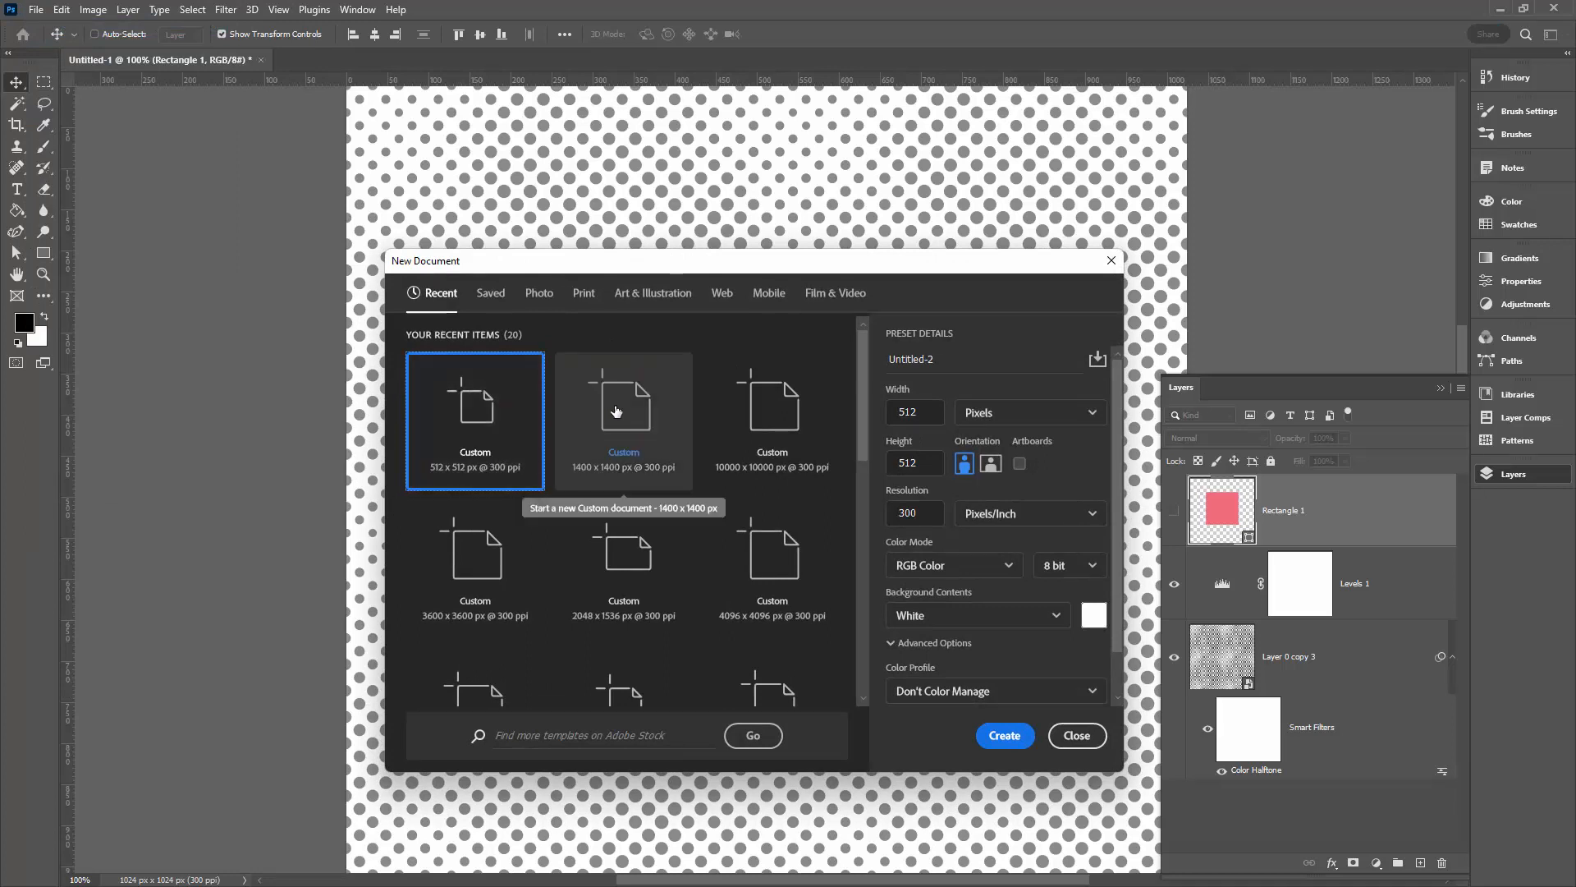
left_click(624, 419)
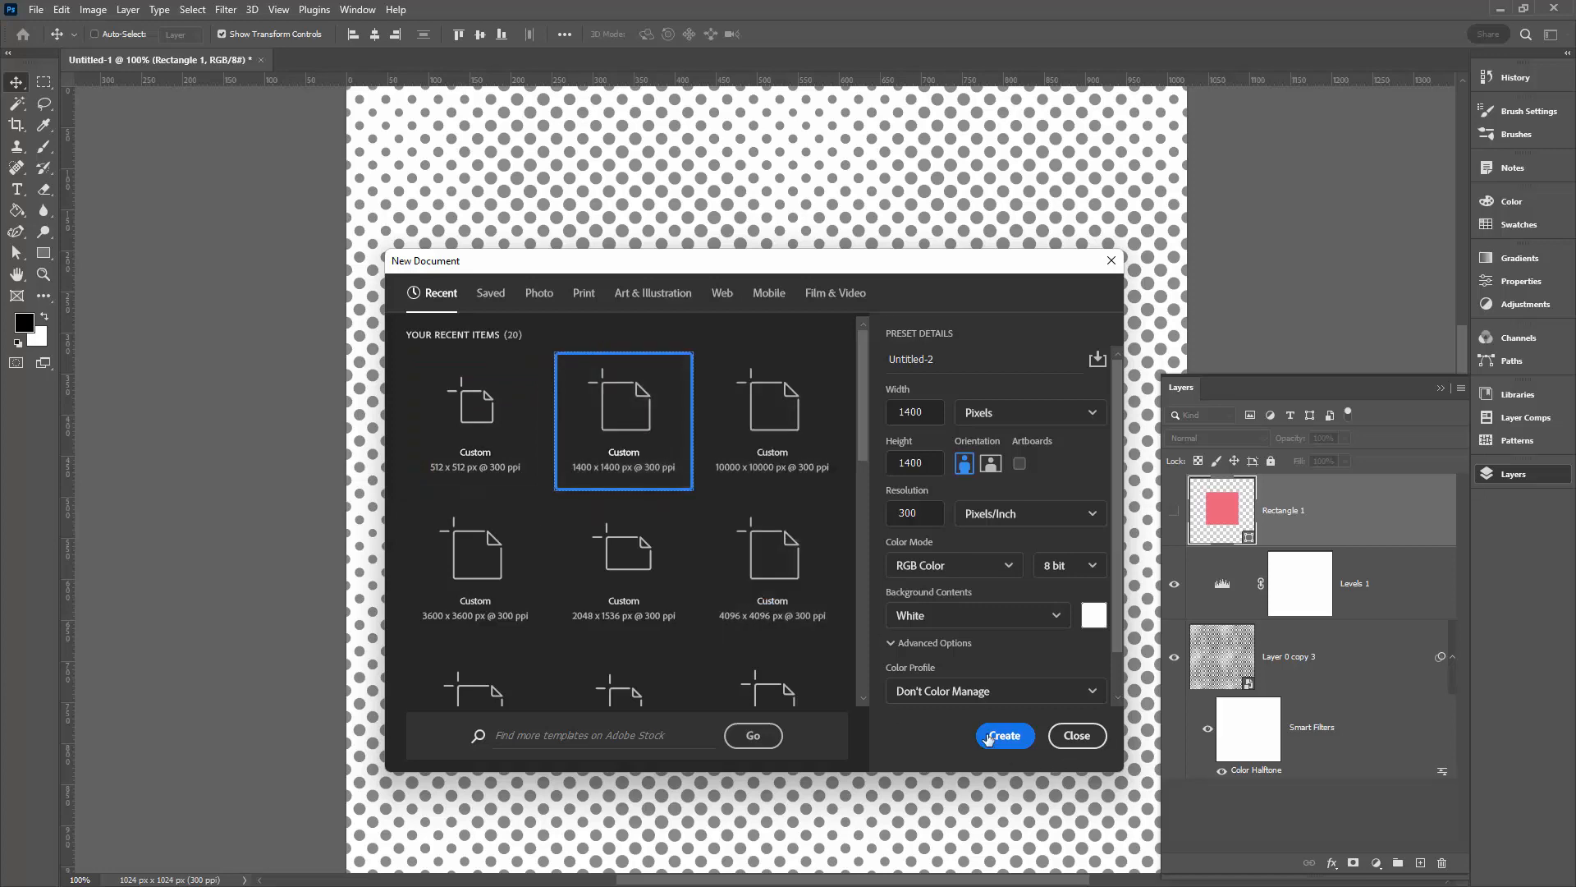
left_click(1001, 736)
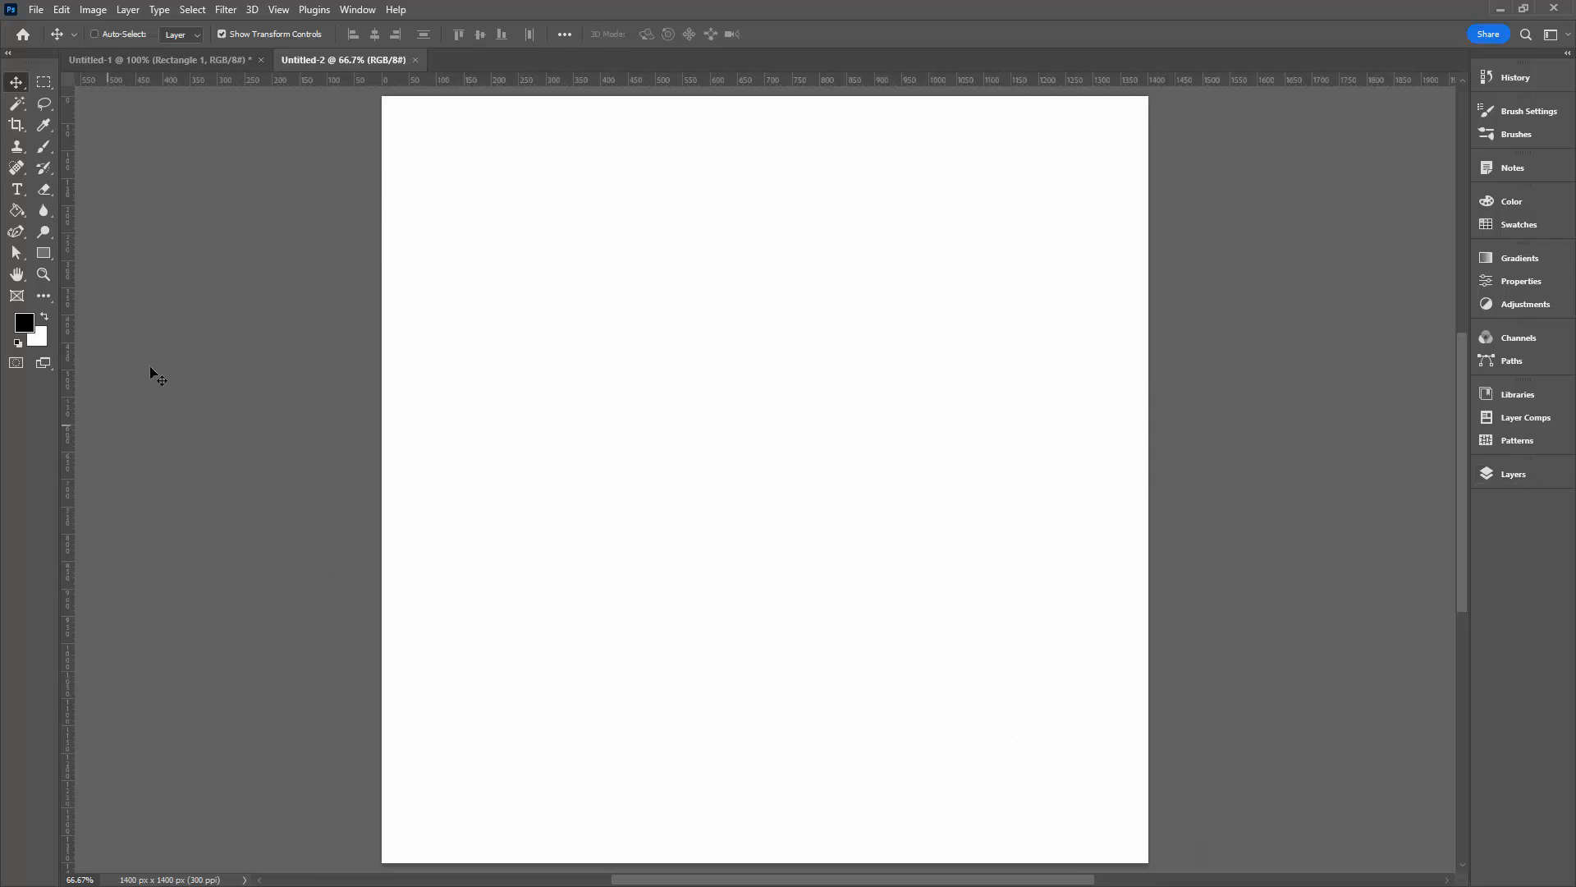
Add a Pattern Fill layer using the new grey dot swatch from the Patterns panel.
left_click(1513, 473)
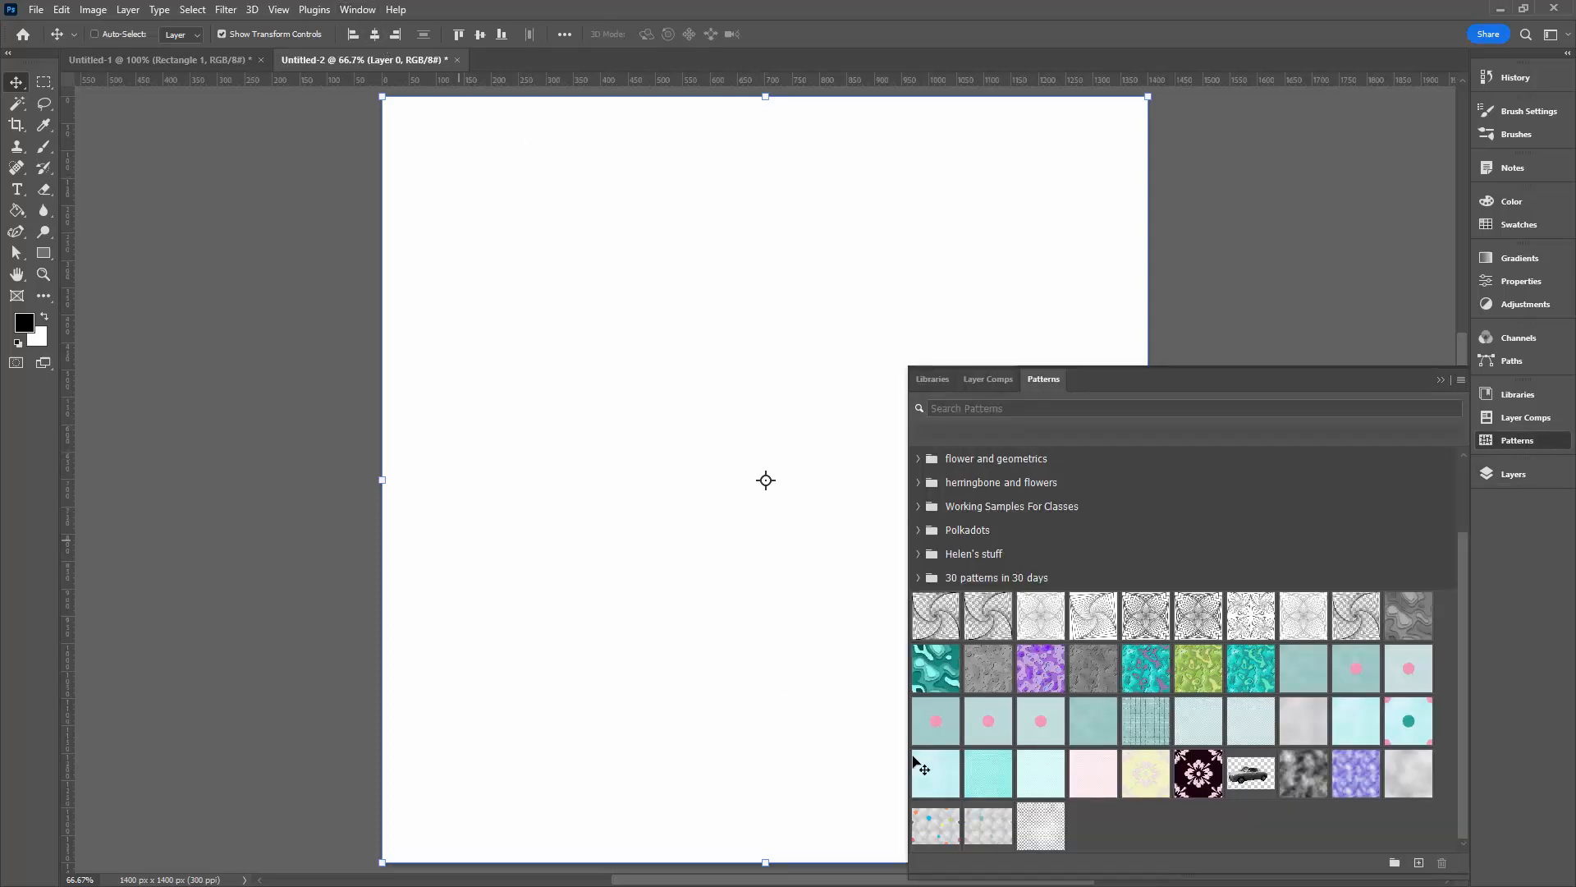
double_click(1039, 825)
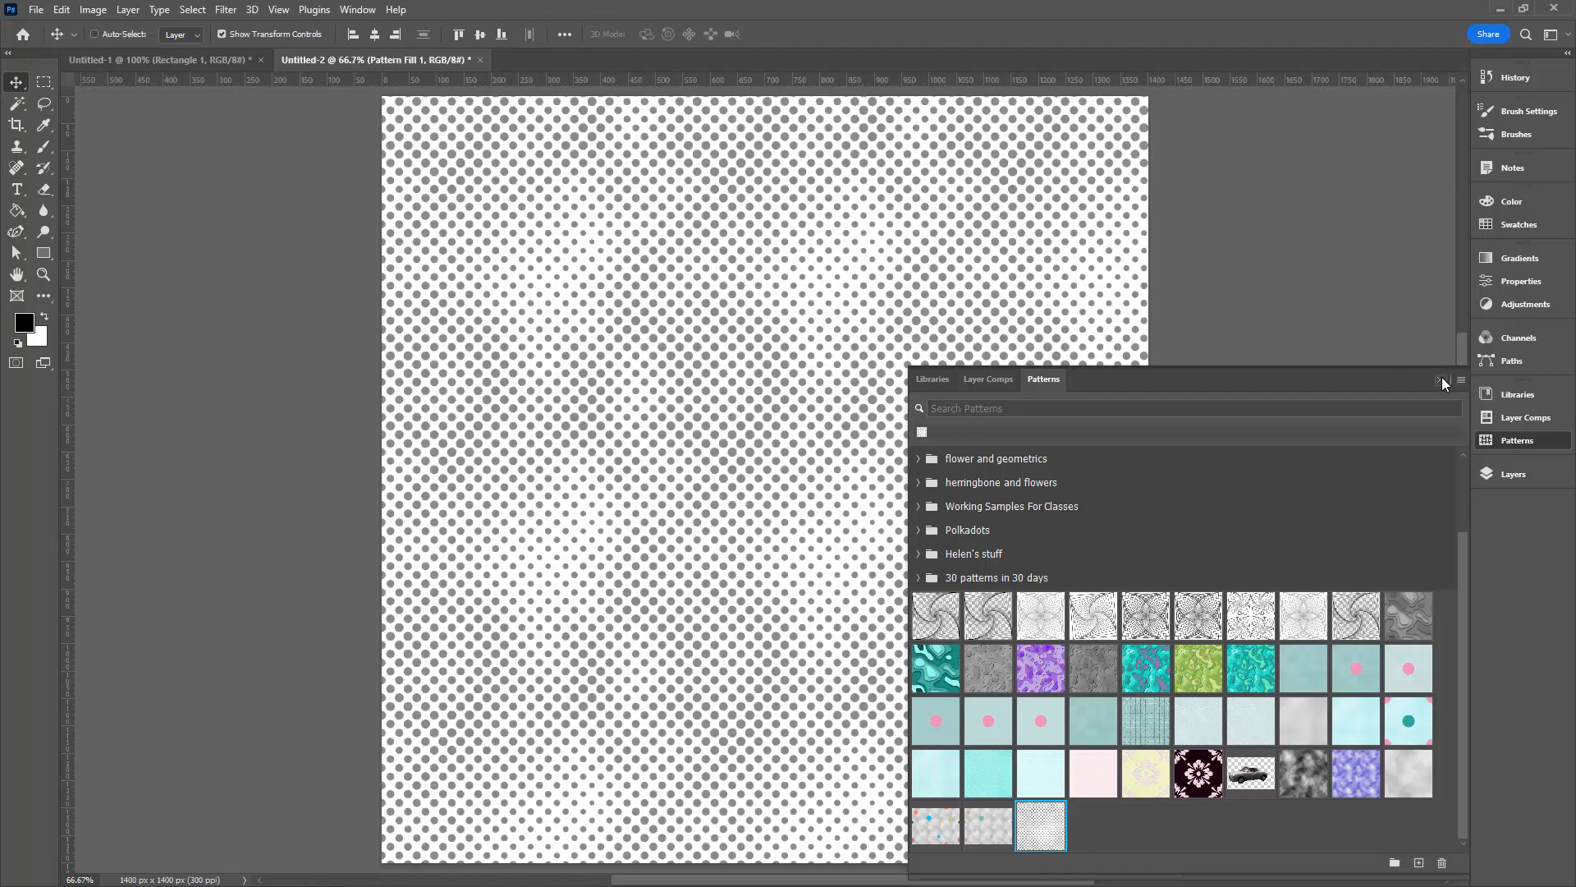
left_click(1440, 383)
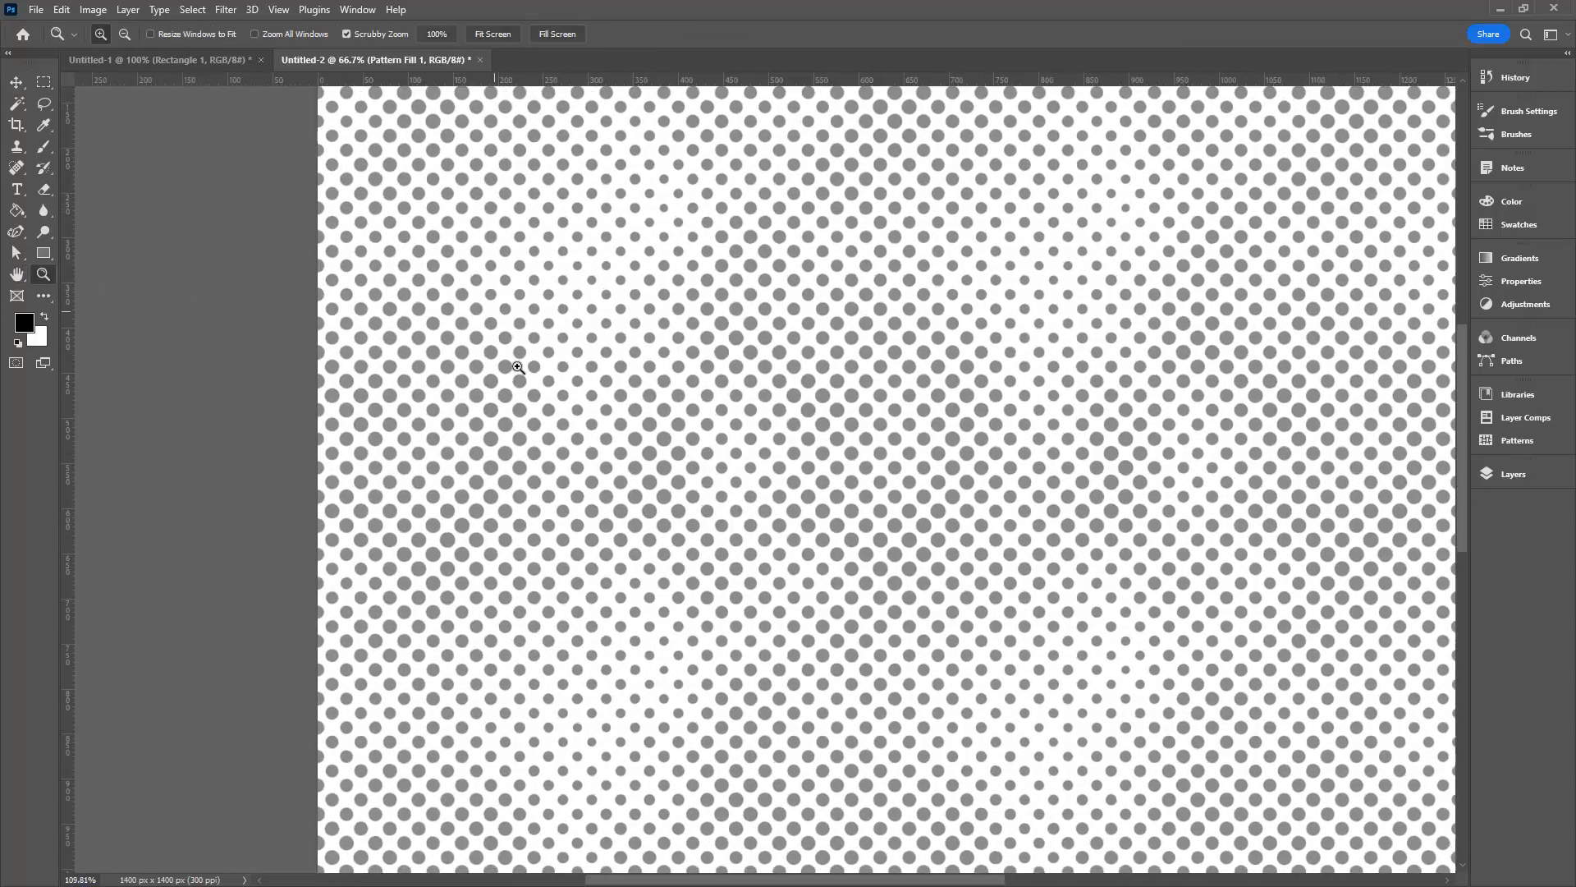
left_click(517, 366)
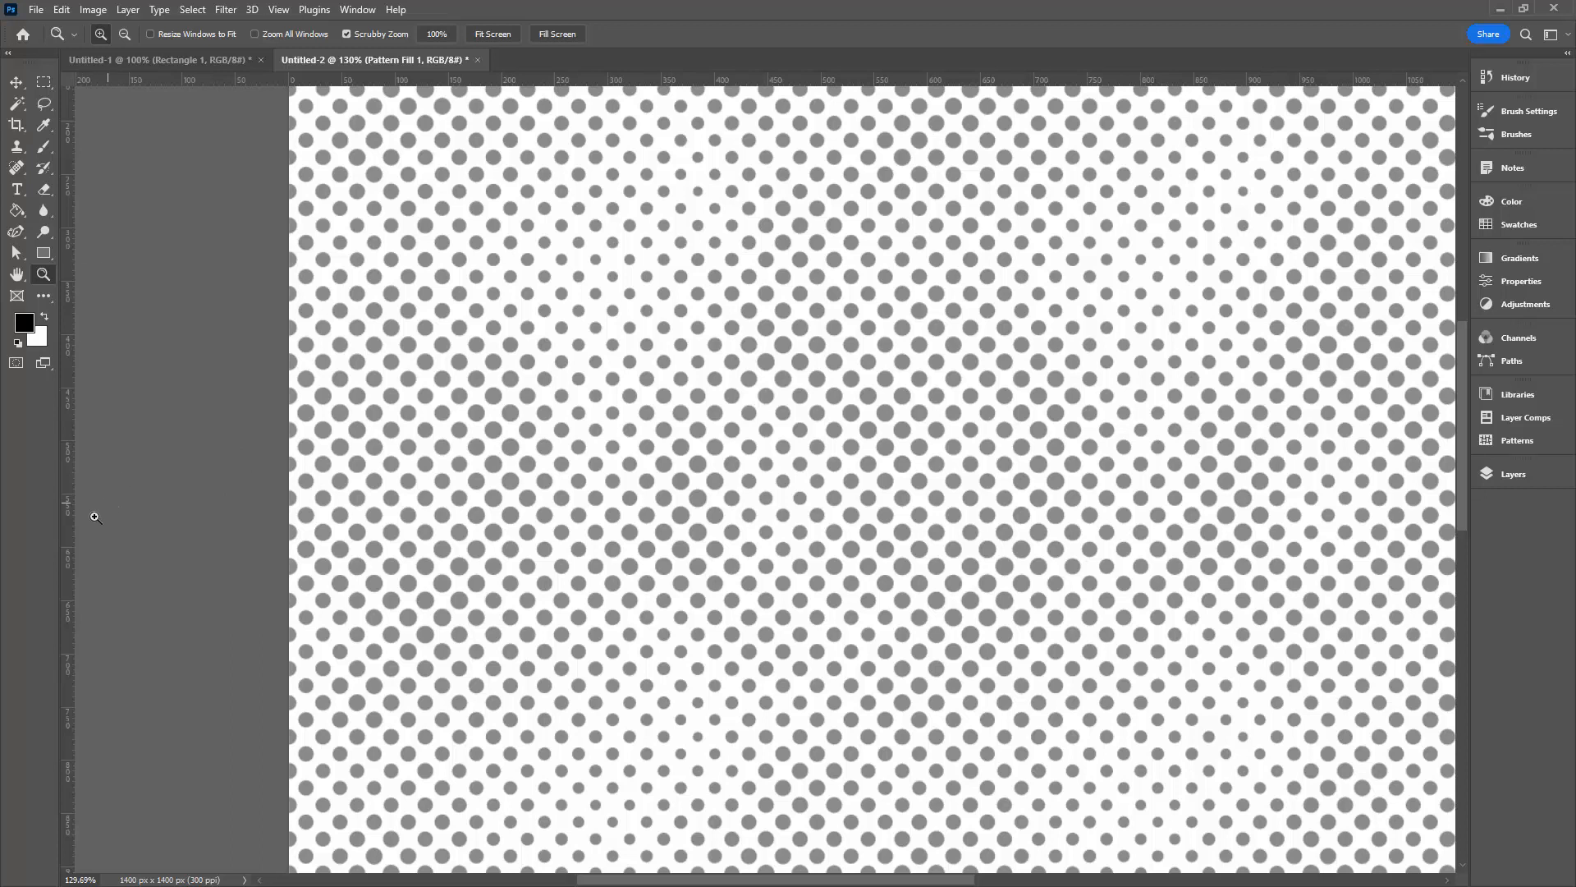
mouse_move(820, 481)
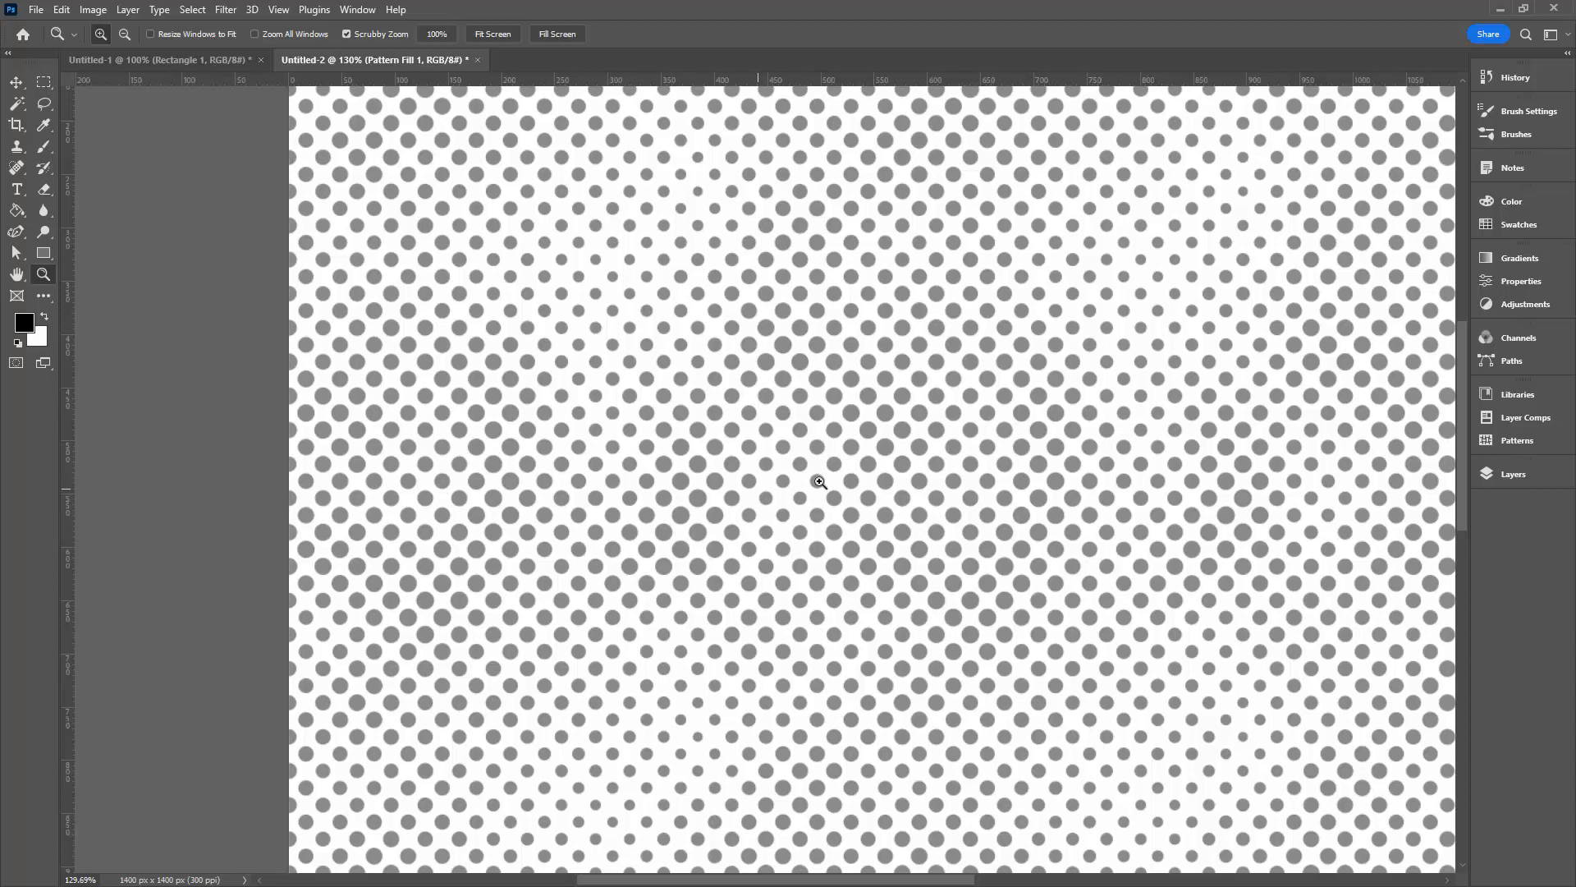
mouse_move(901, 324)
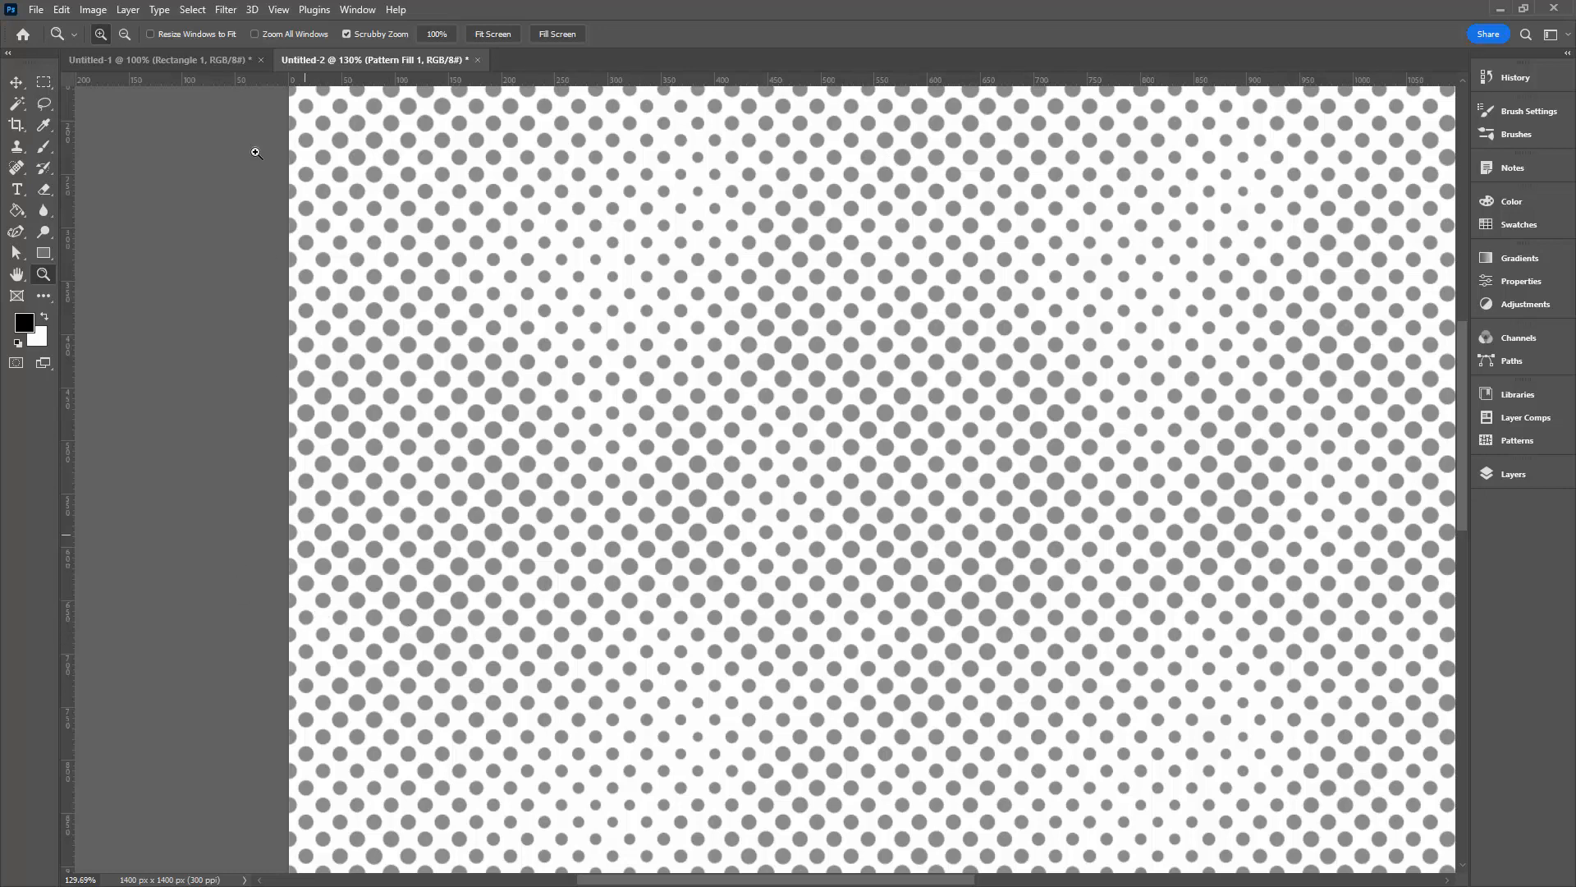
left_click(279, 10)
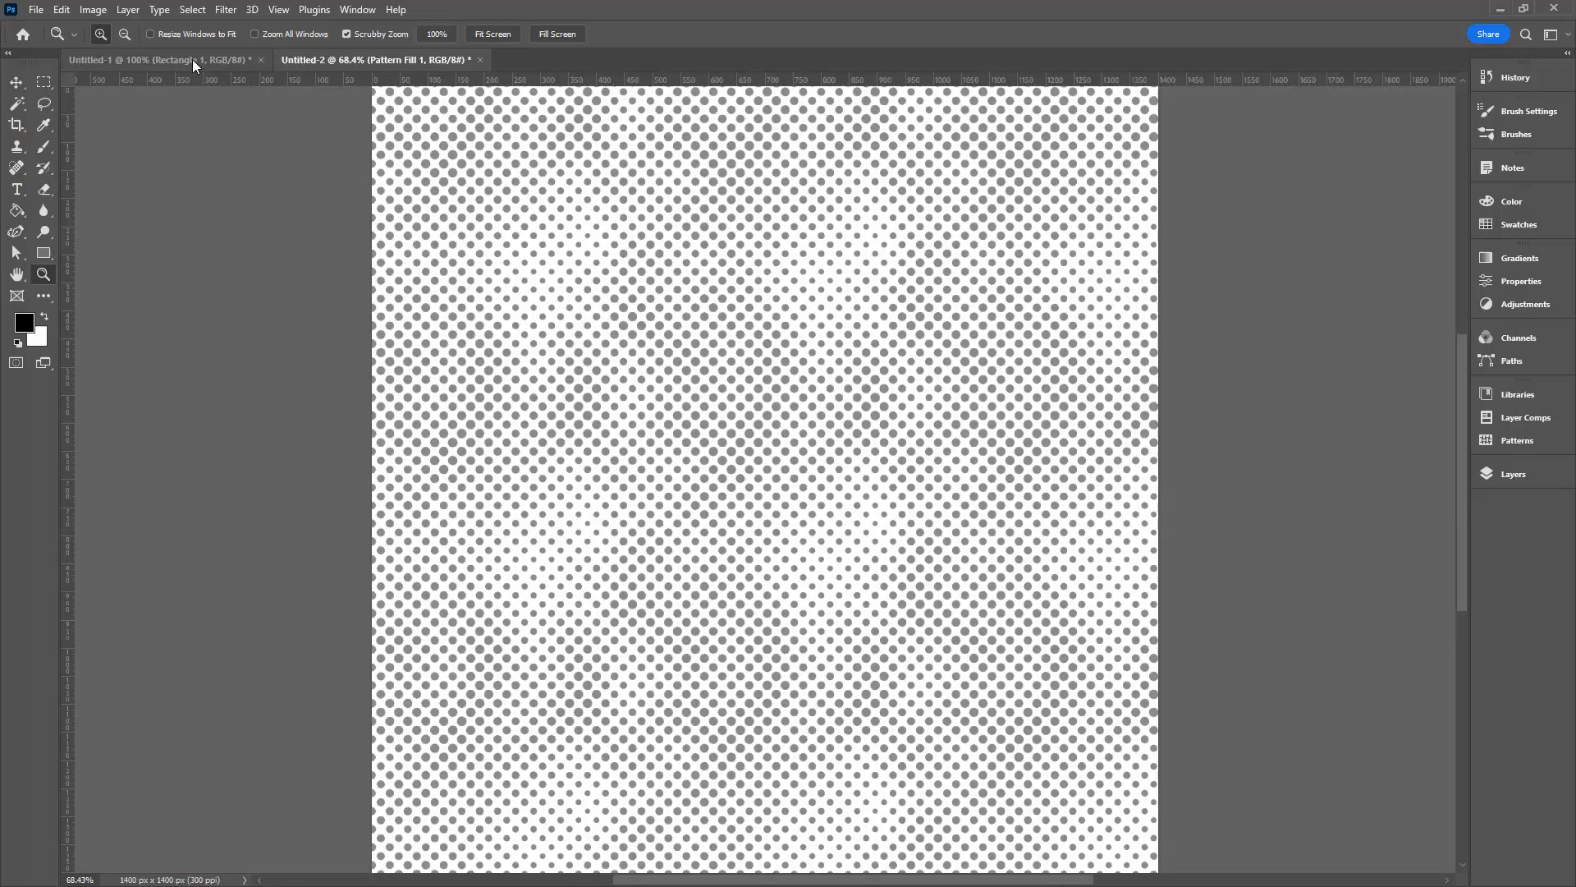
Show and then collapse the Patterns panel before returning to the 1024 px dot document.
left_click(1517, 440)
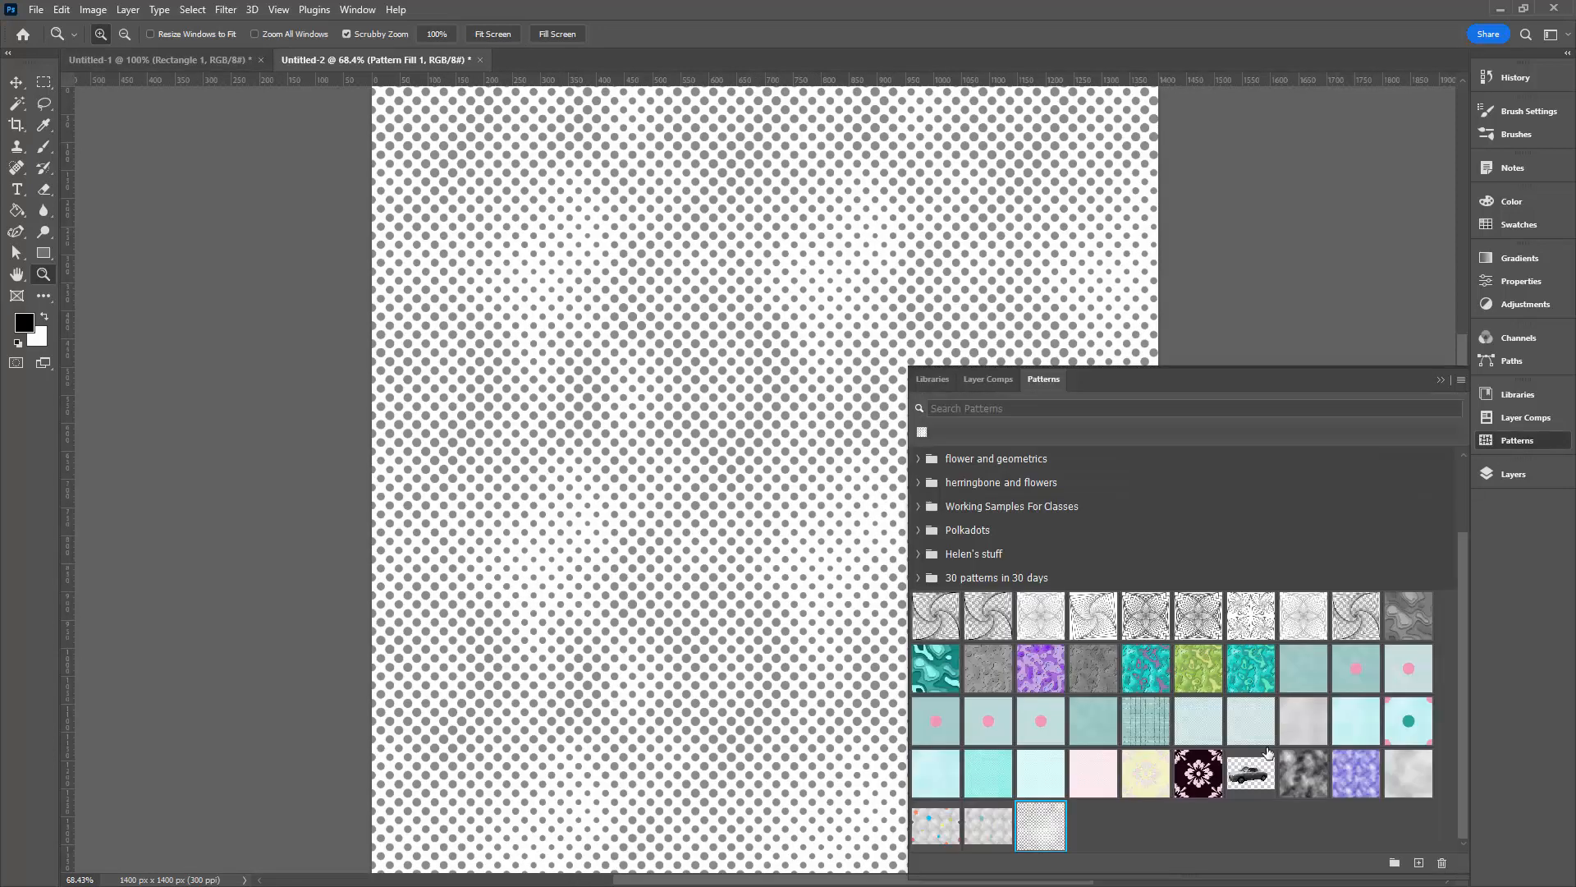
mouse_move(1435, 384)
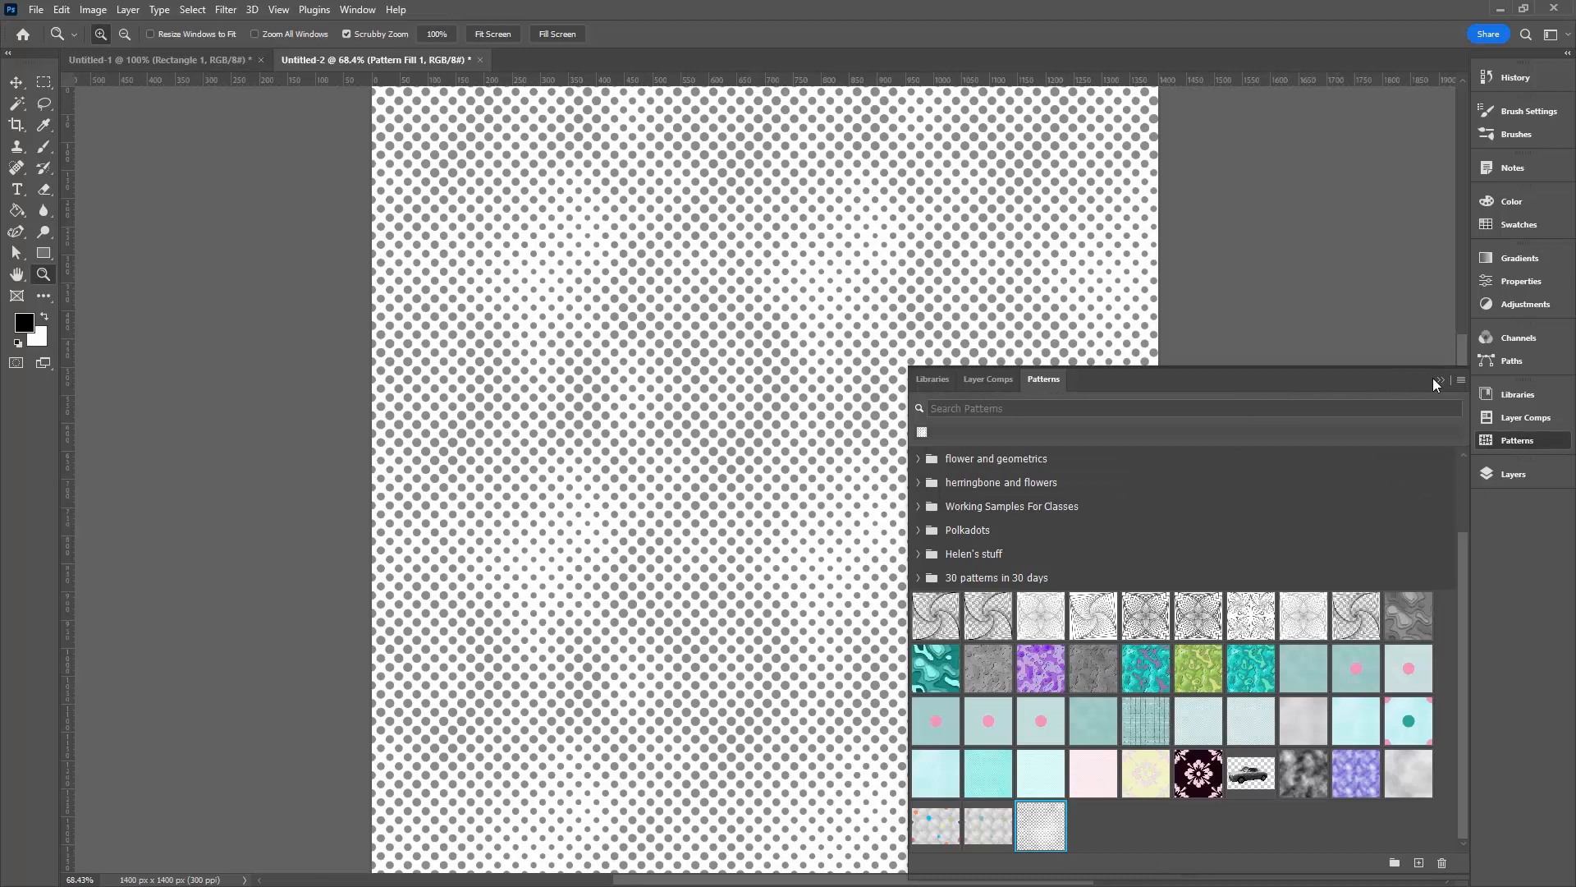
left_click(1437, 382)
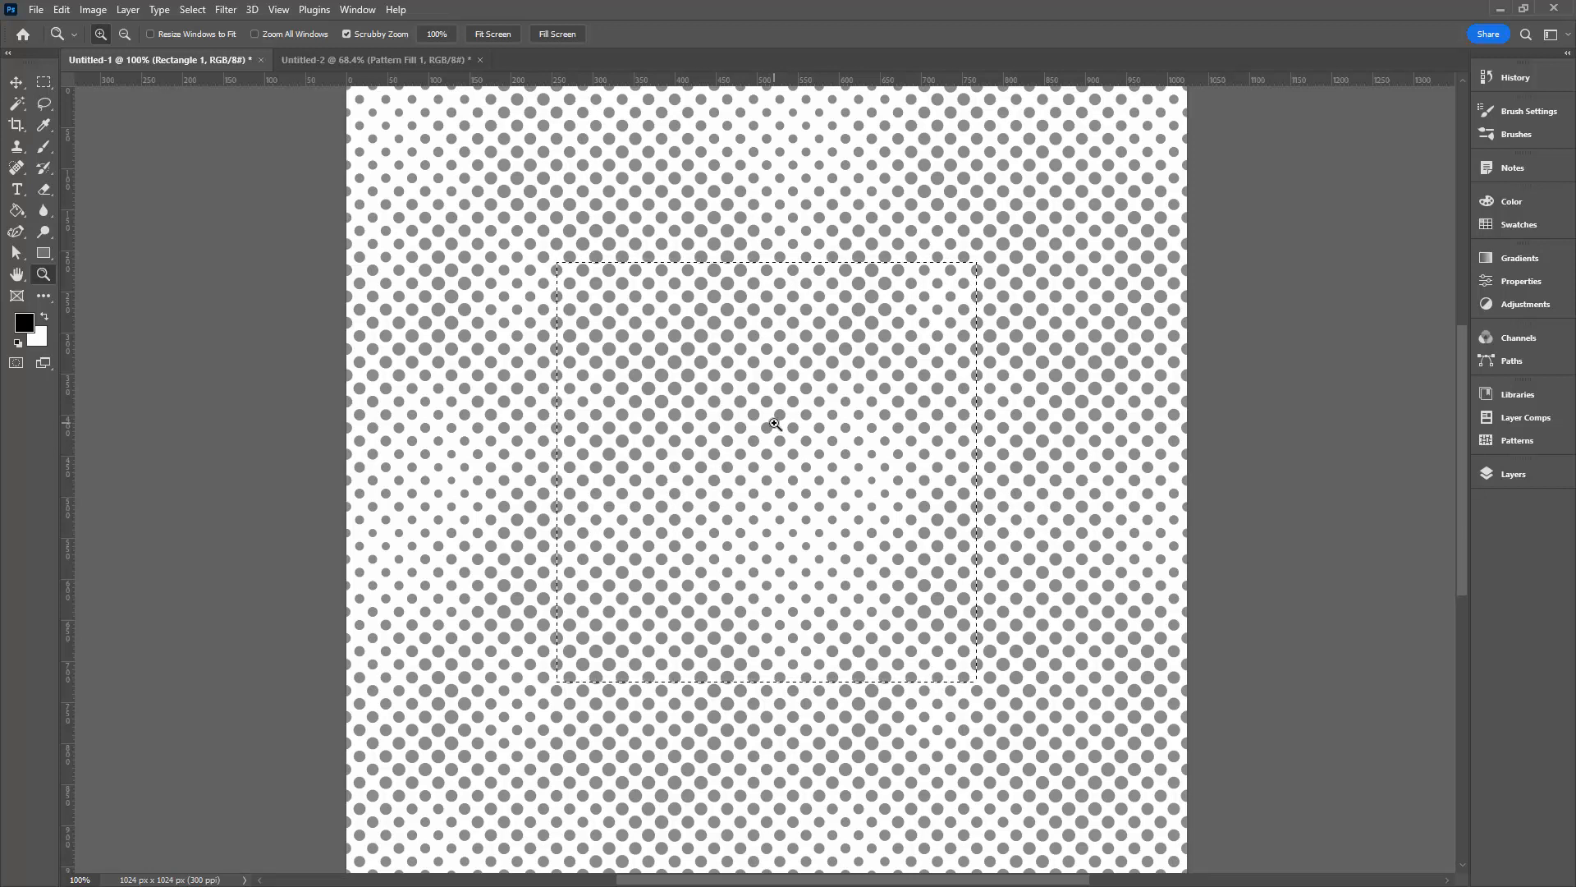
mouse_move(729, 415)
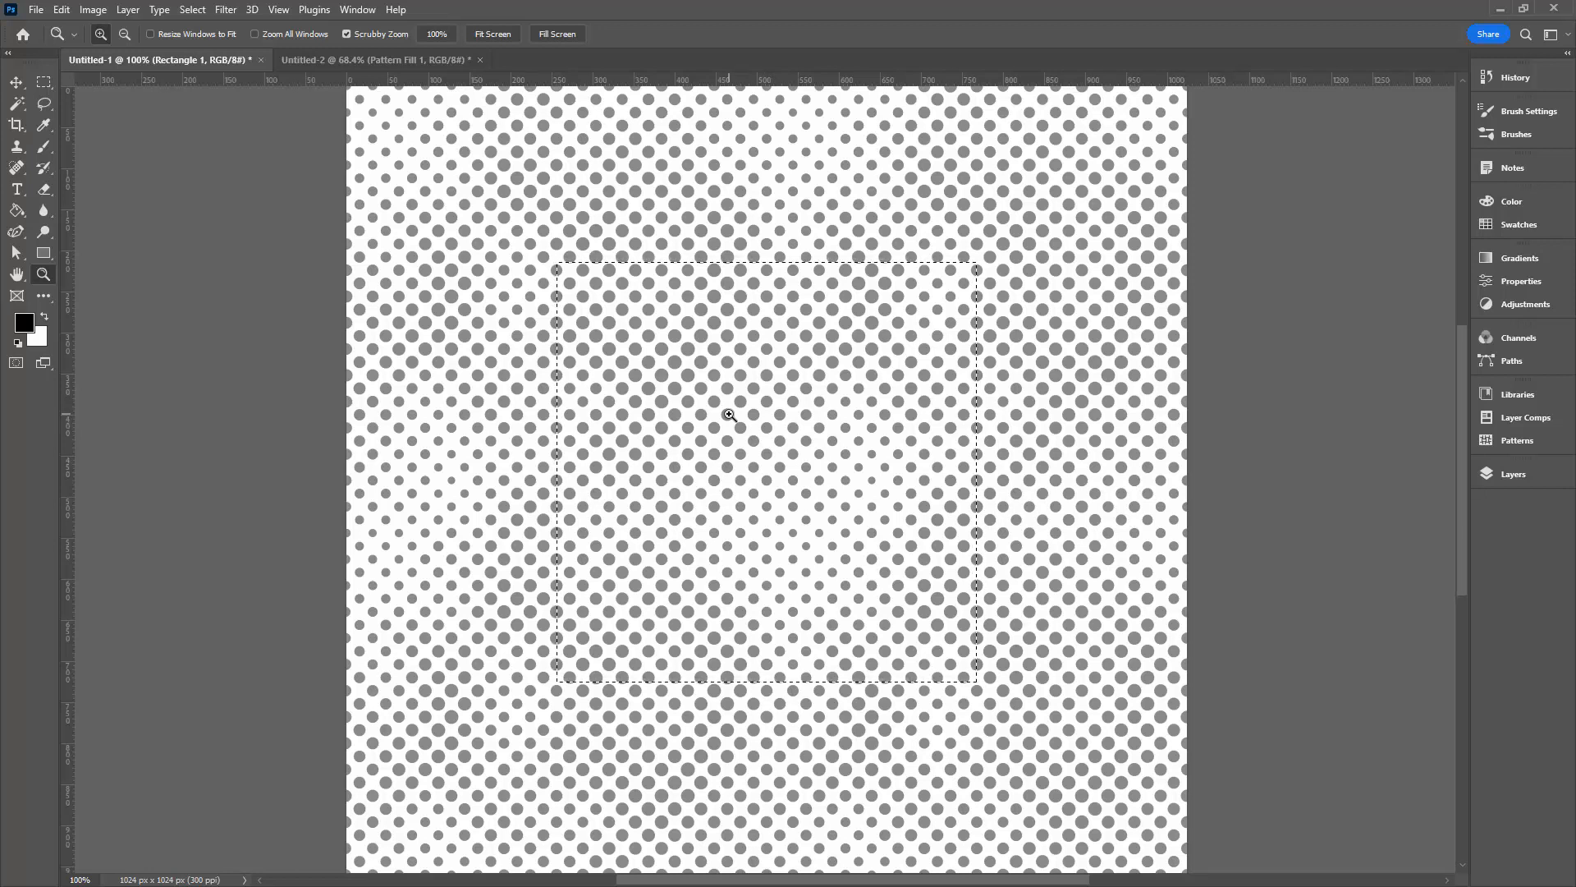
mouse_move(678, 454)
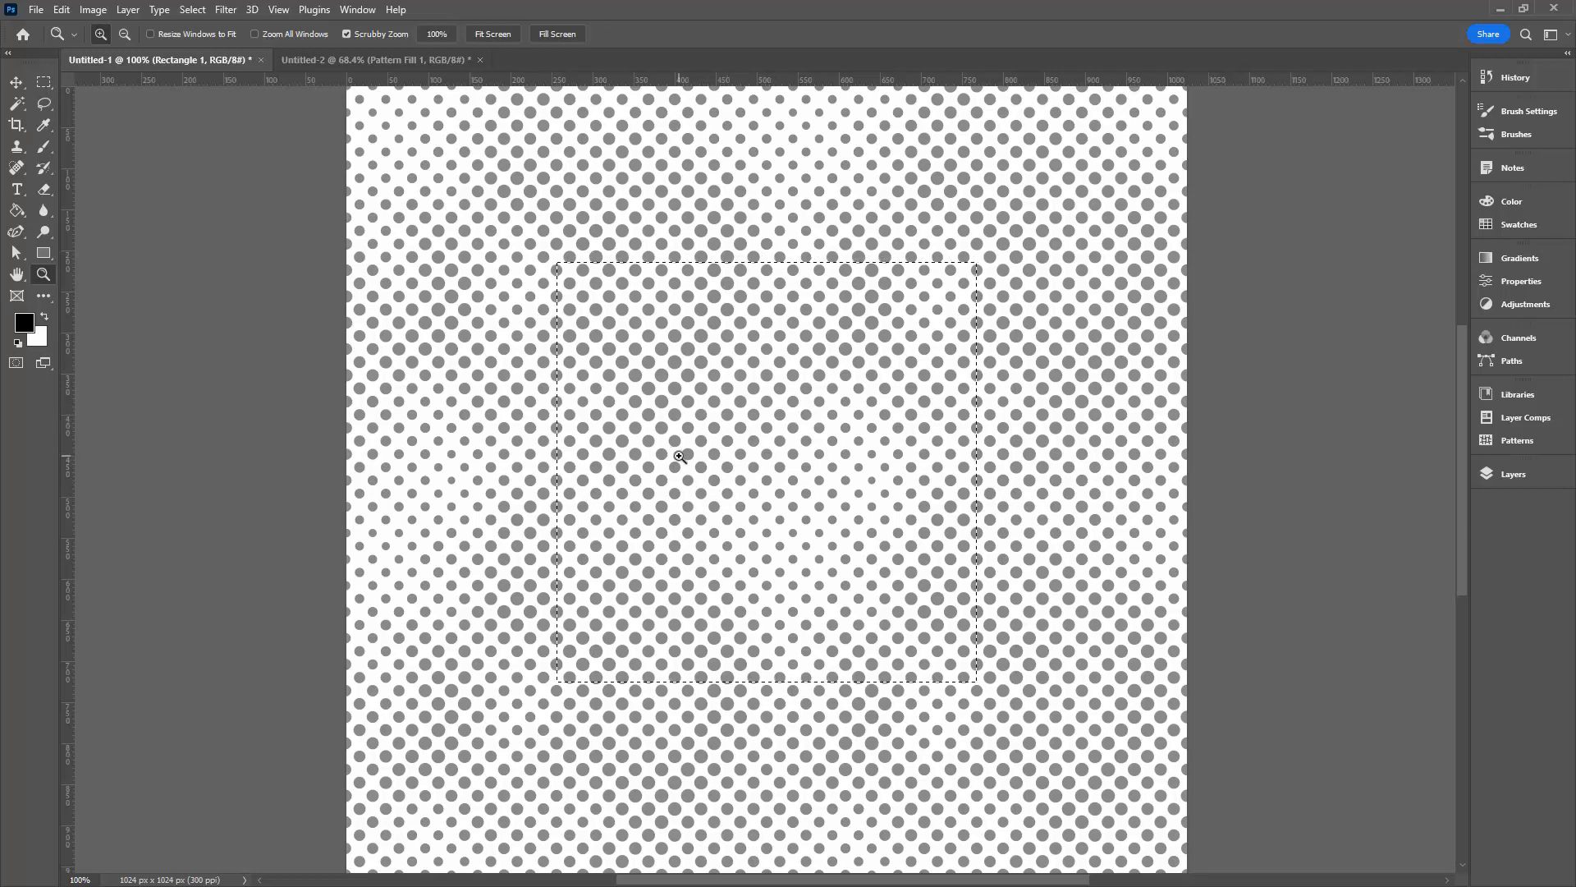
mouse_move(1215, 660)
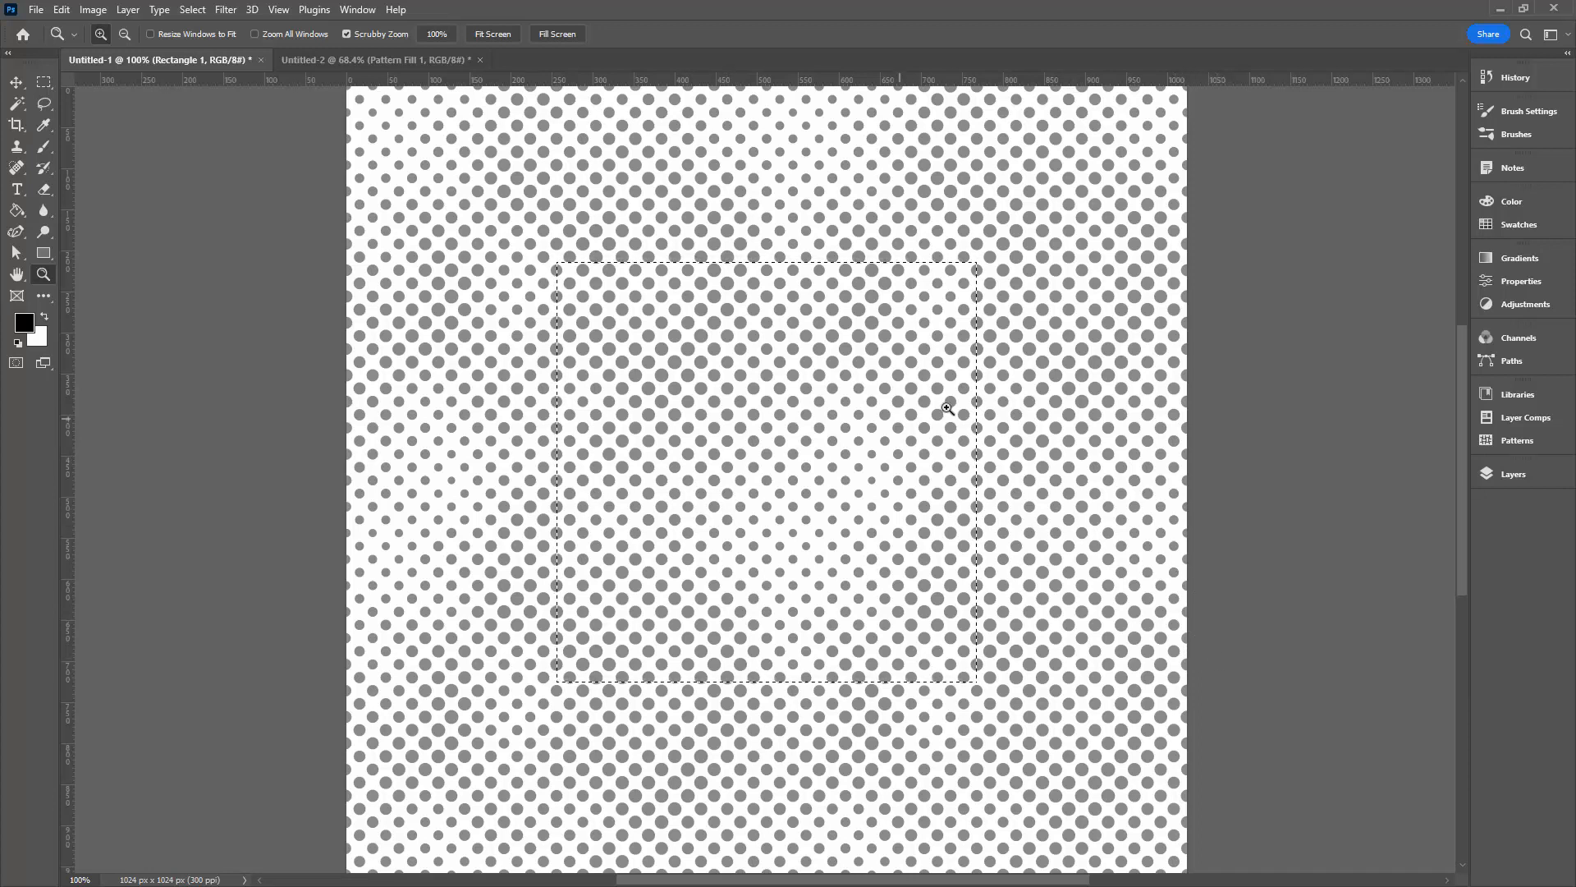
mouse_move(982, 644)
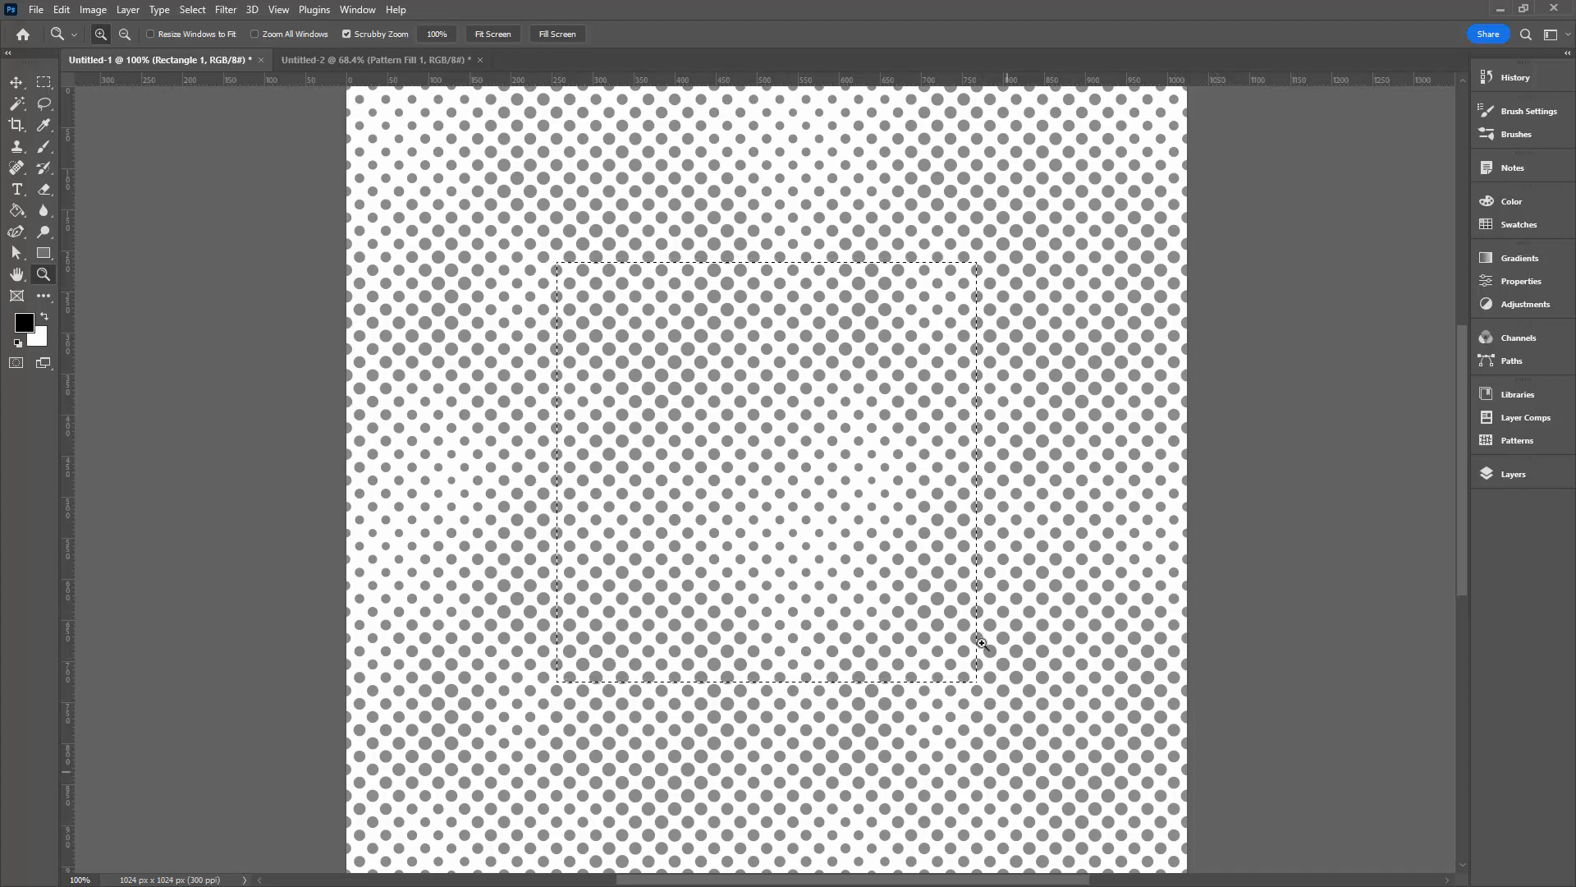